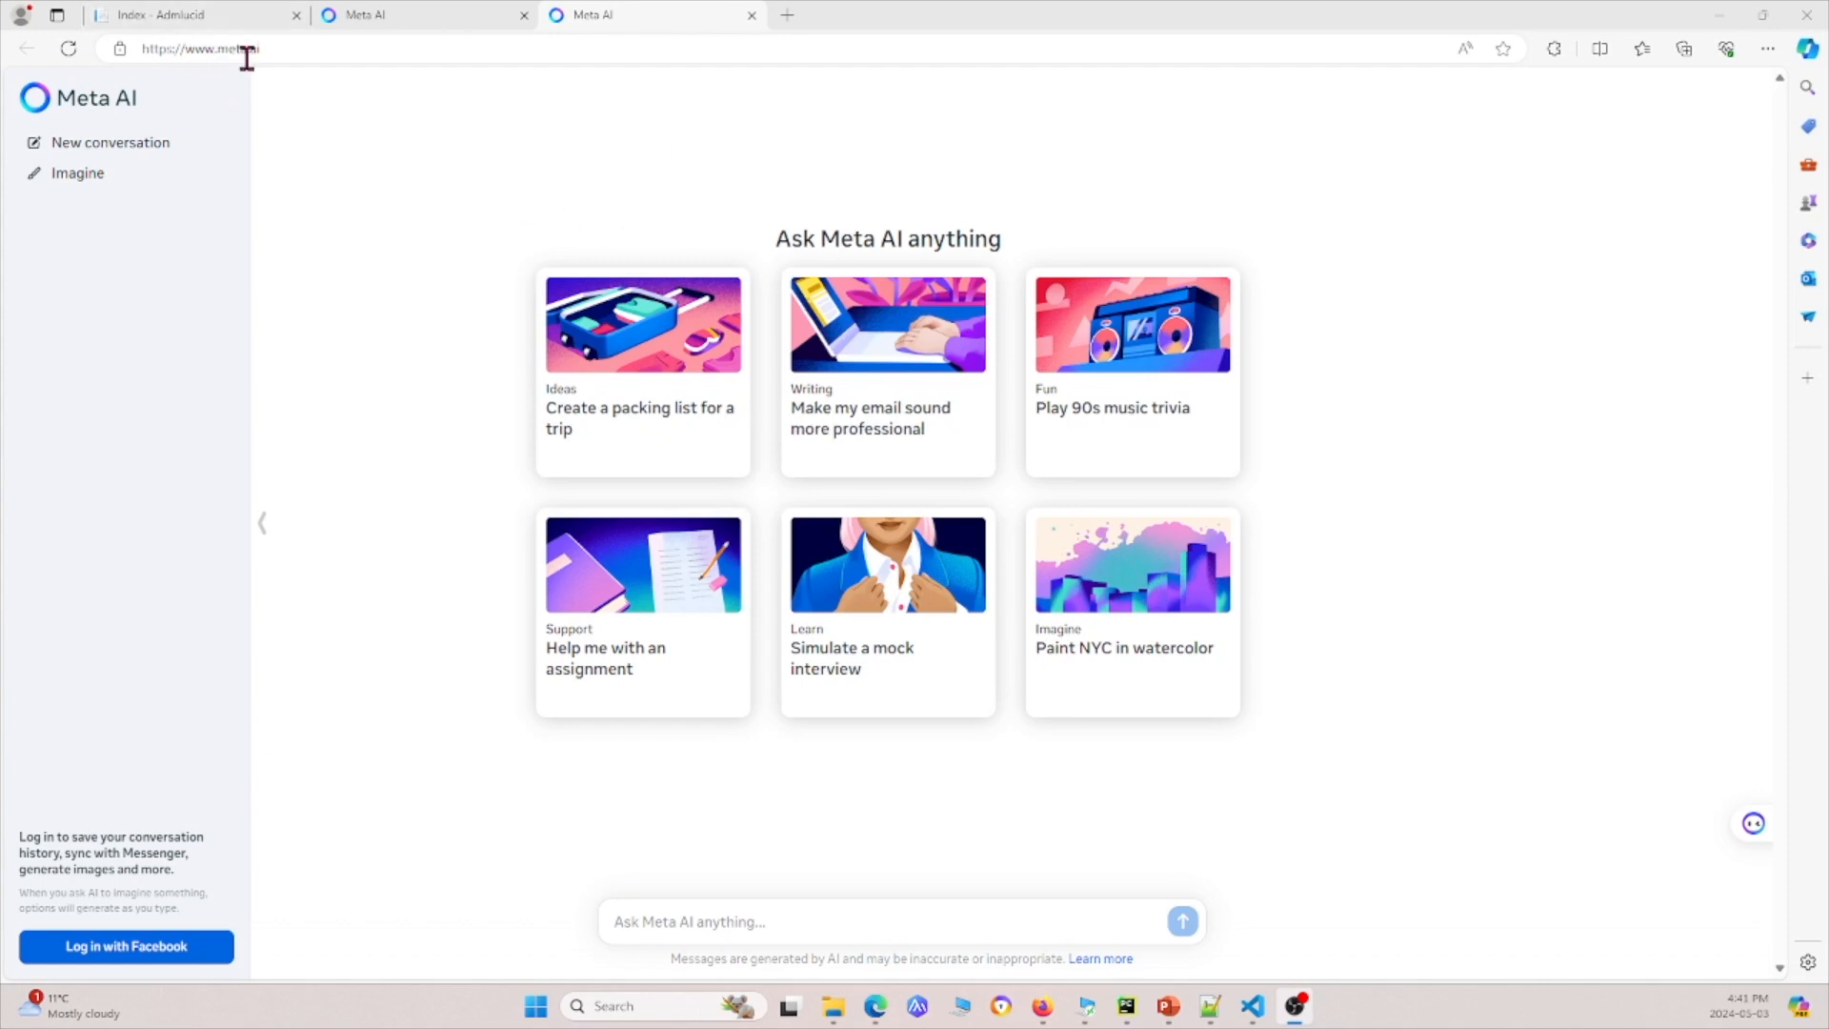
pyautogui.moveTo(1132, 258)
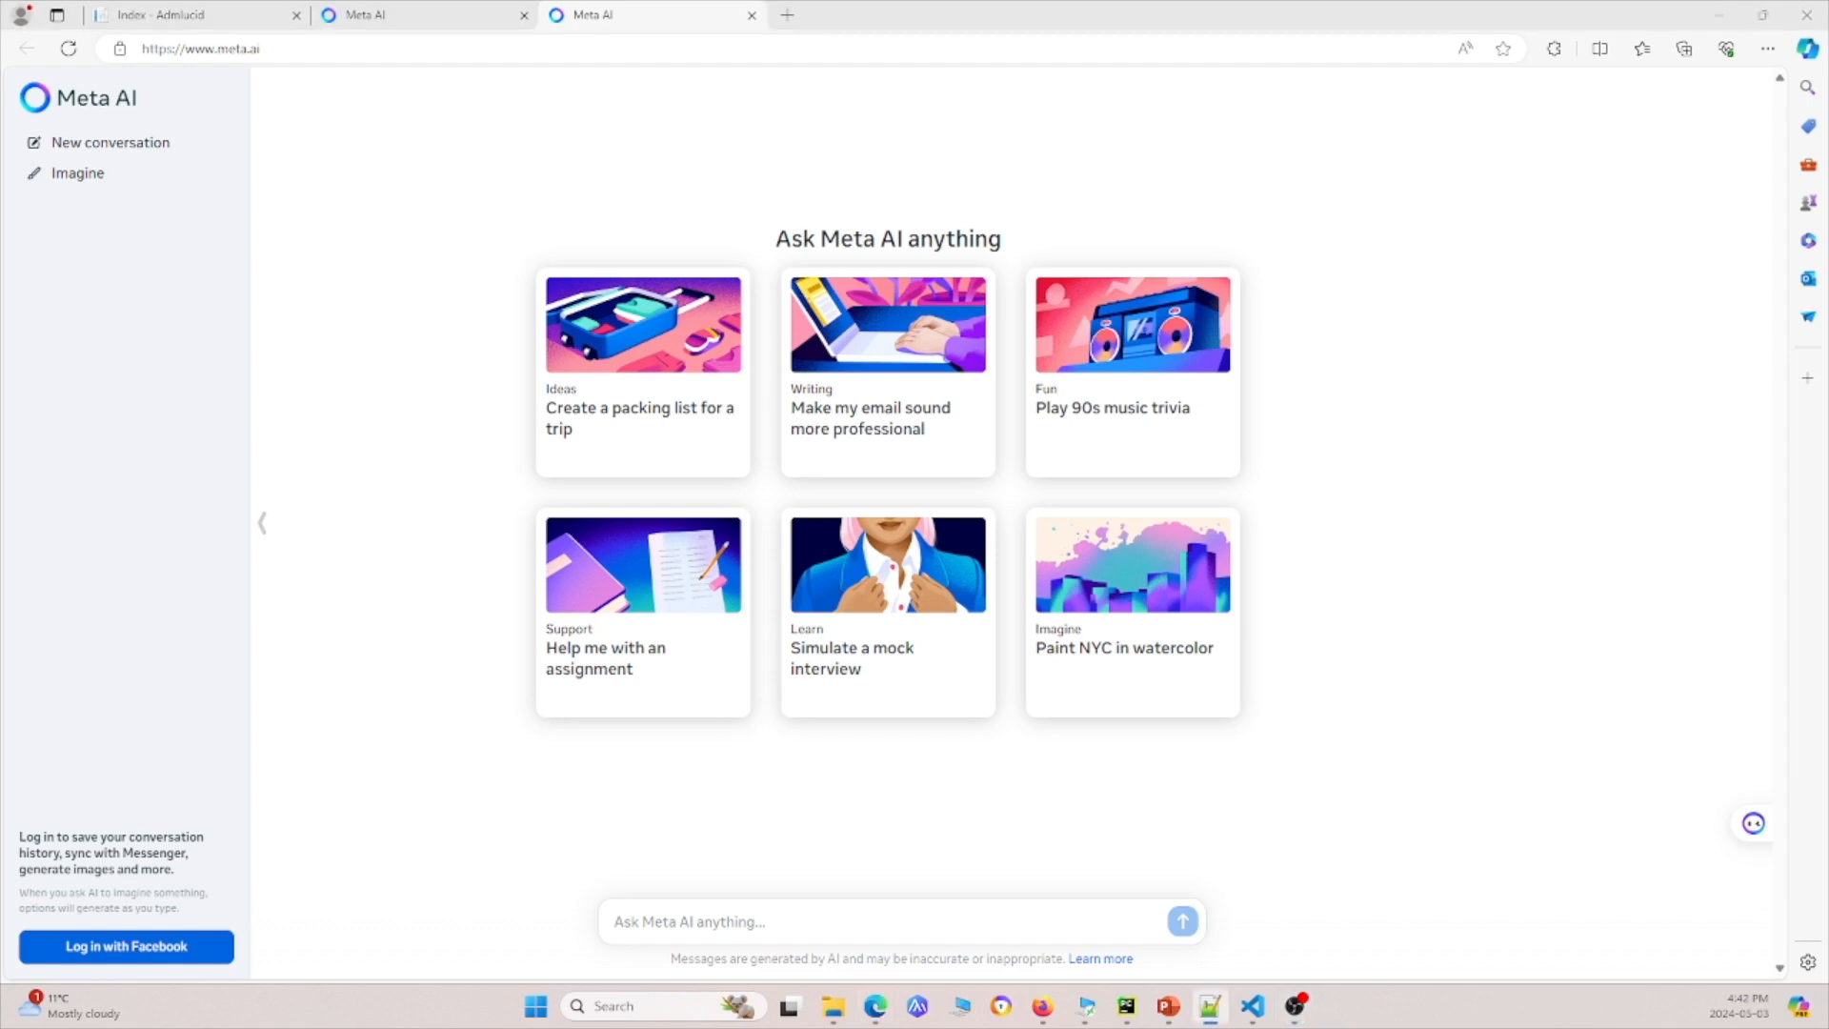
# Ask Meta AI "Tell me about yourself?" from the main question box
pyautogui.click(738, 922)
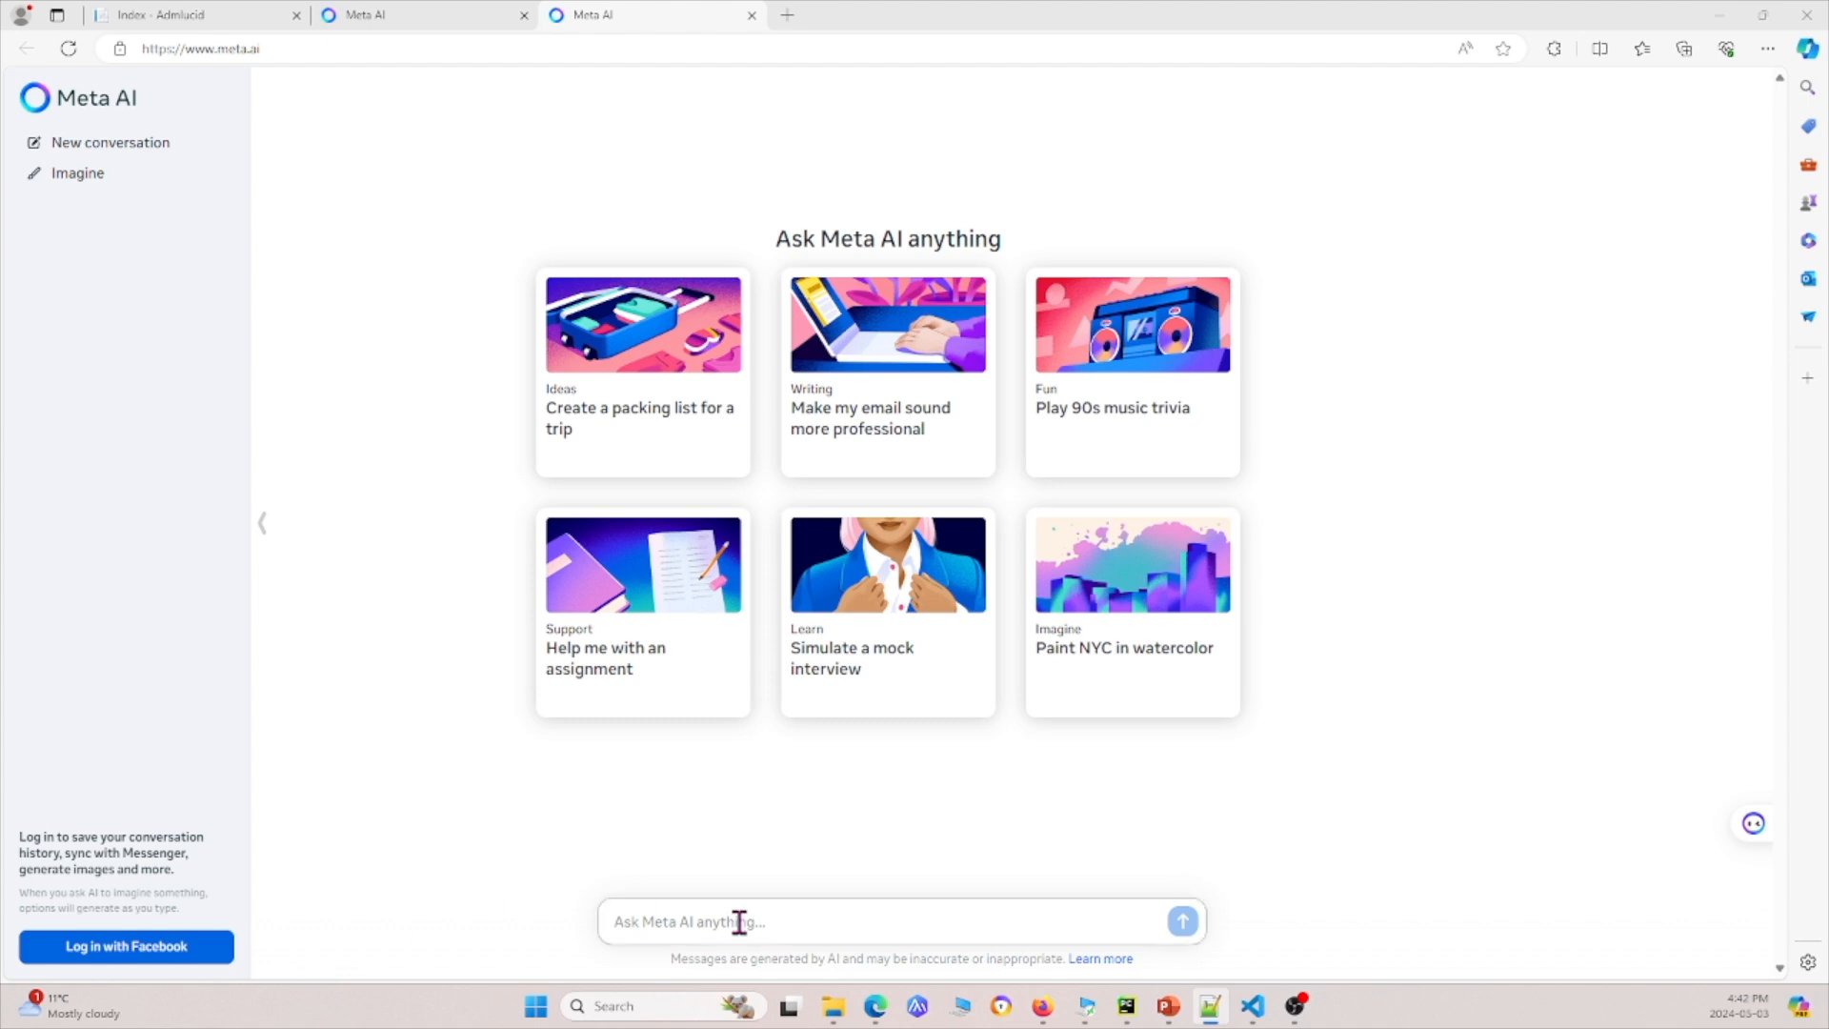
pyautogui.write('Tell me')
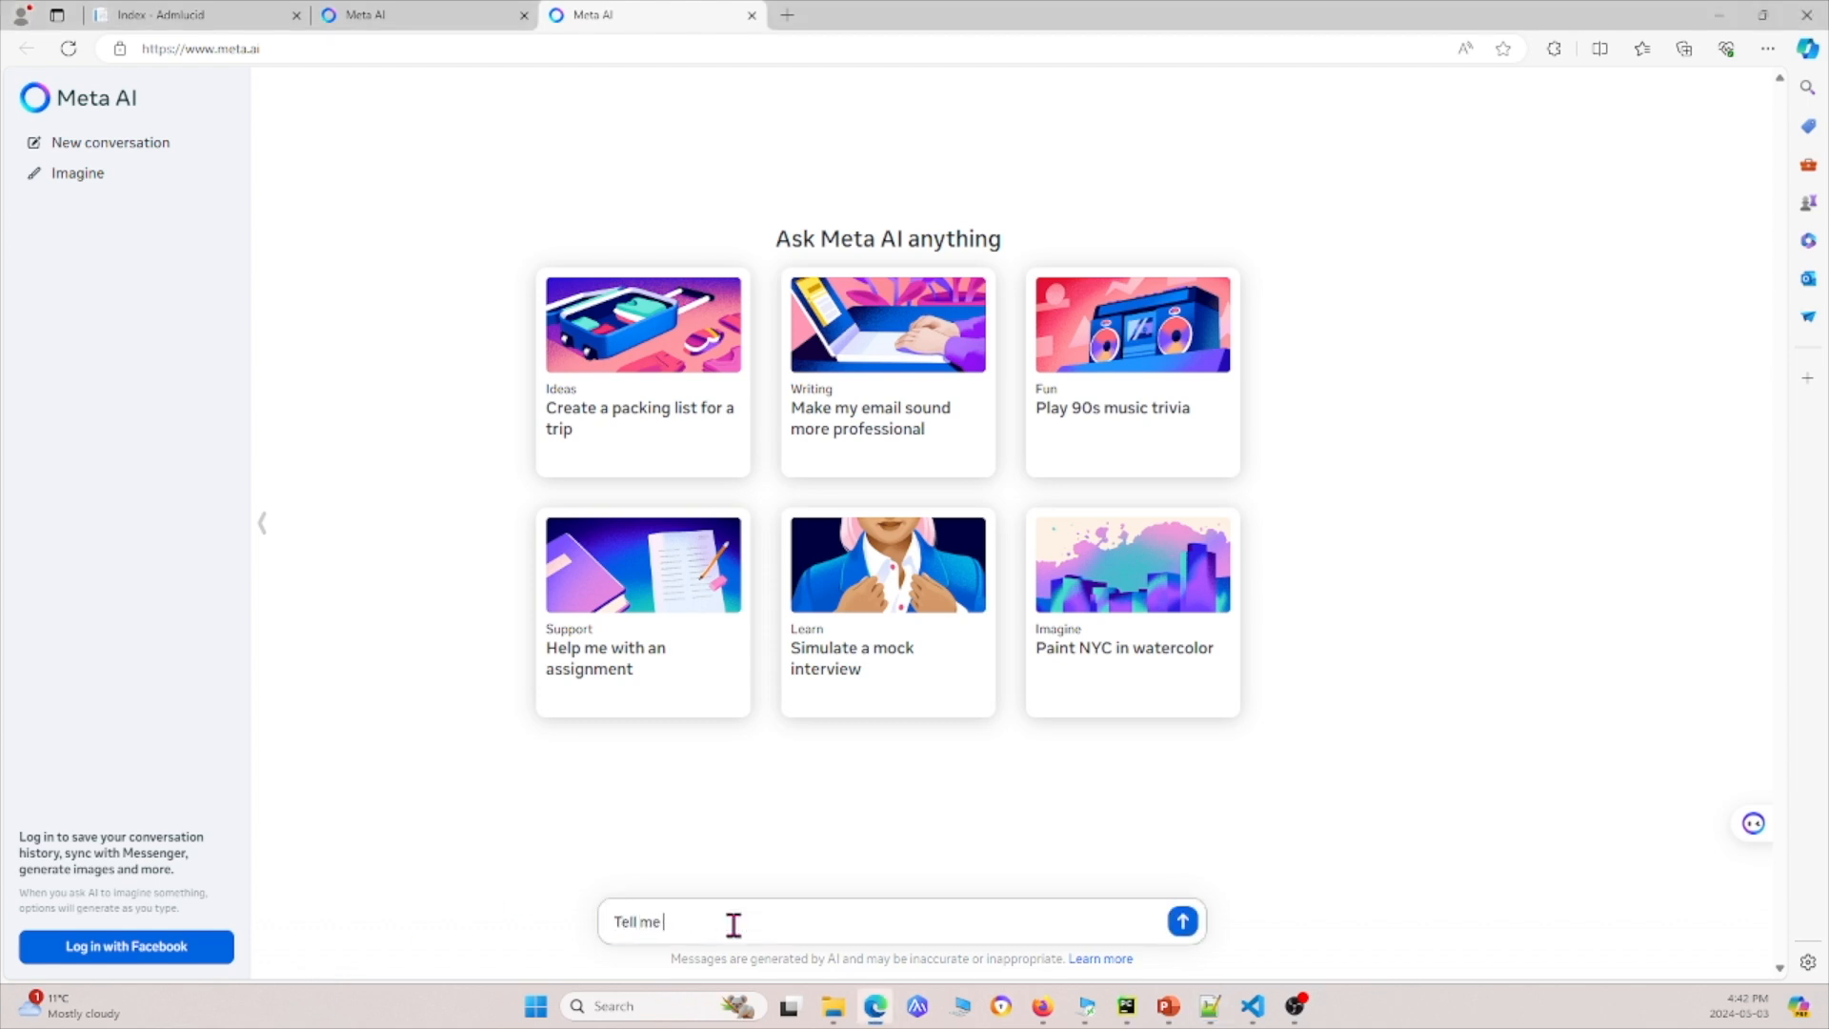
pyautogui.write('about yourself?')
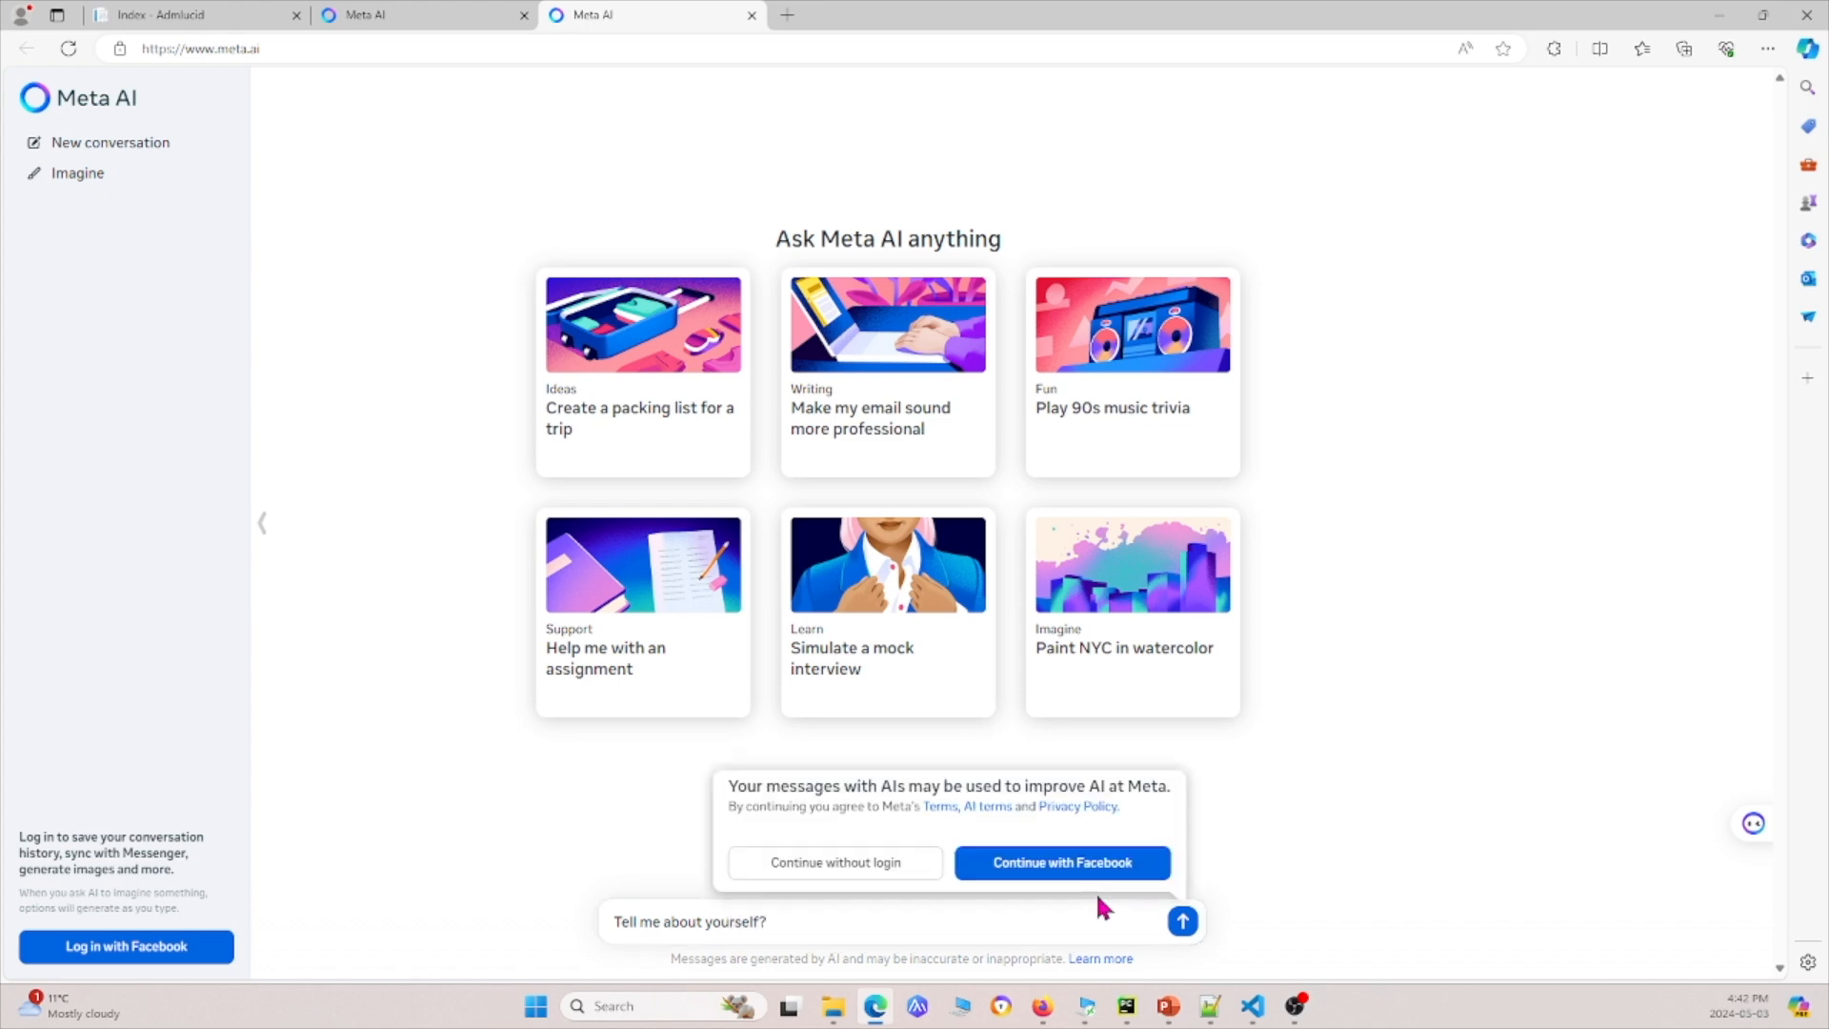
# Continue without login and confirm the age check with birth year 1999
pyautogui.click(834, 862)
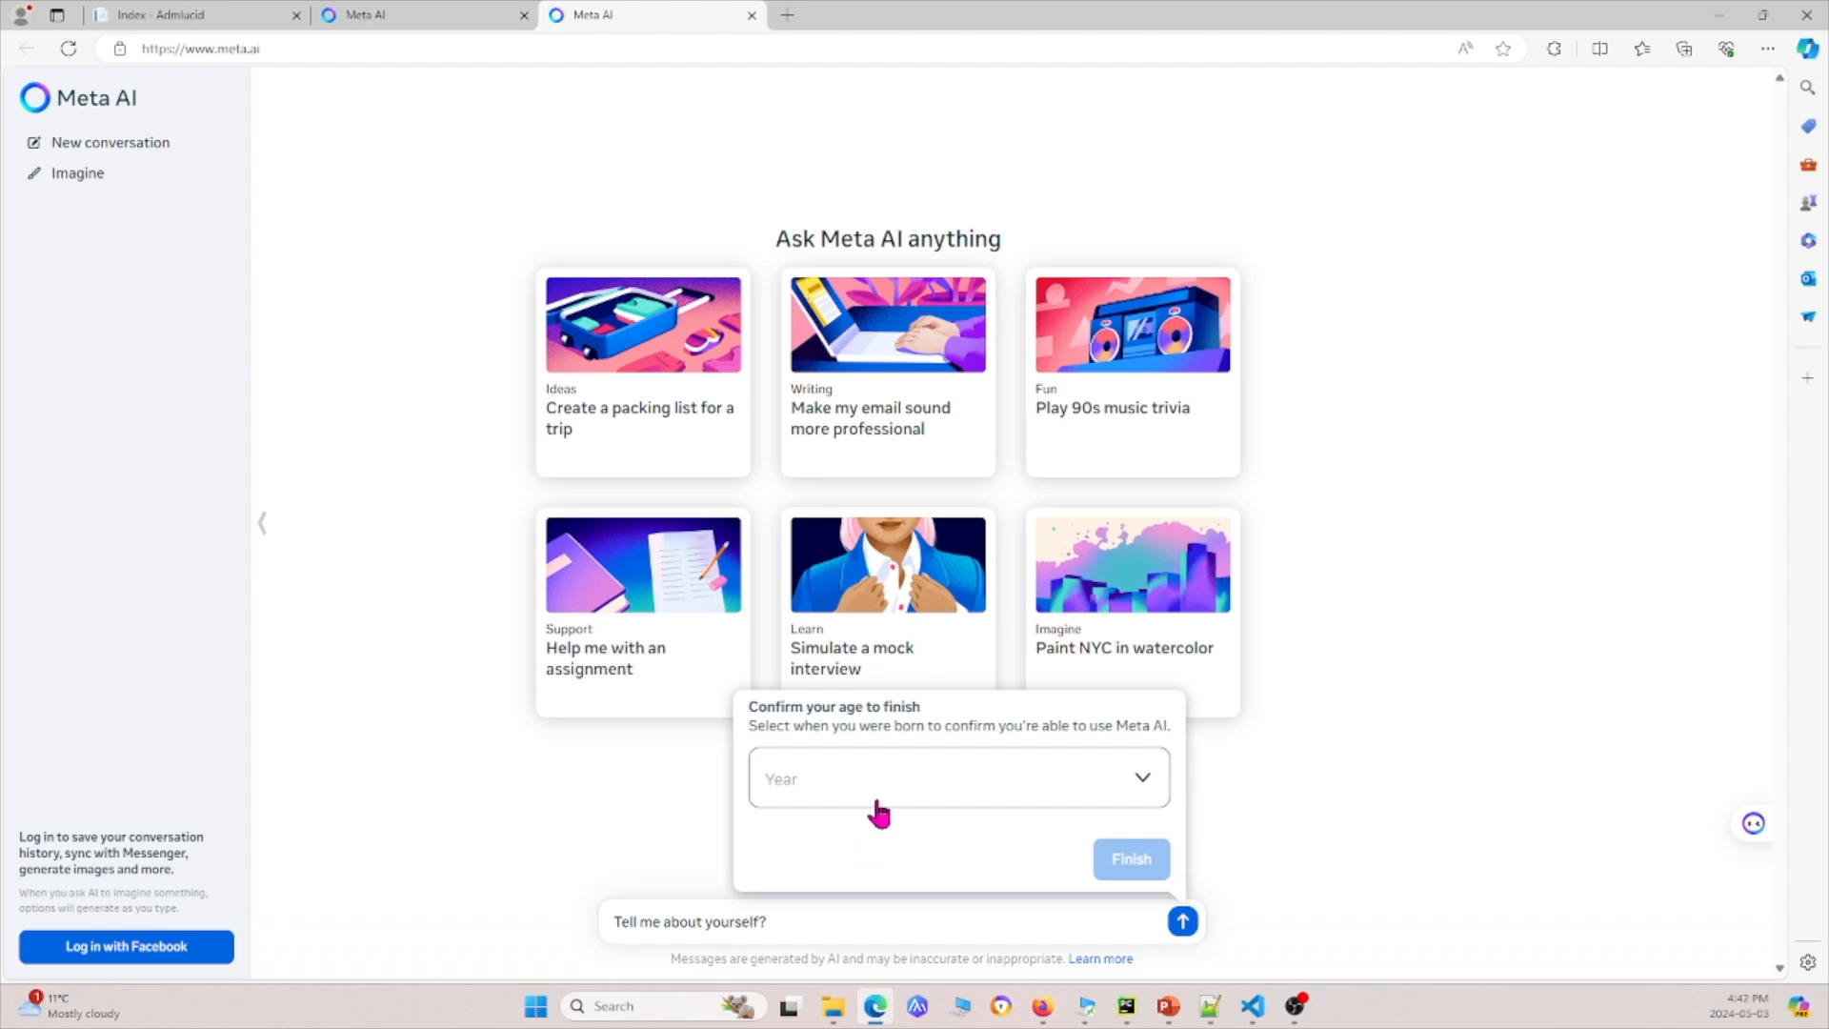
pyautogui.click(956, 777)
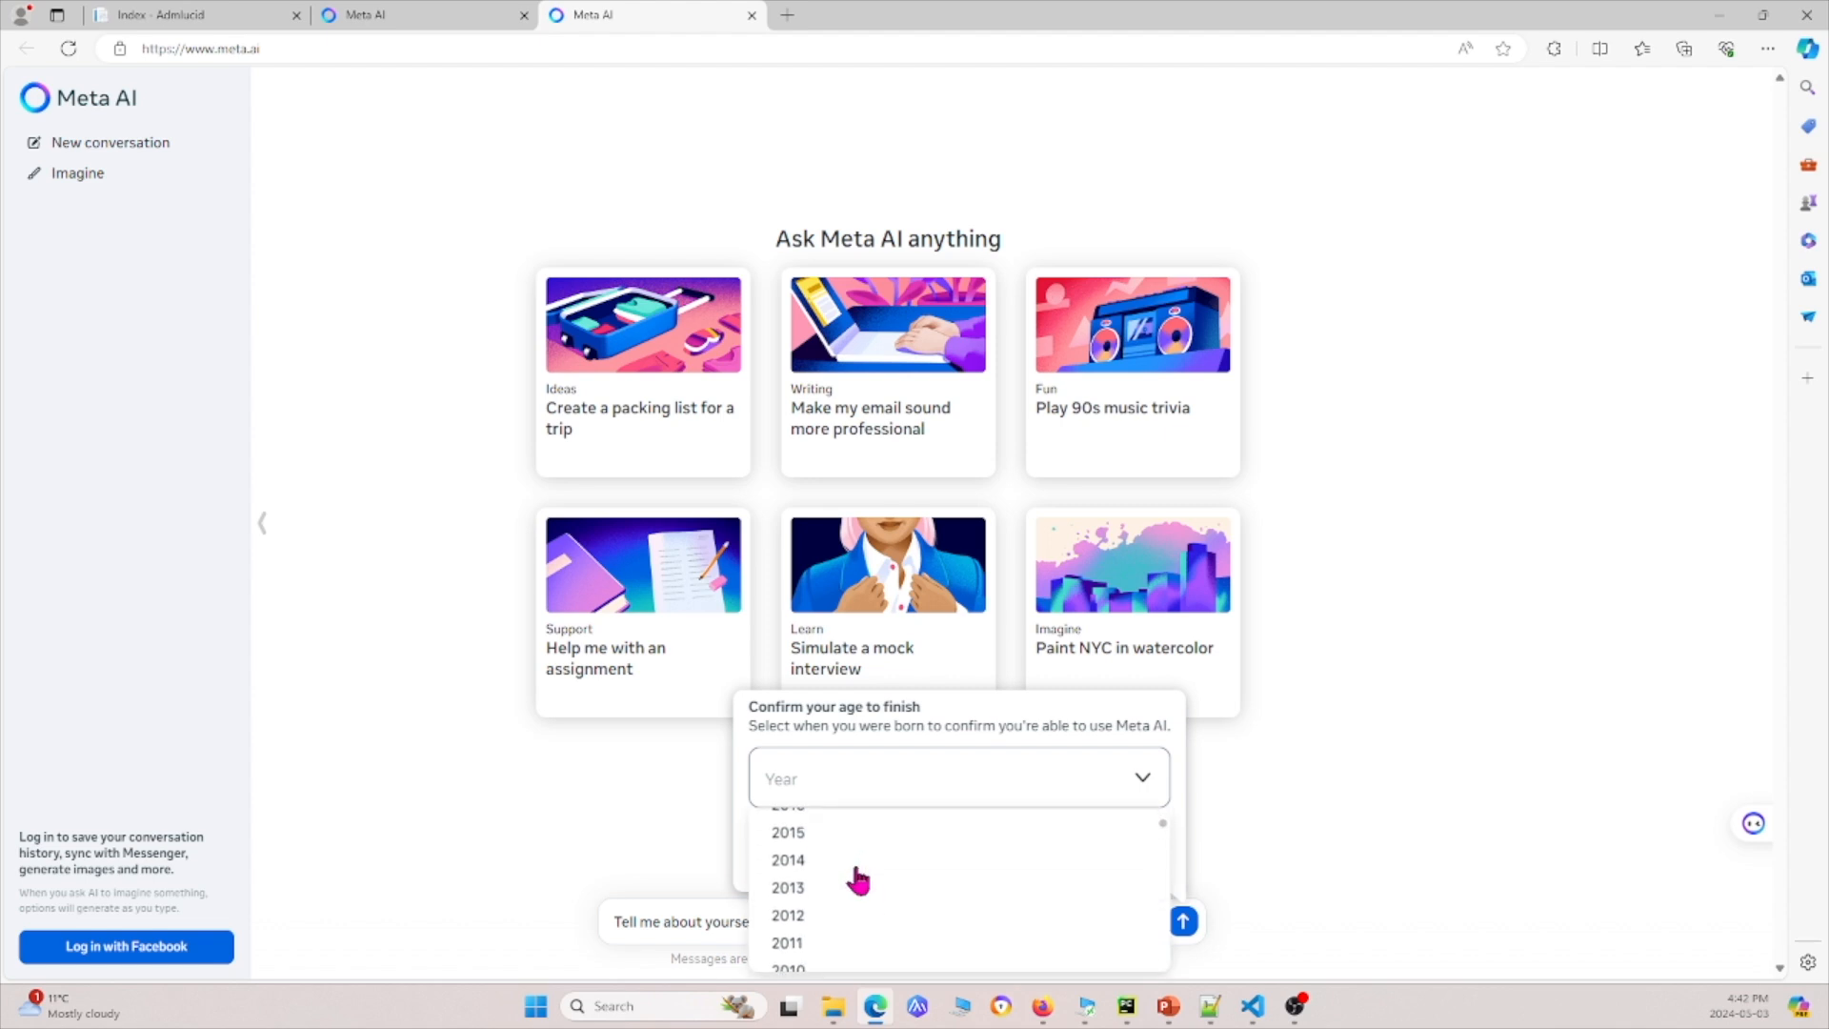
pyautogui.scroll(-3)
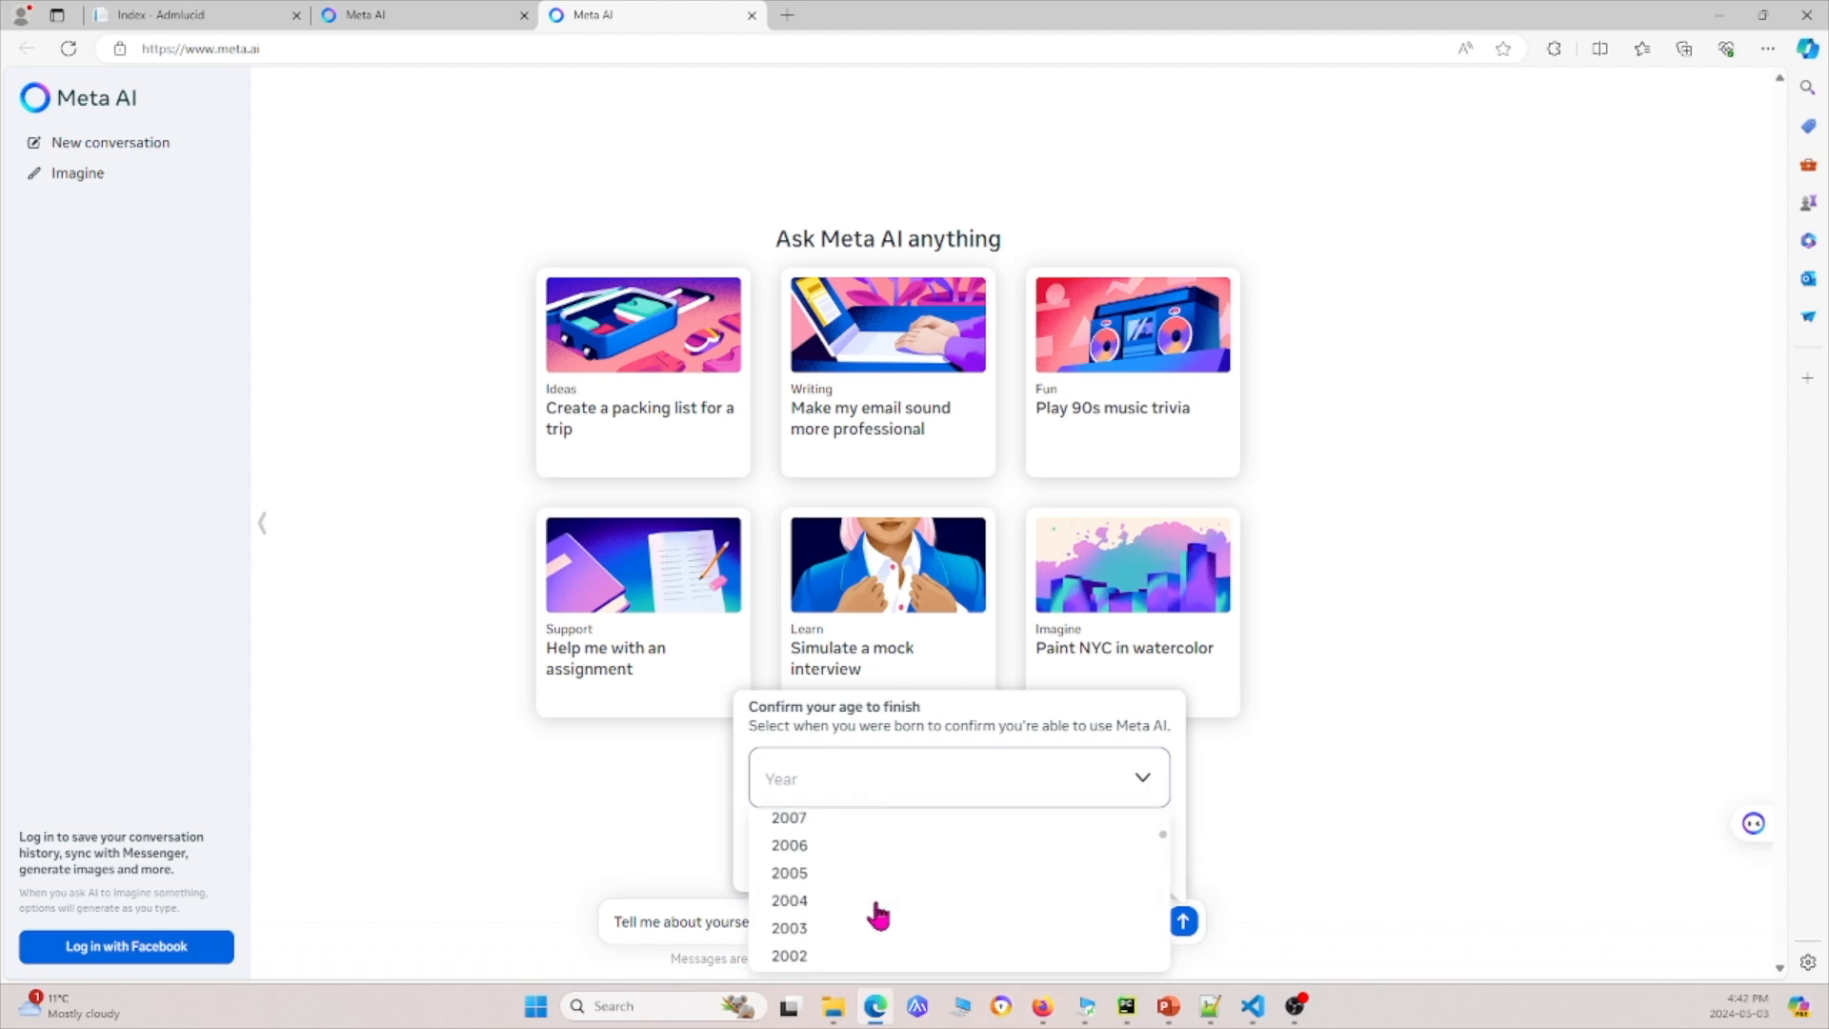
pyautogui.click(780, 777)
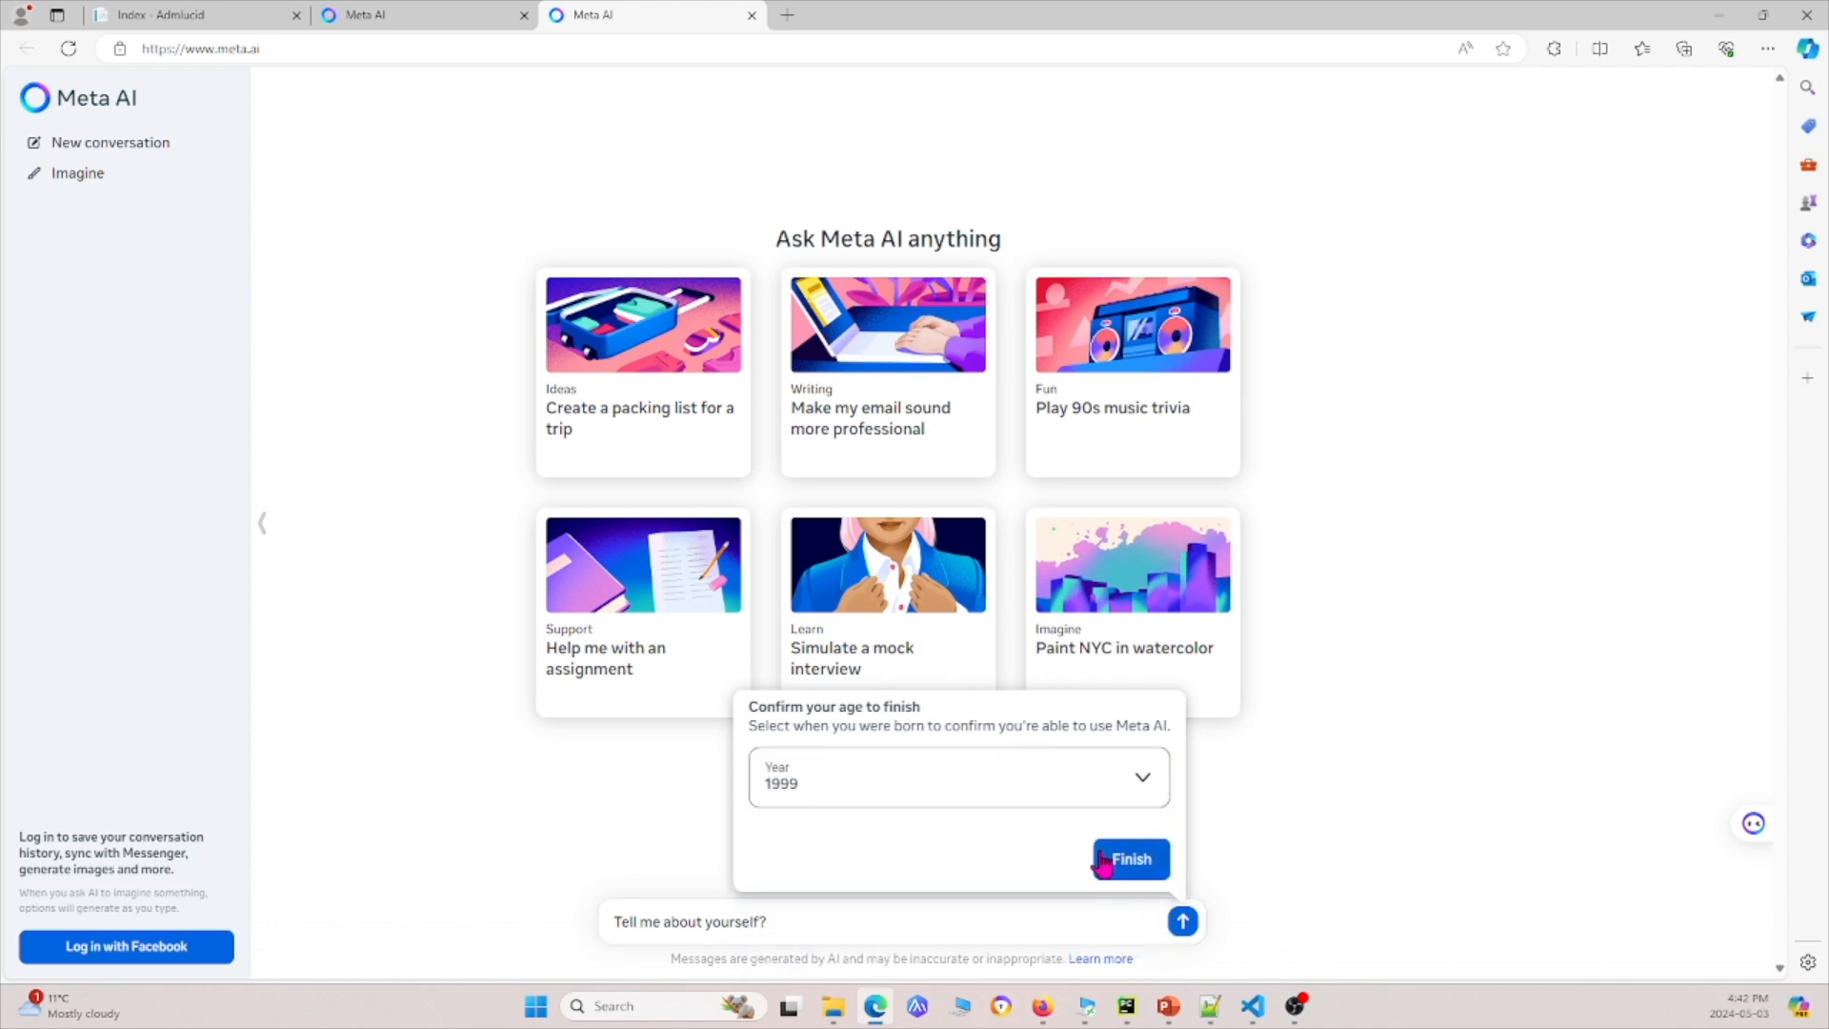
pyautogui.click(1128, 860)
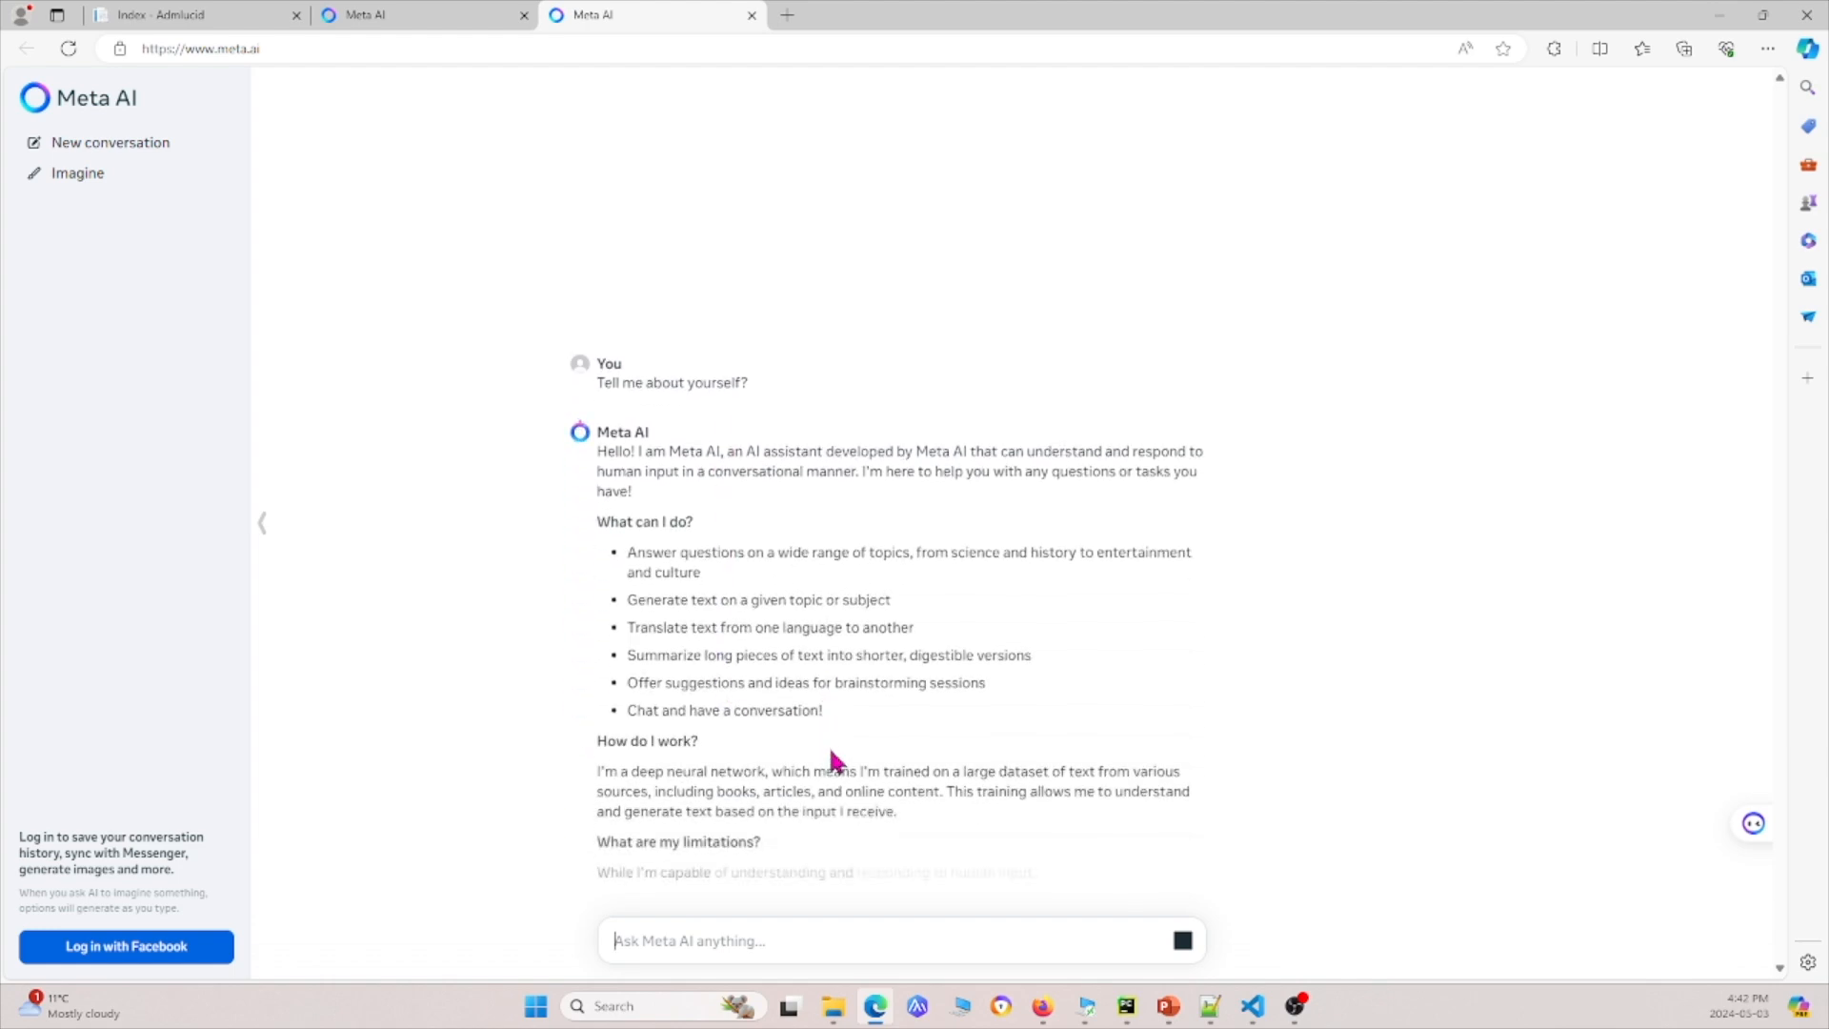
# Read the self-description reply and send the follow-up "Llama 3"
pyautogui.scroll(-3)
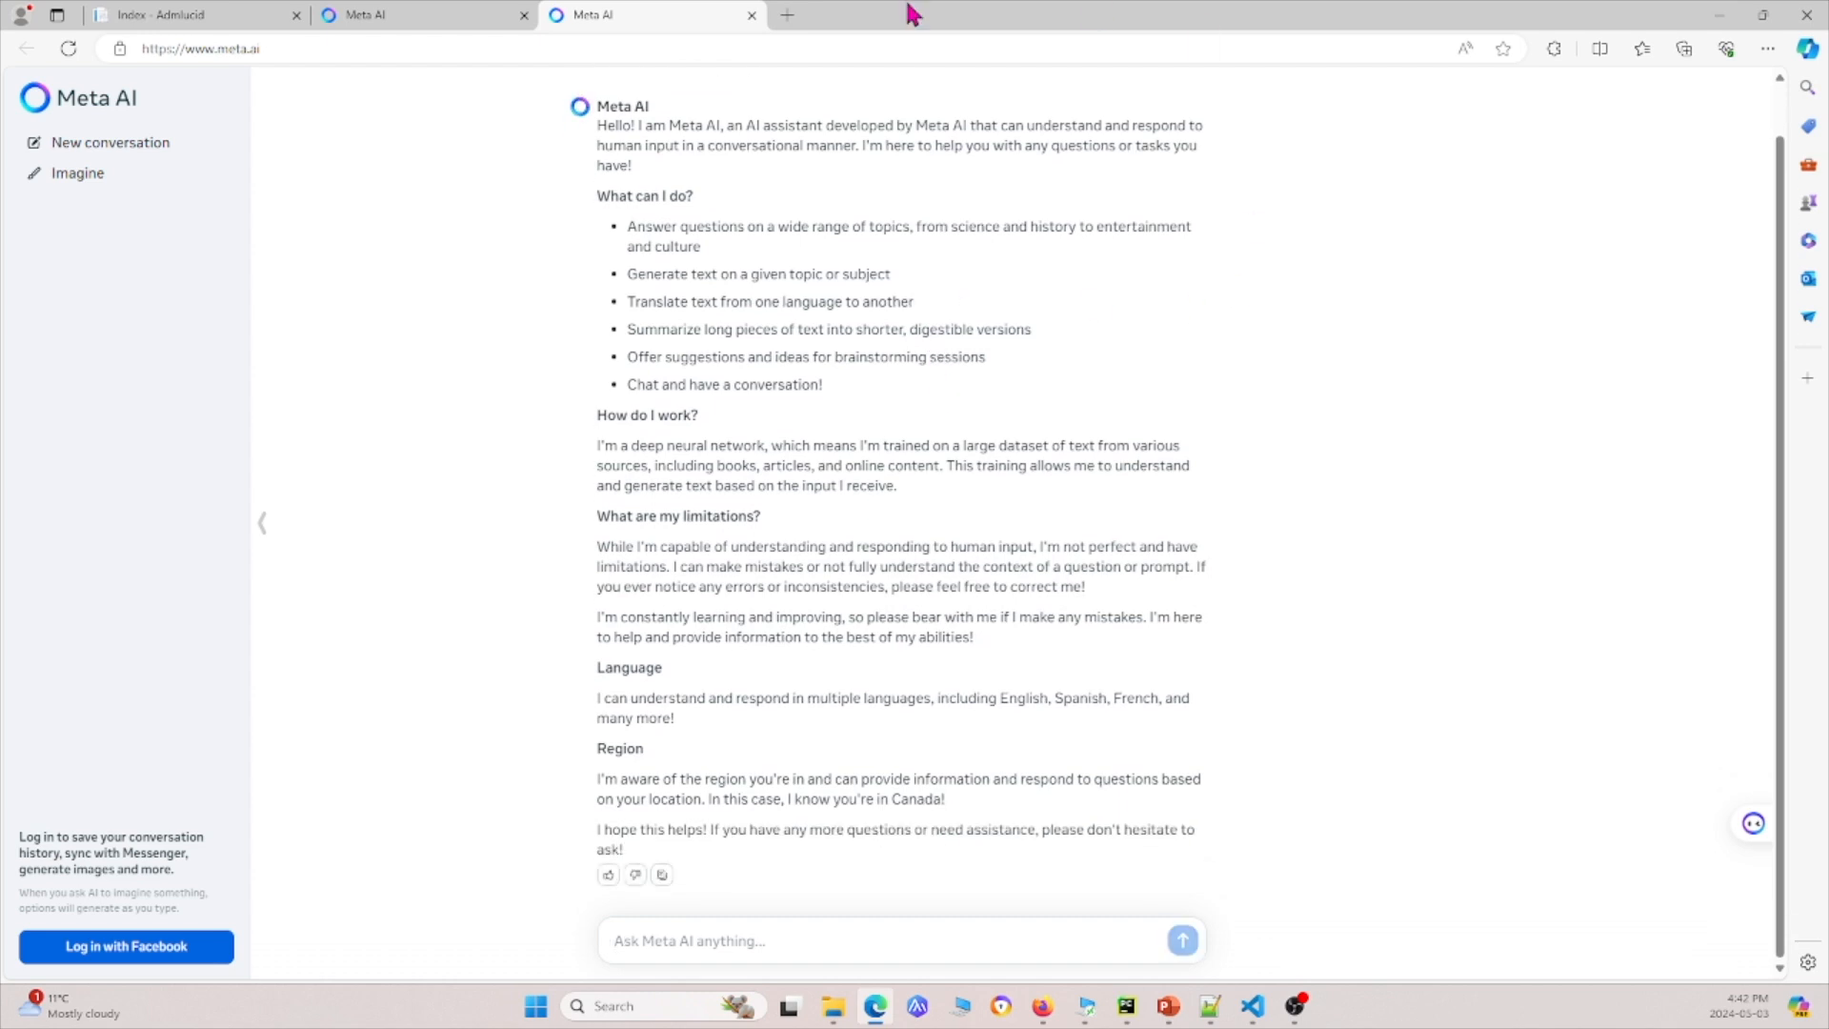
pyautogui.moveTo(962, 351)
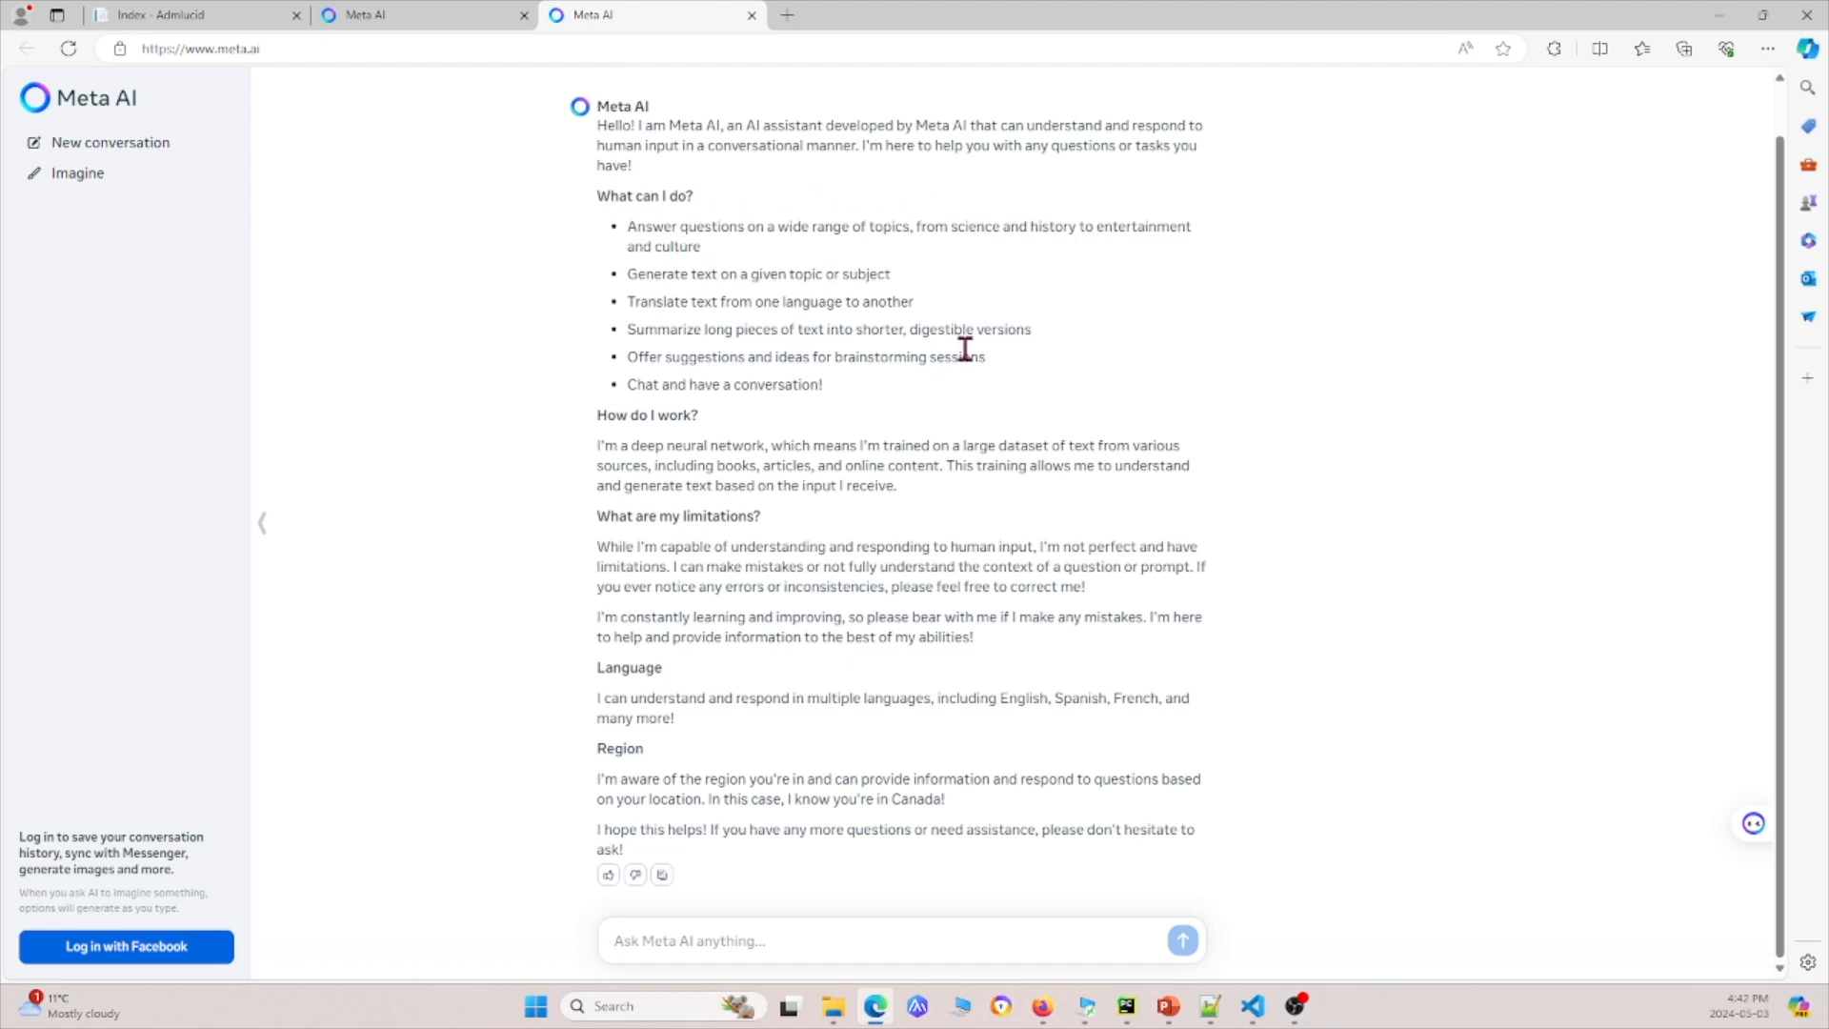
pyautogui.moveTo(1037, 560)
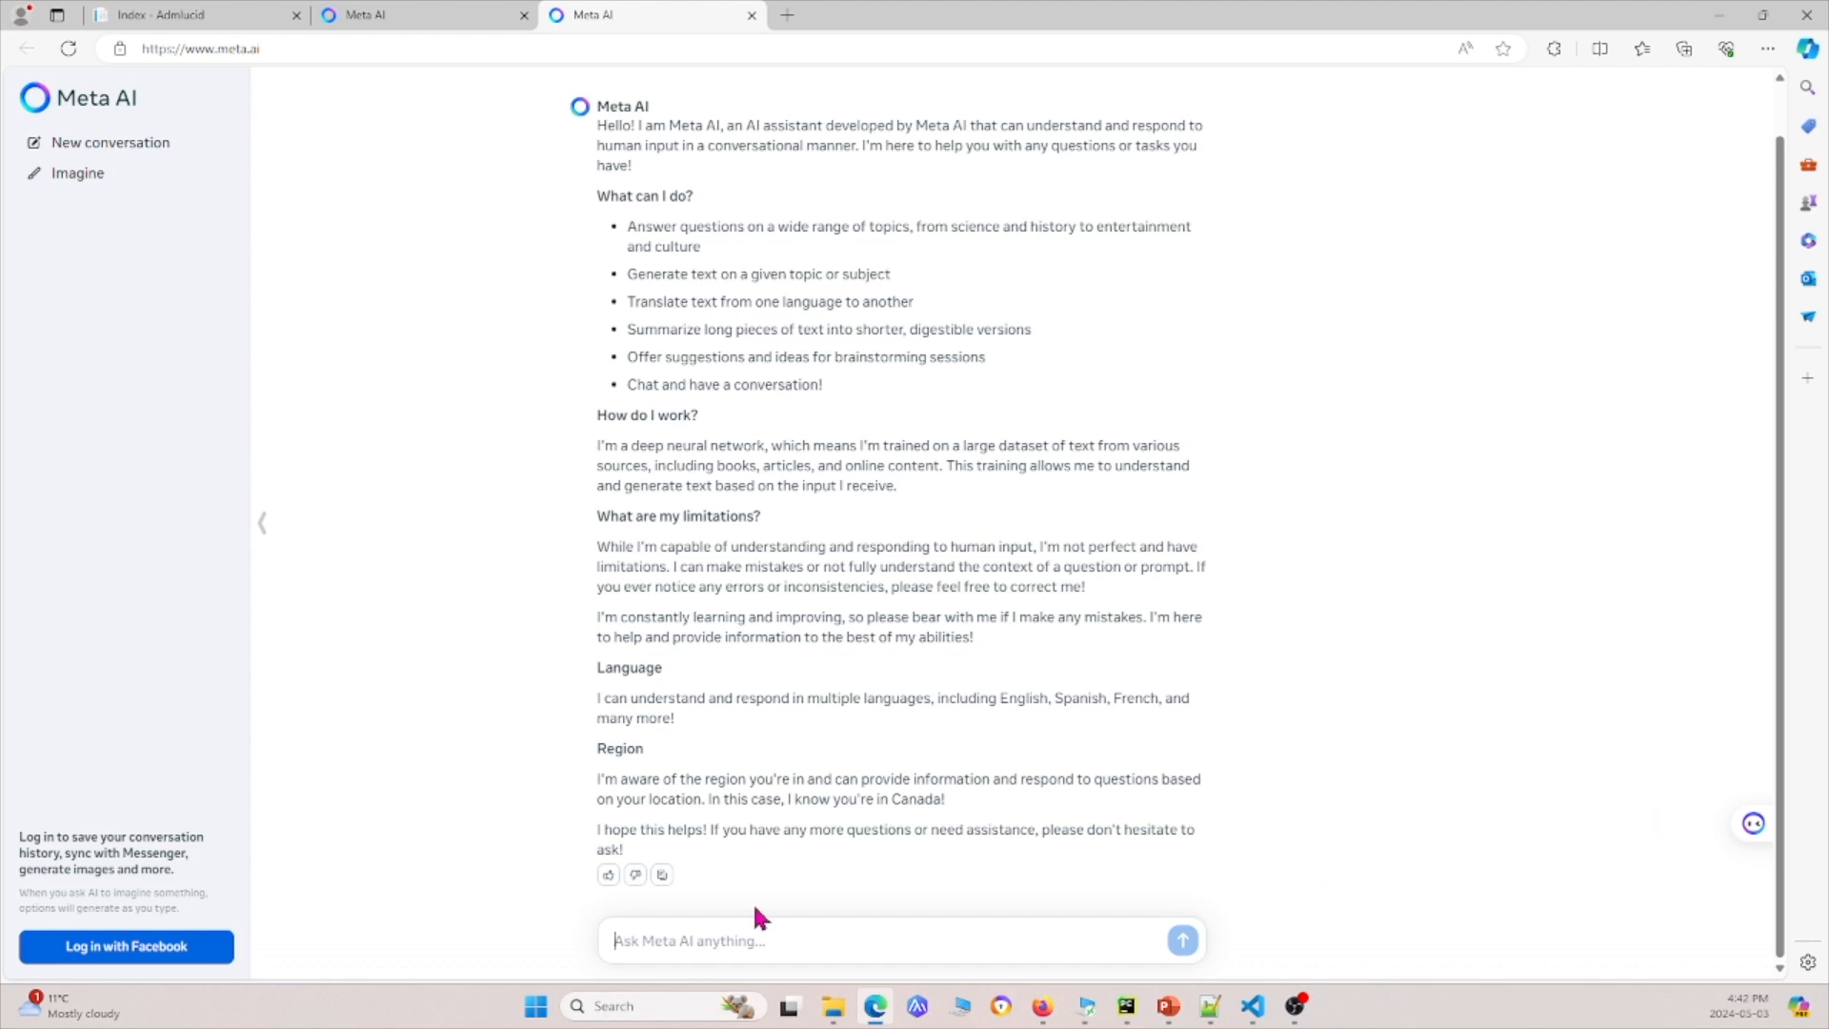
pyautogui.moveTo(776, 875)
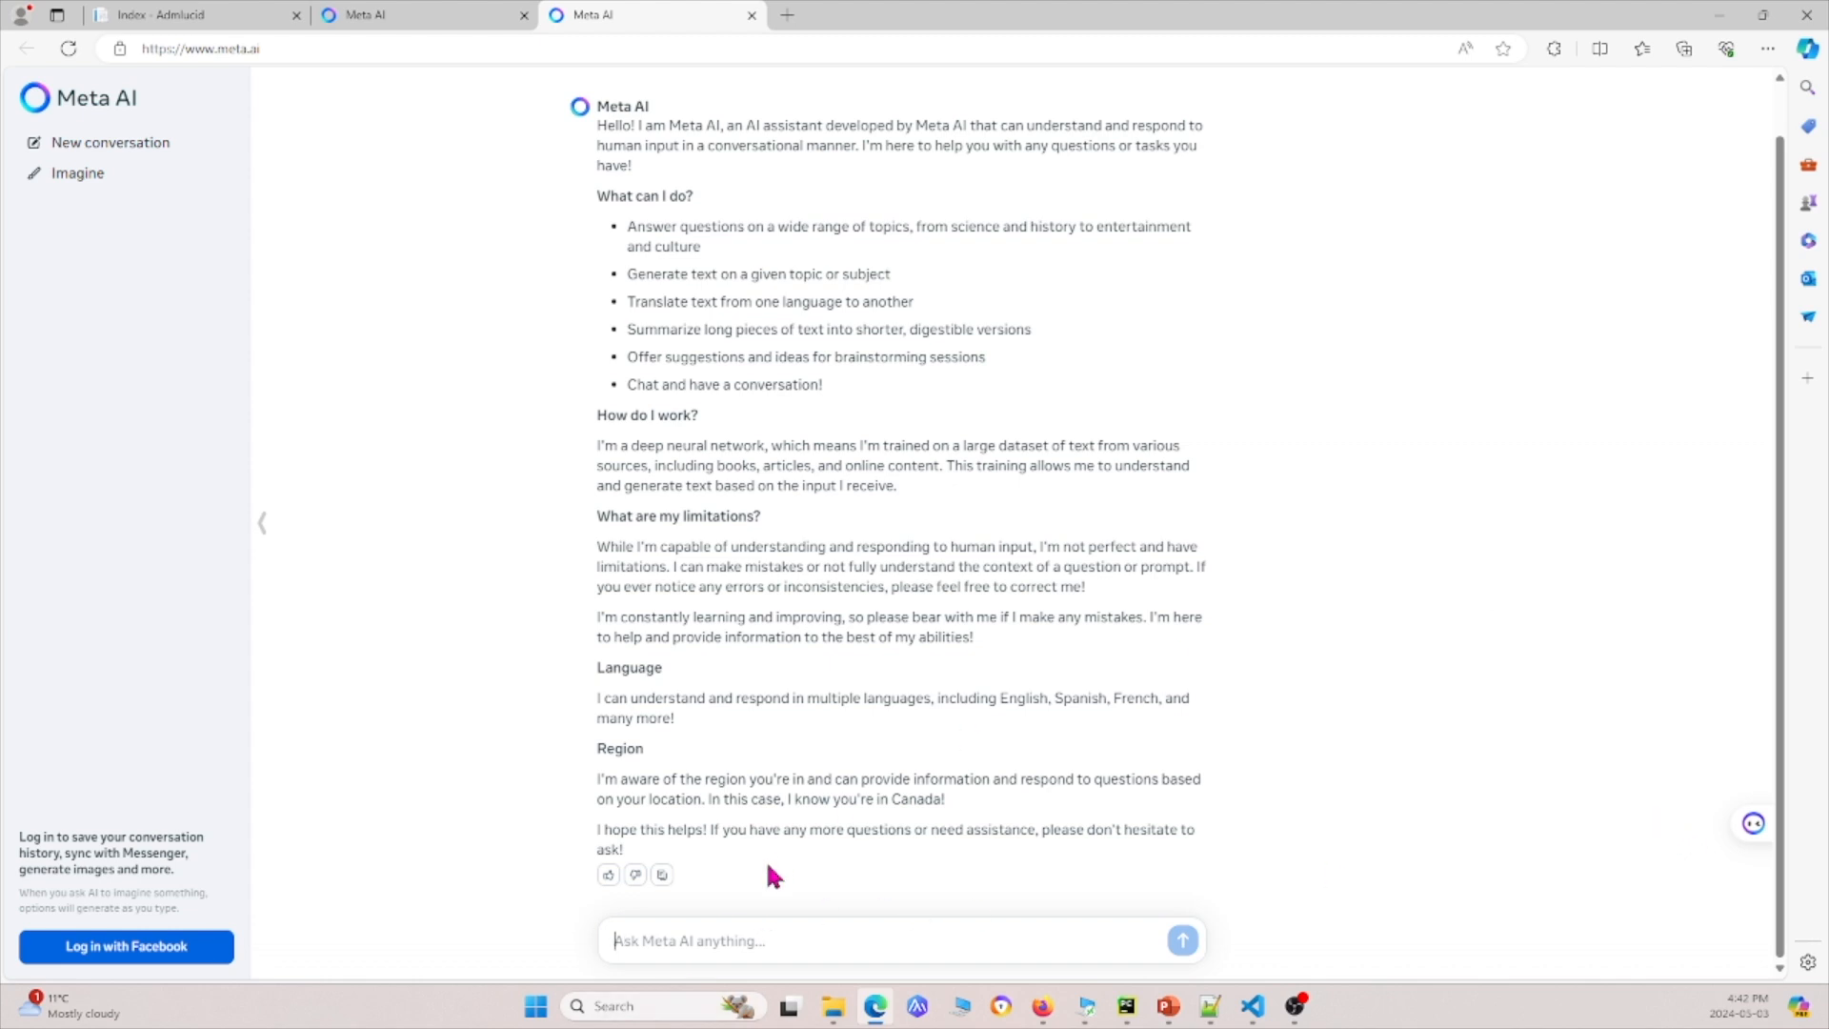
pyautogui.write('Lla')
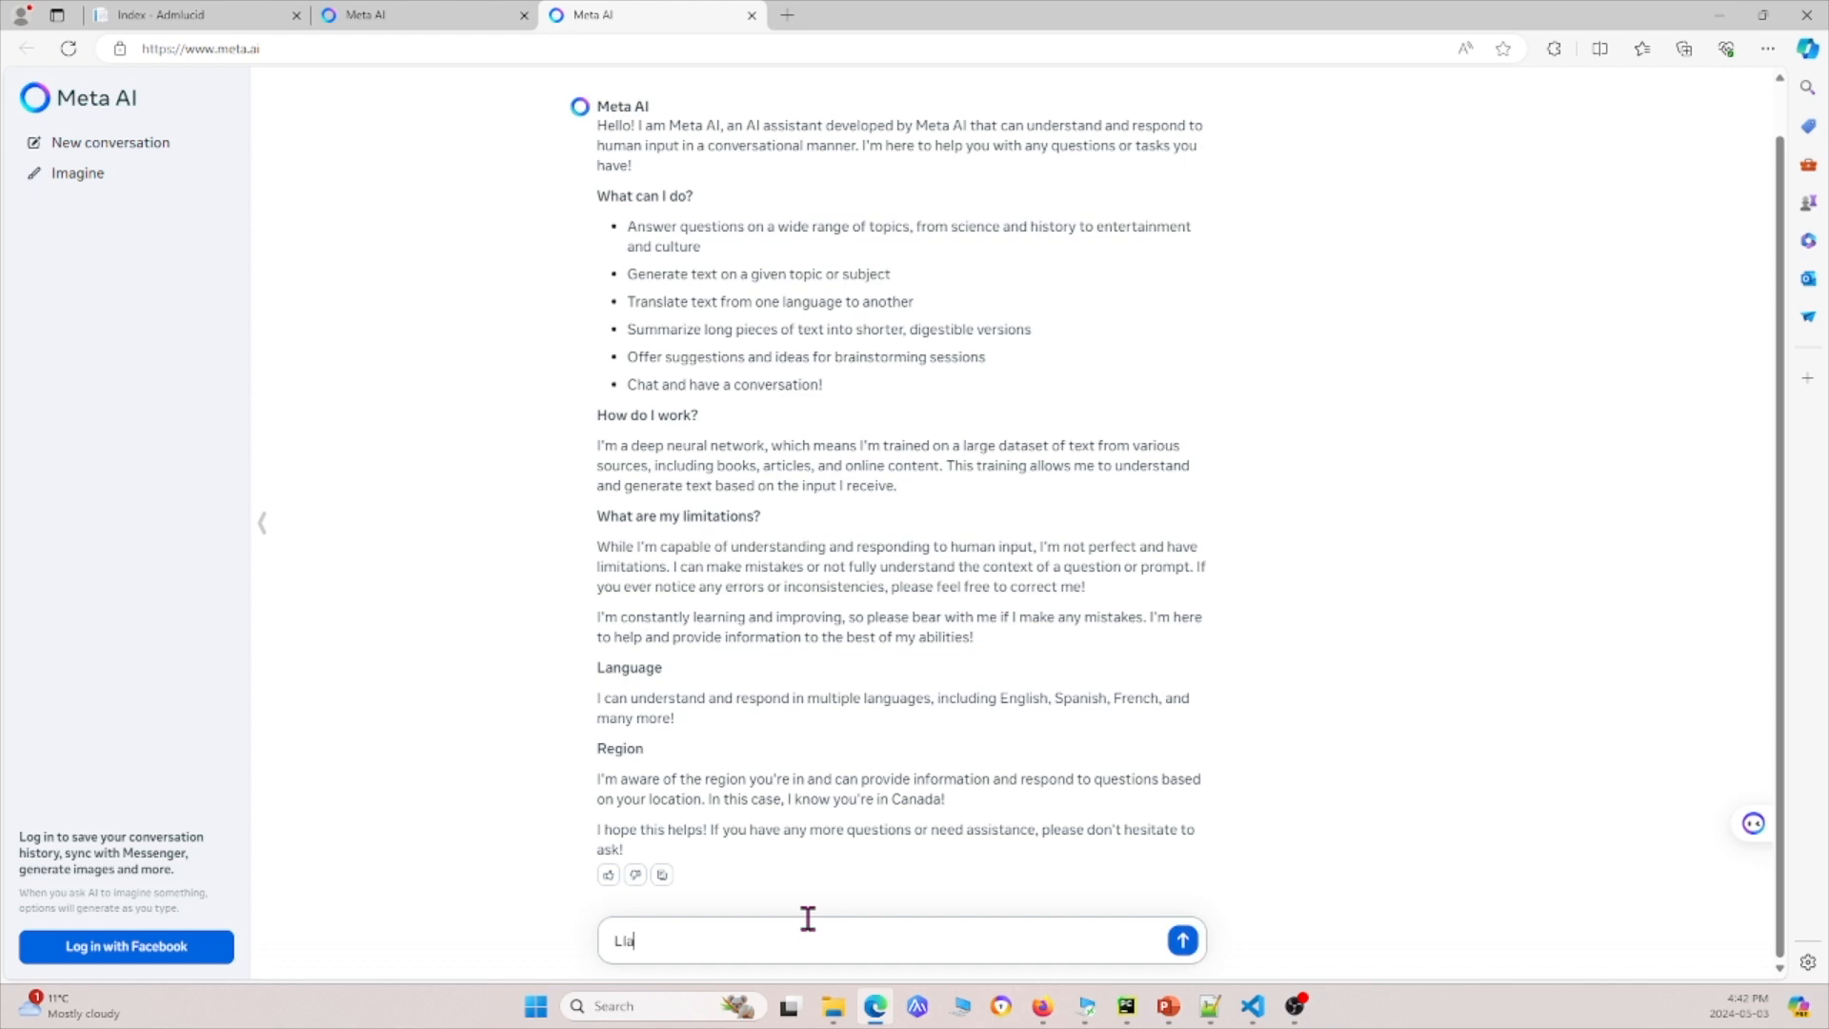
pyautogui.click(1182, 939)
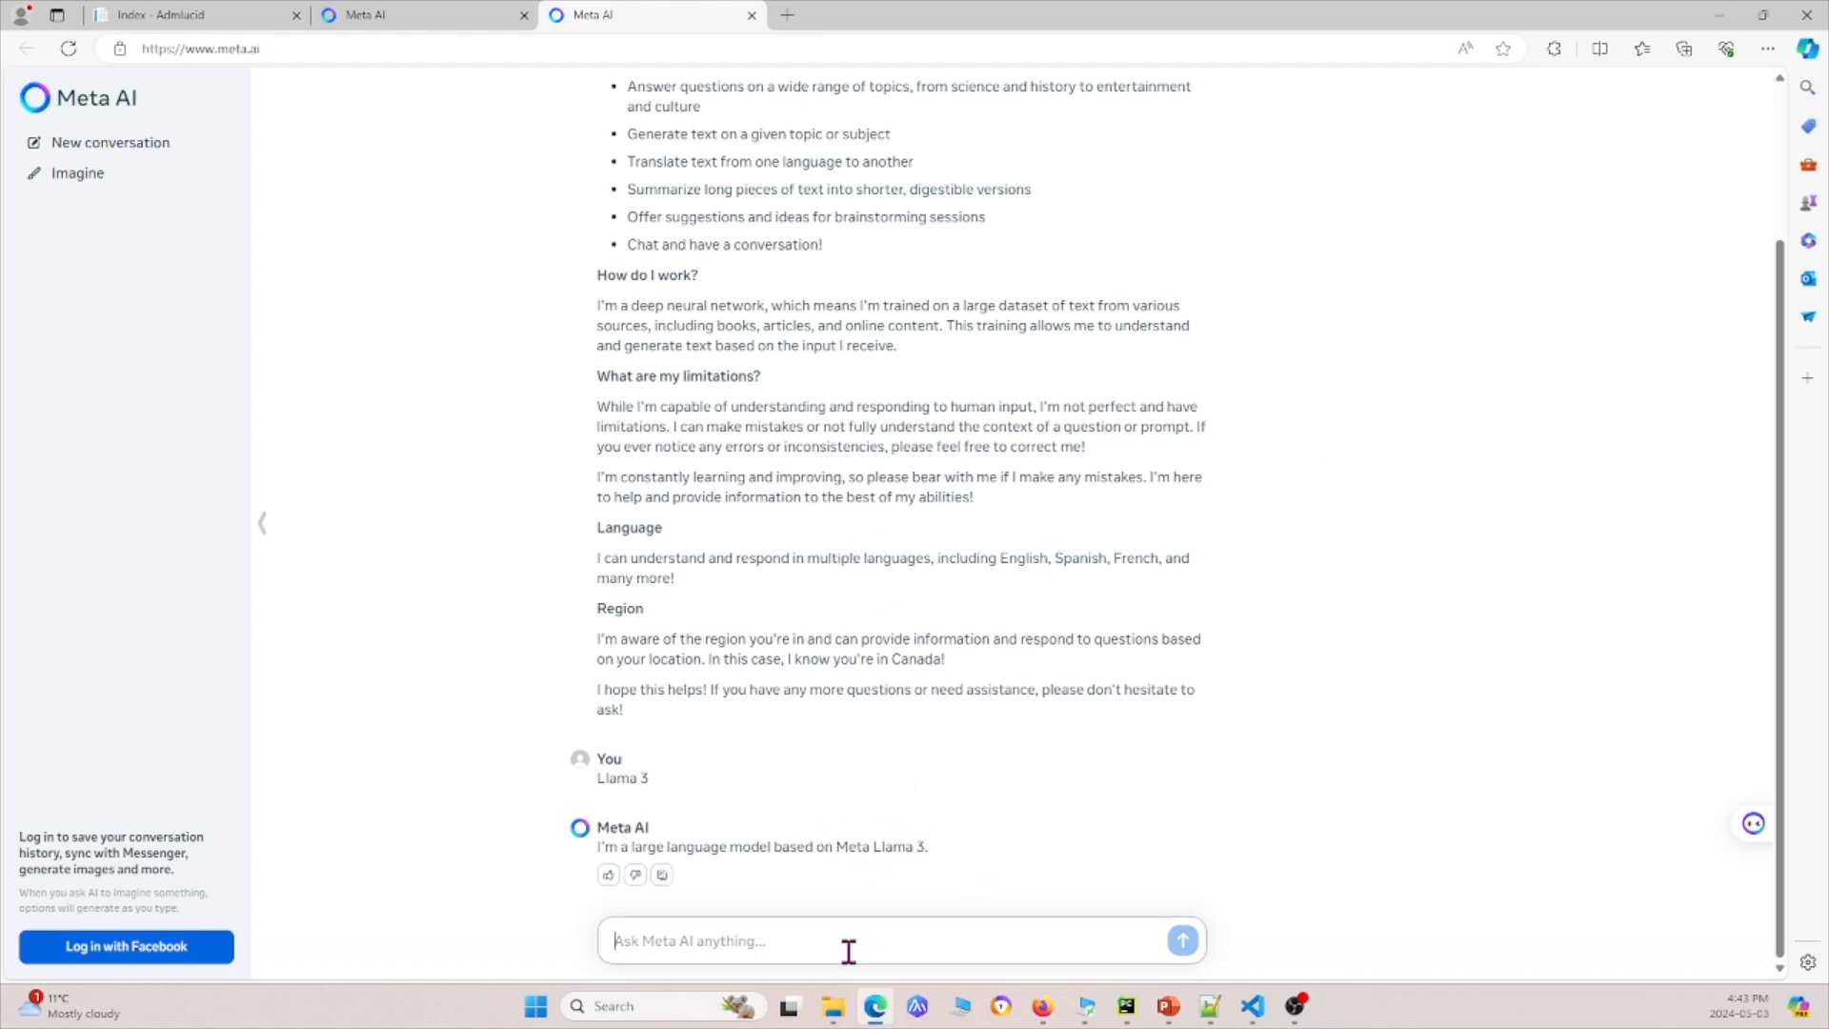
# Send the question "What is software QA?" to Meta AI
pyautogui.write('W')
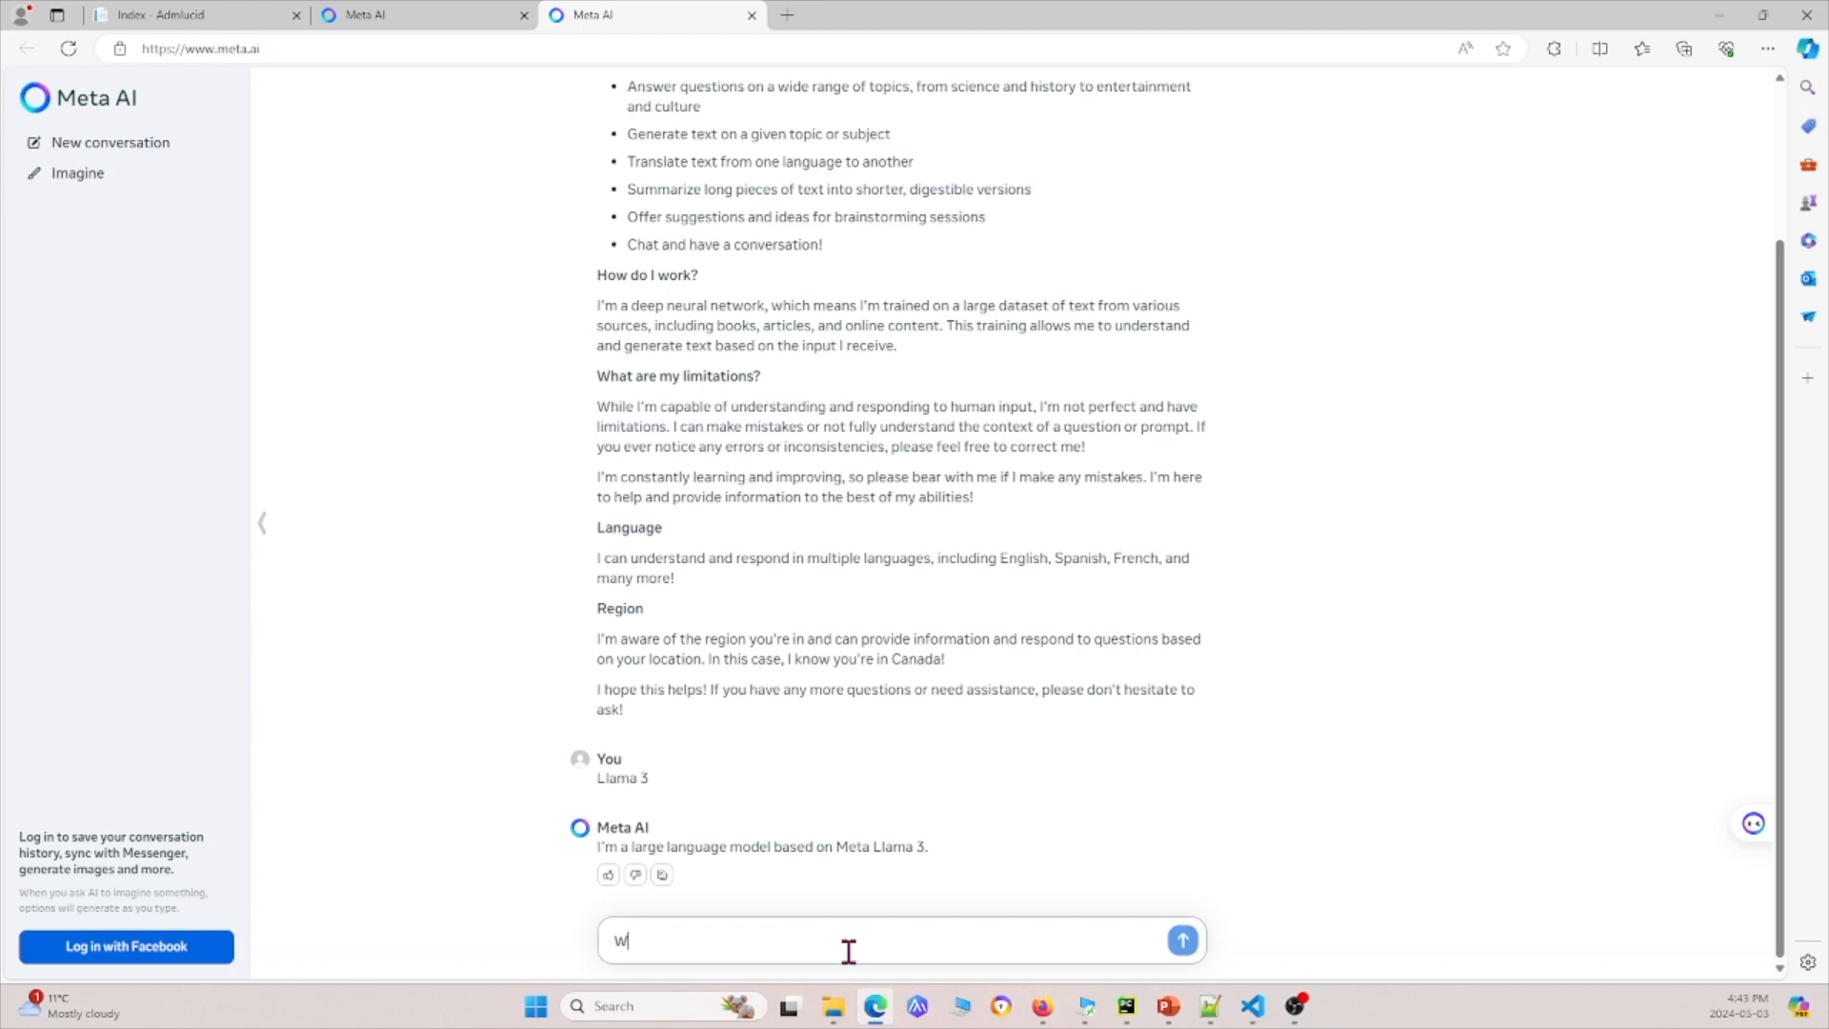
pyautogui.write('hat is')
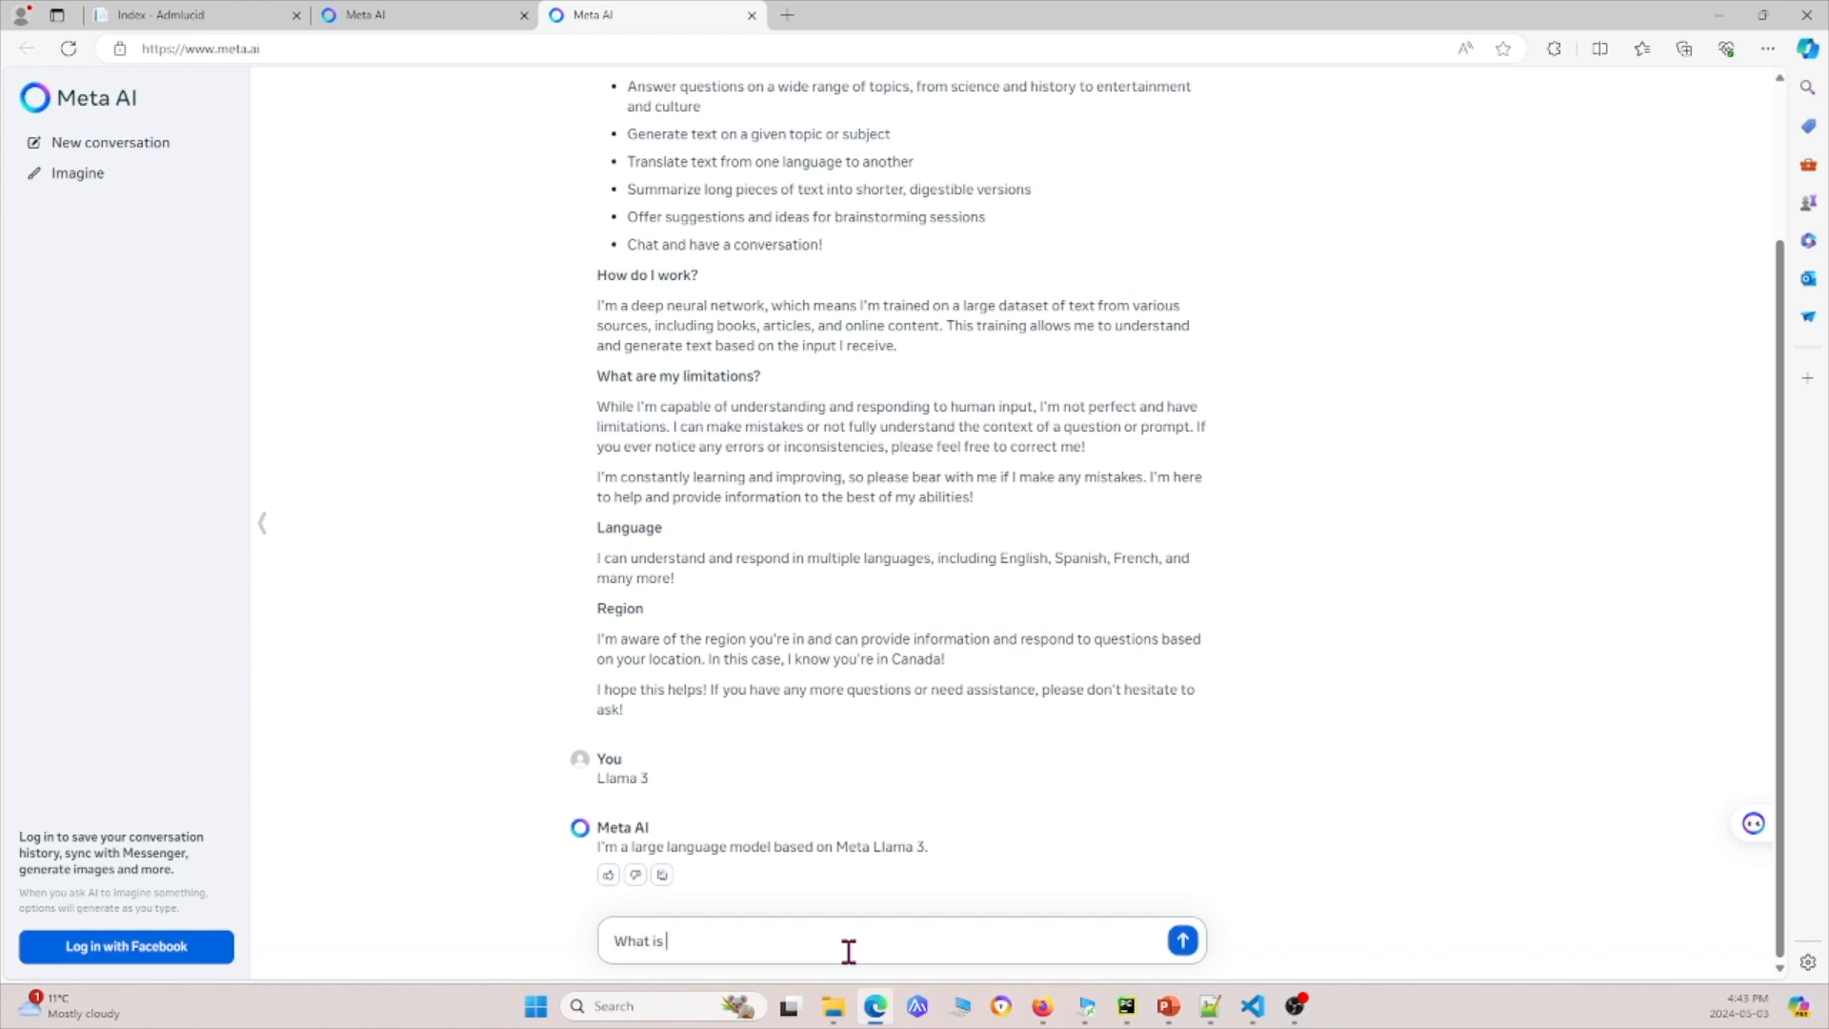
pyautogui.write('software Q')
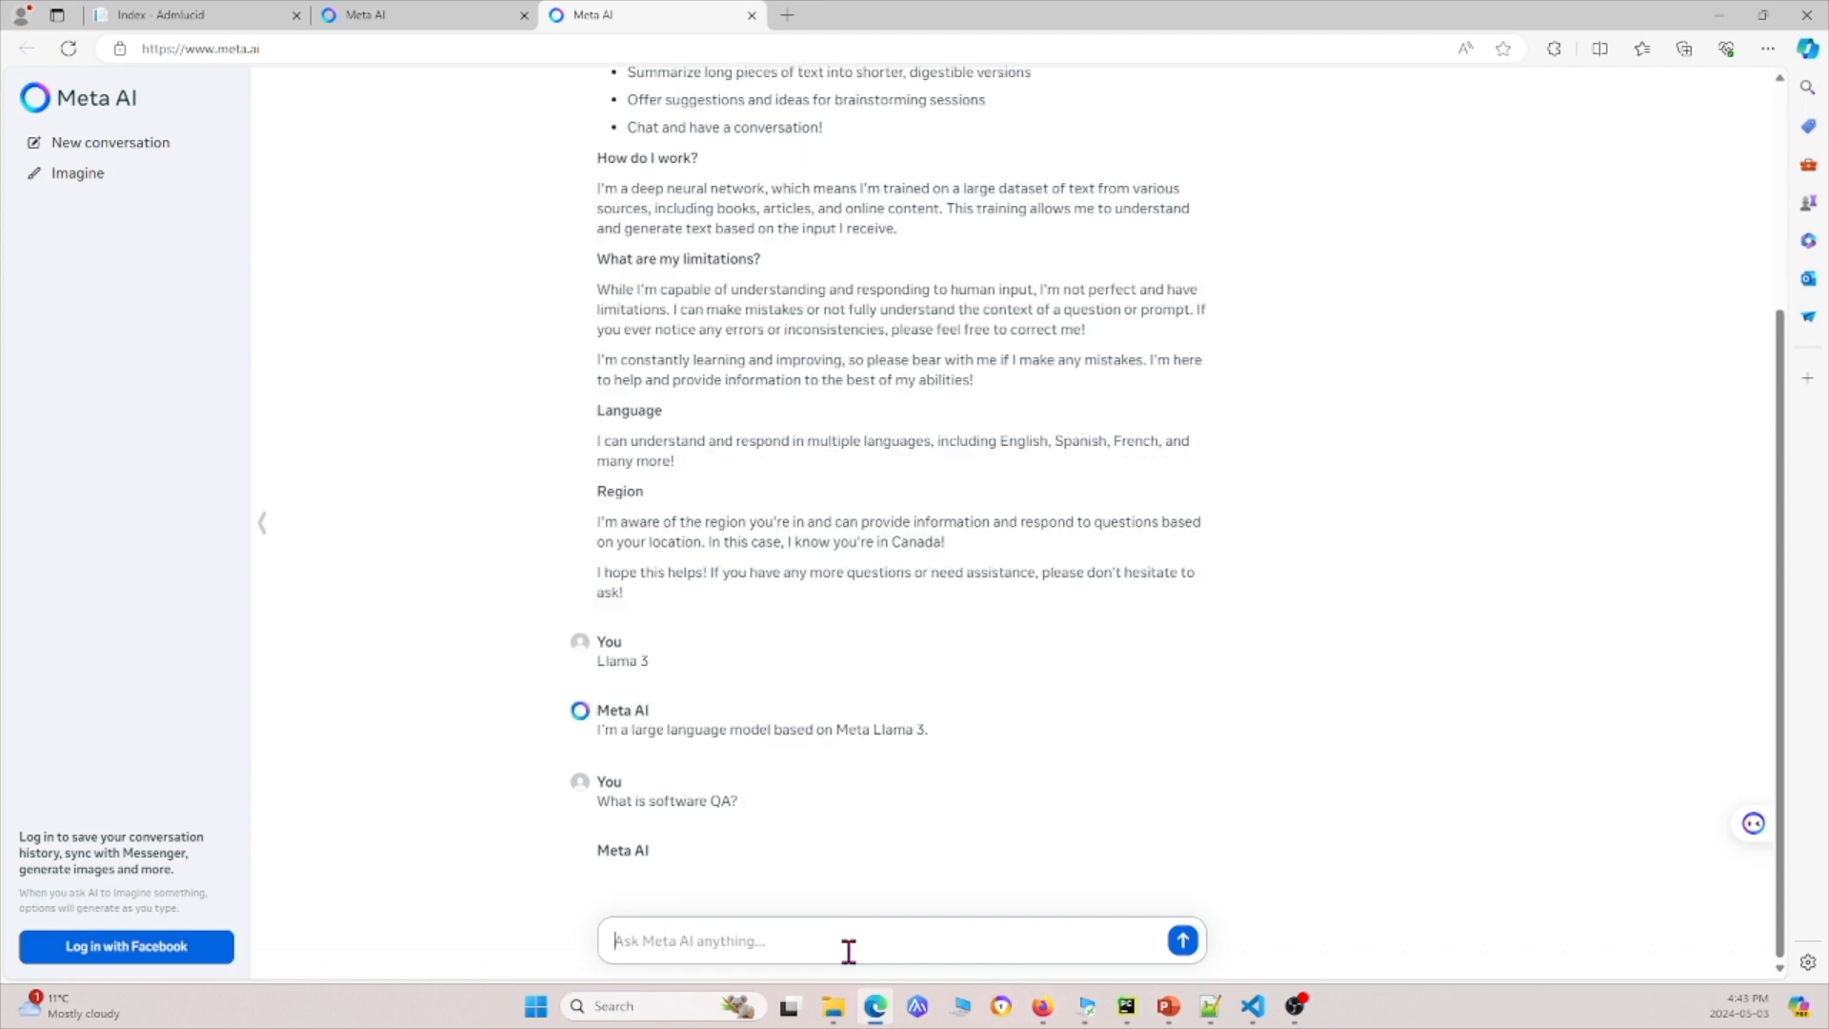
pyautogui.click(1181, 939)
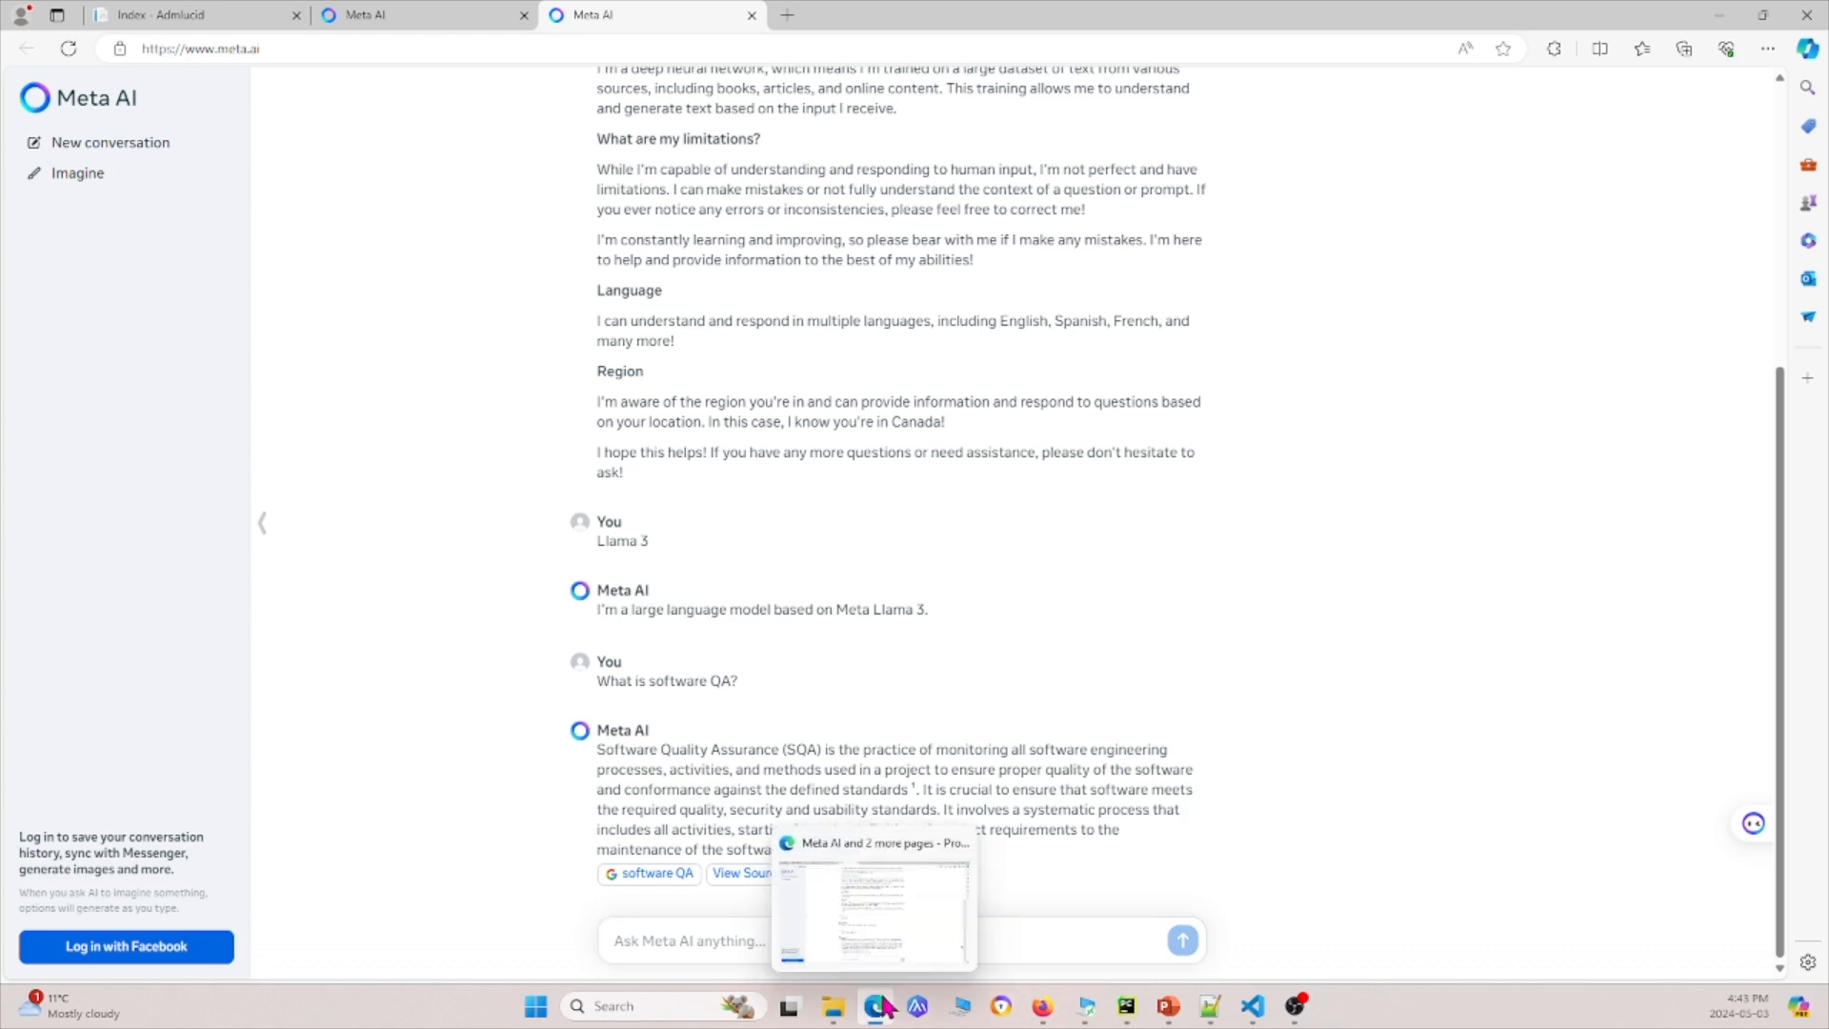
# Ask Meta AI to write a test plan for a web application
pyautogui.write('Write')
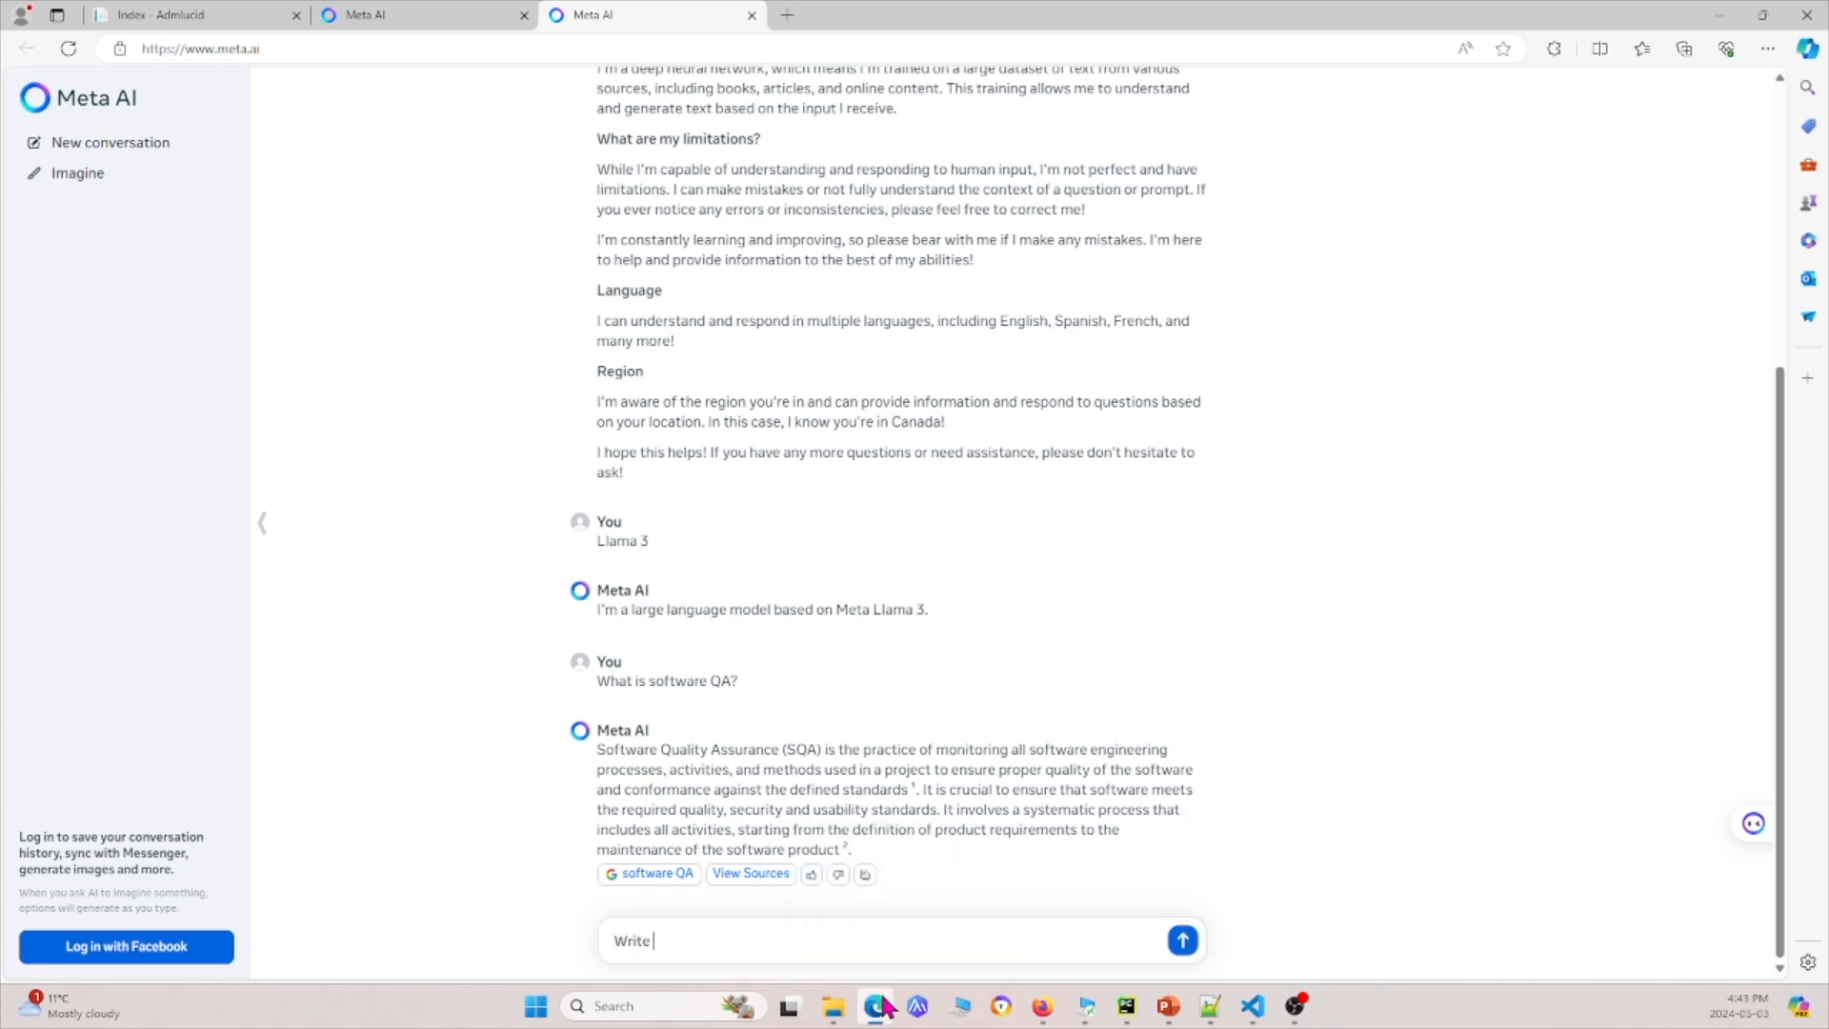
pyautogui.write('test plan for')
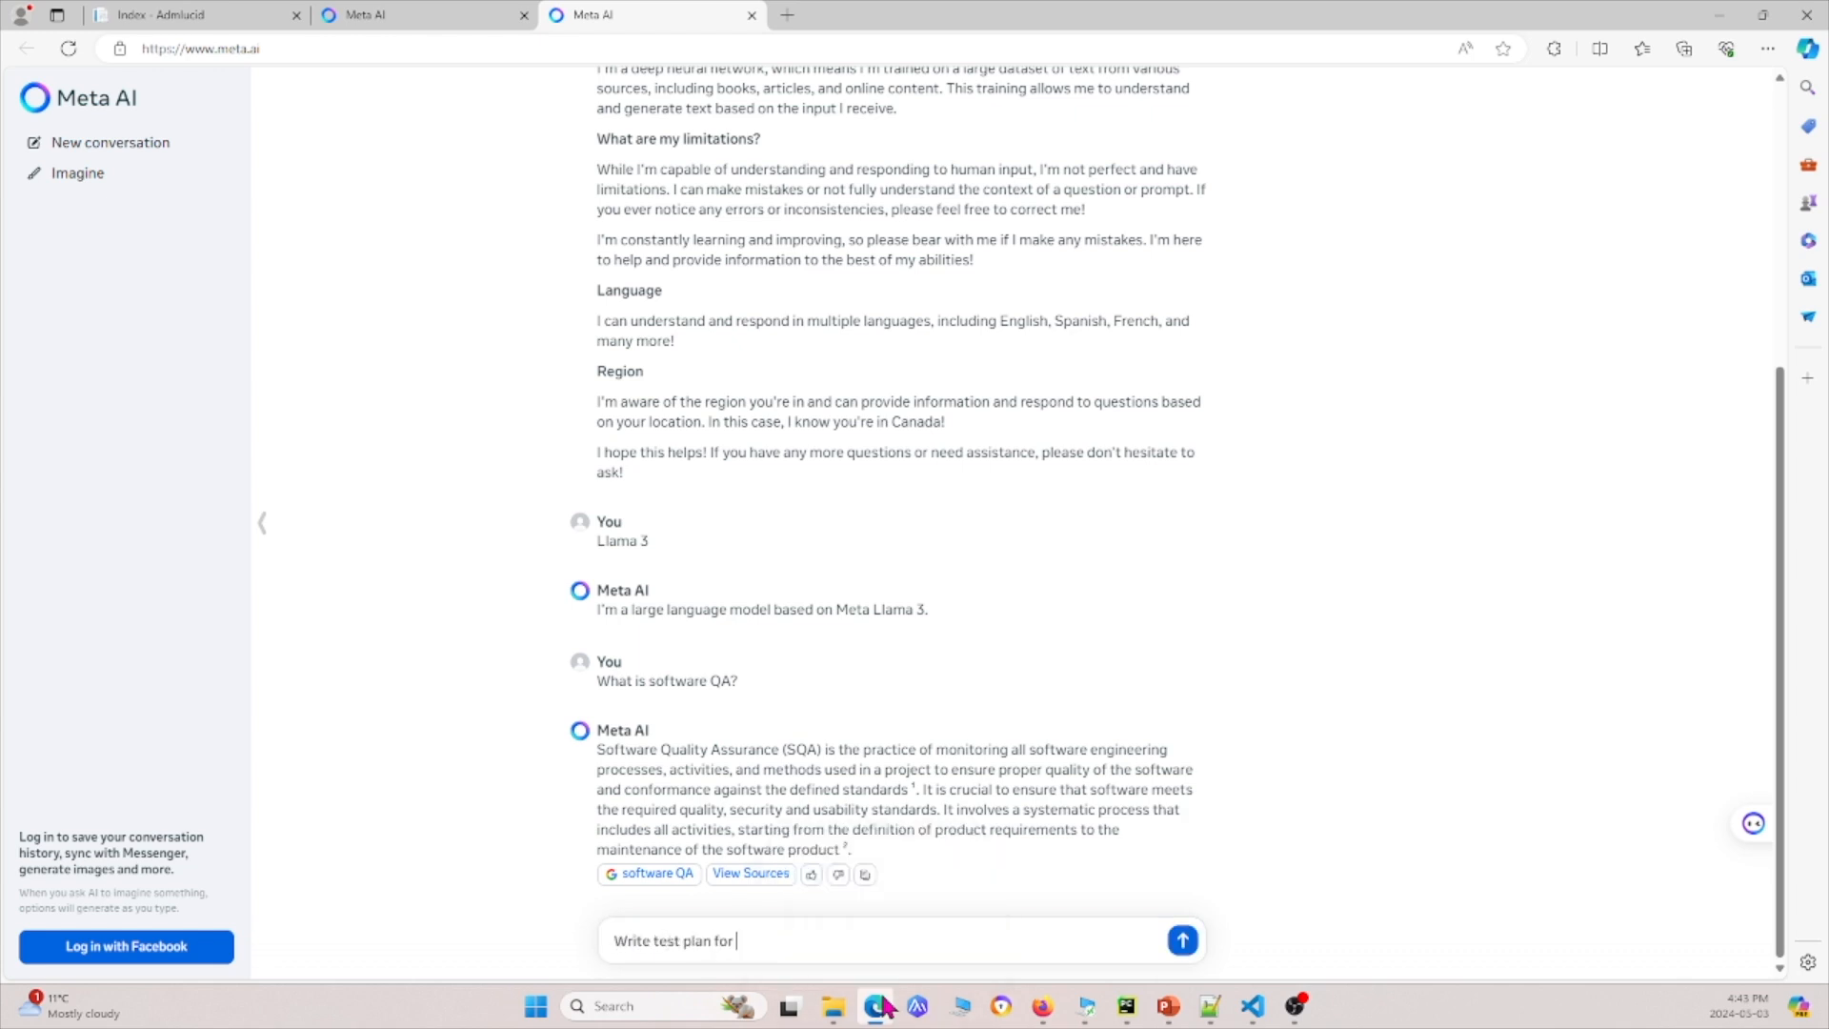
pyautogui.write('a web')
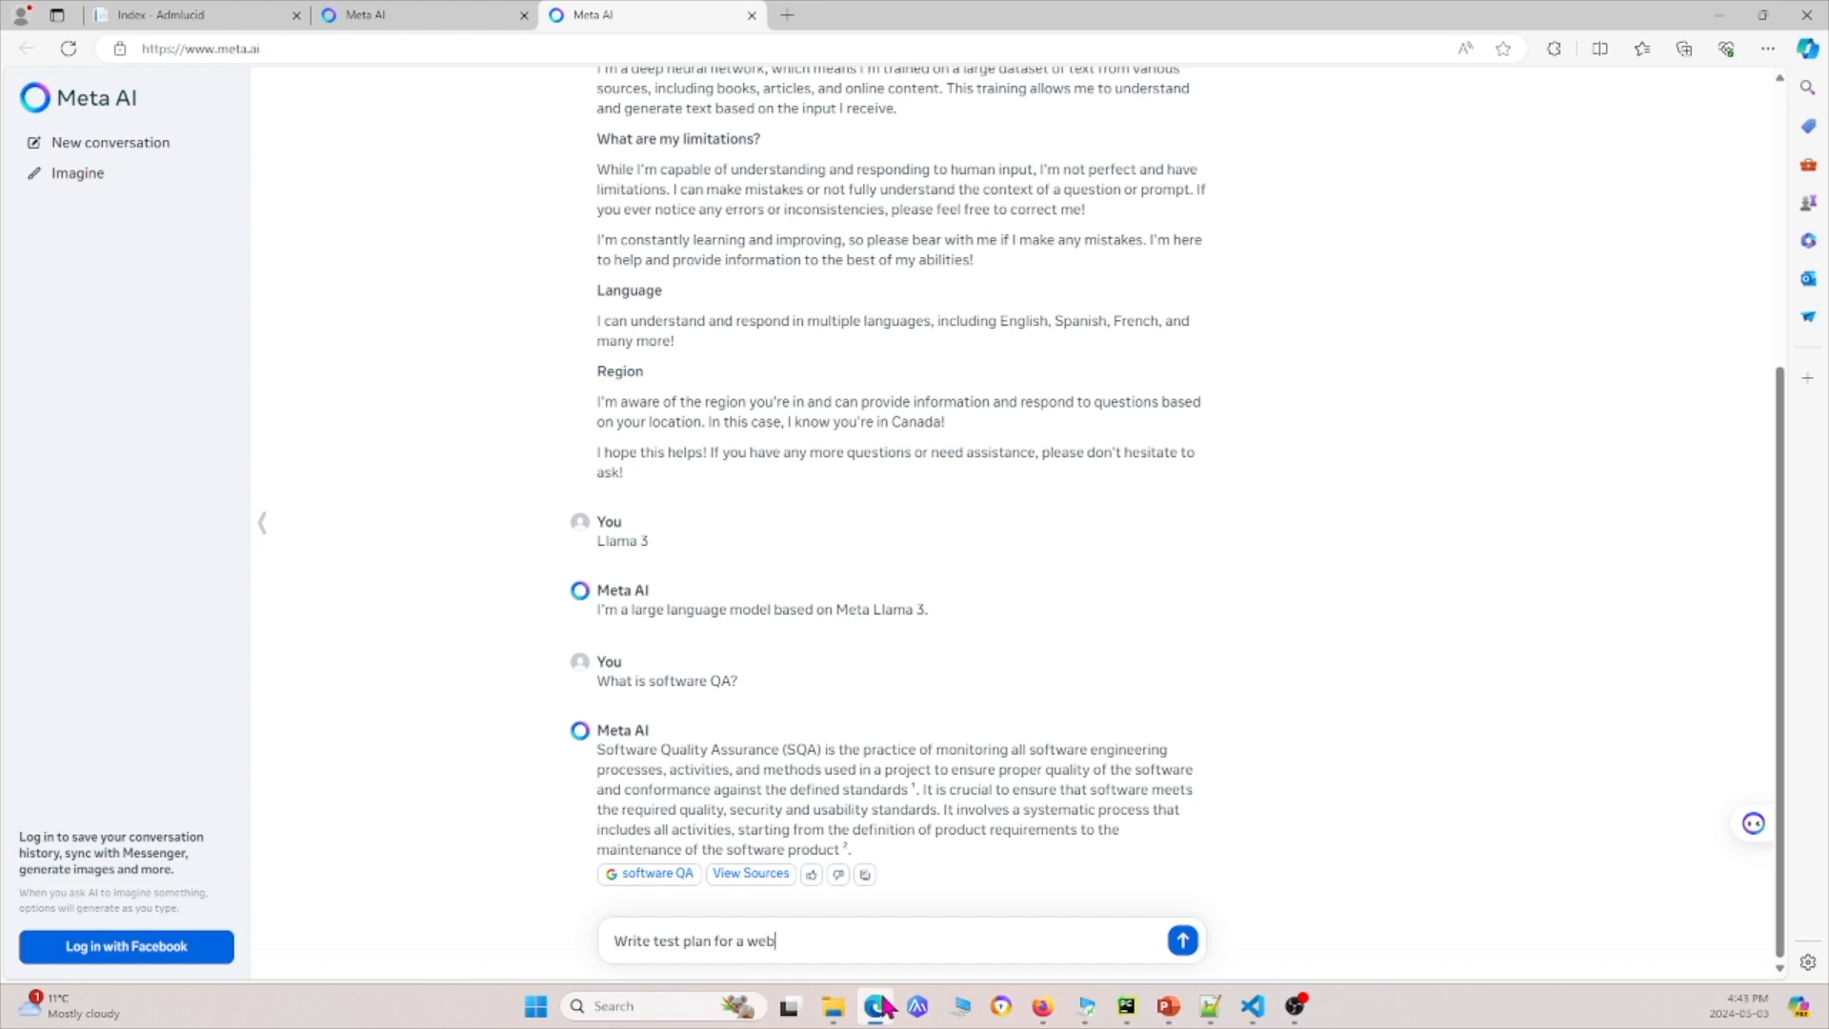
pyautogui.write('application based on')
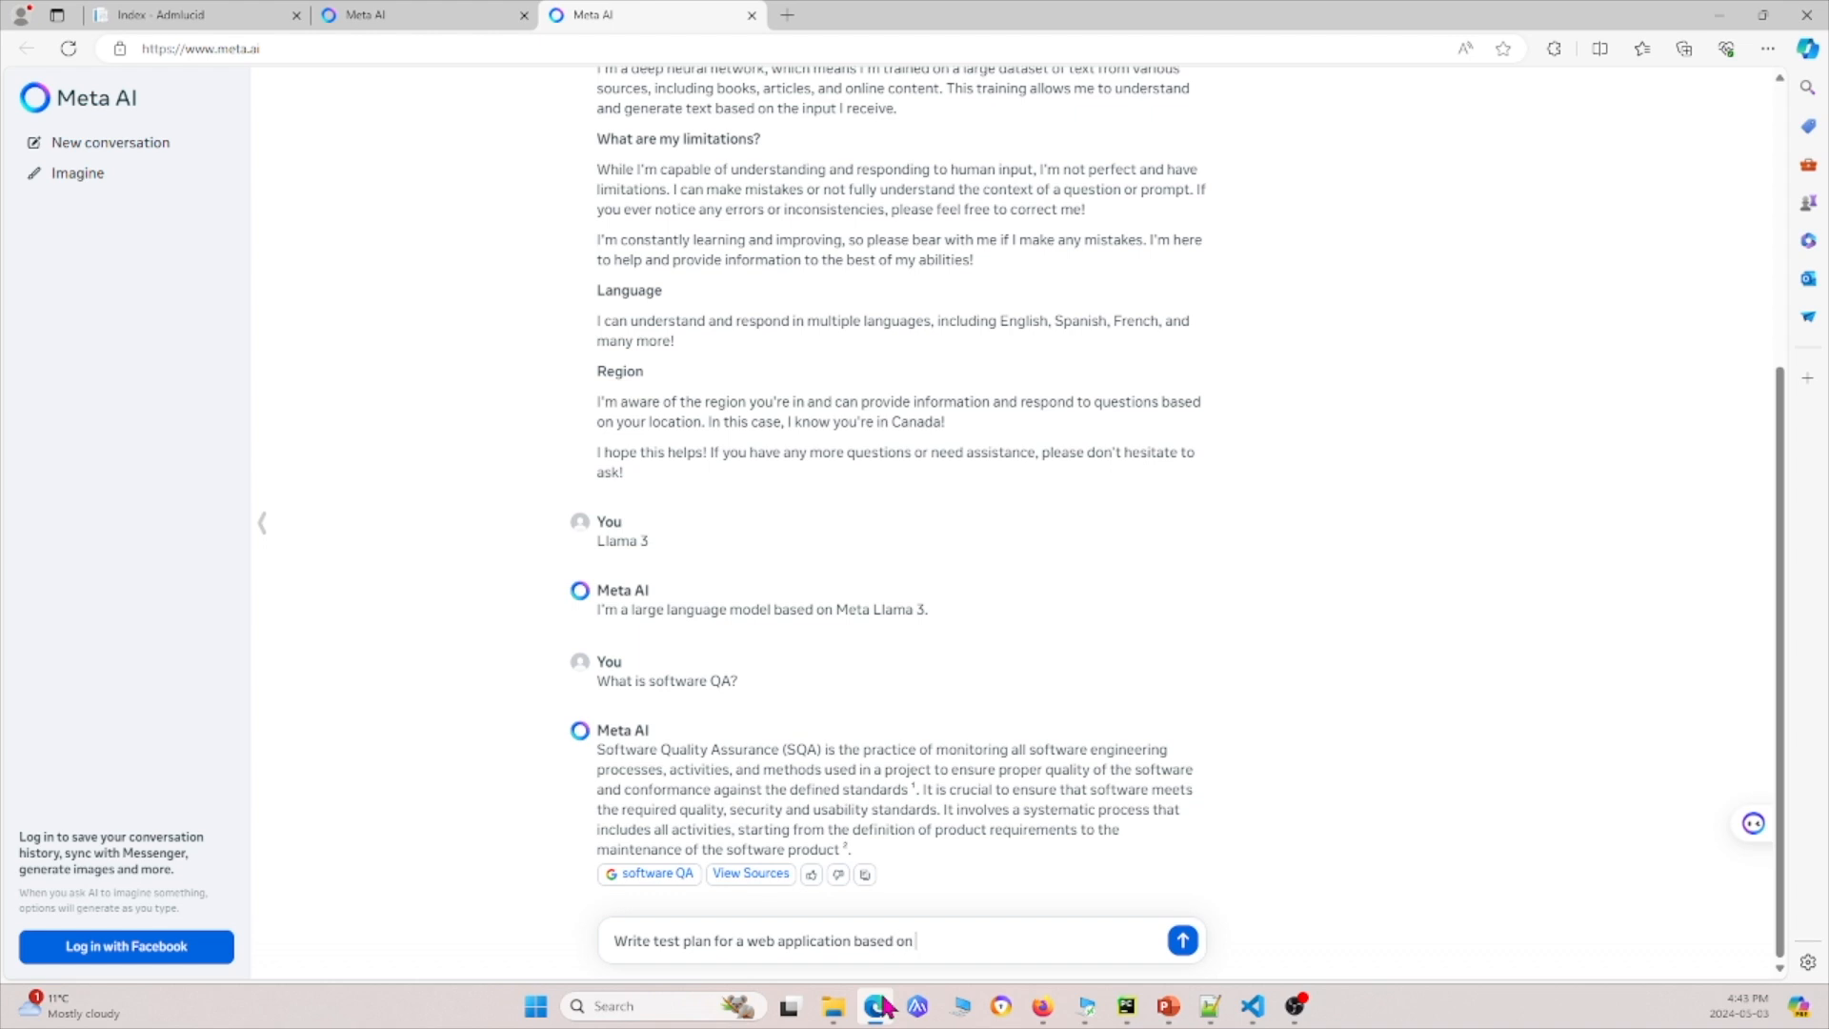
pyautogui.click(1181, 940)
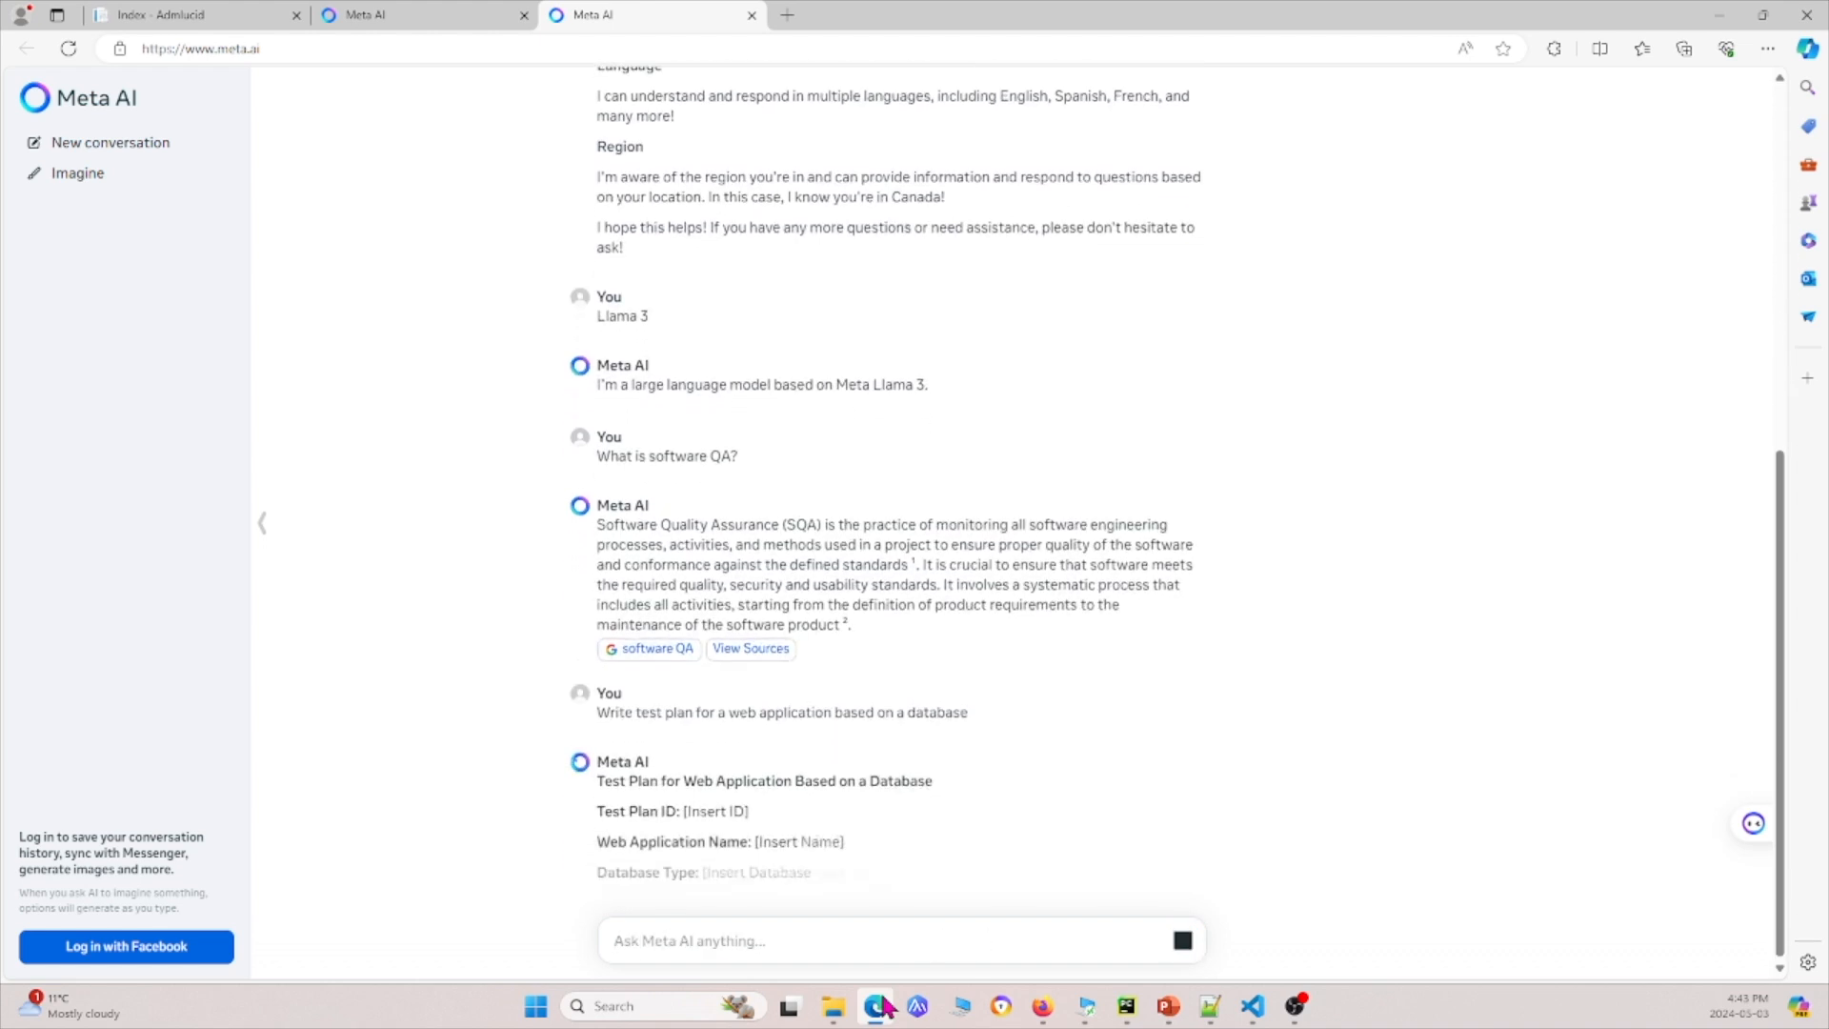
# Scroll through the generated test plan to review it, then return to the top
pyautogui.scroll(-3)
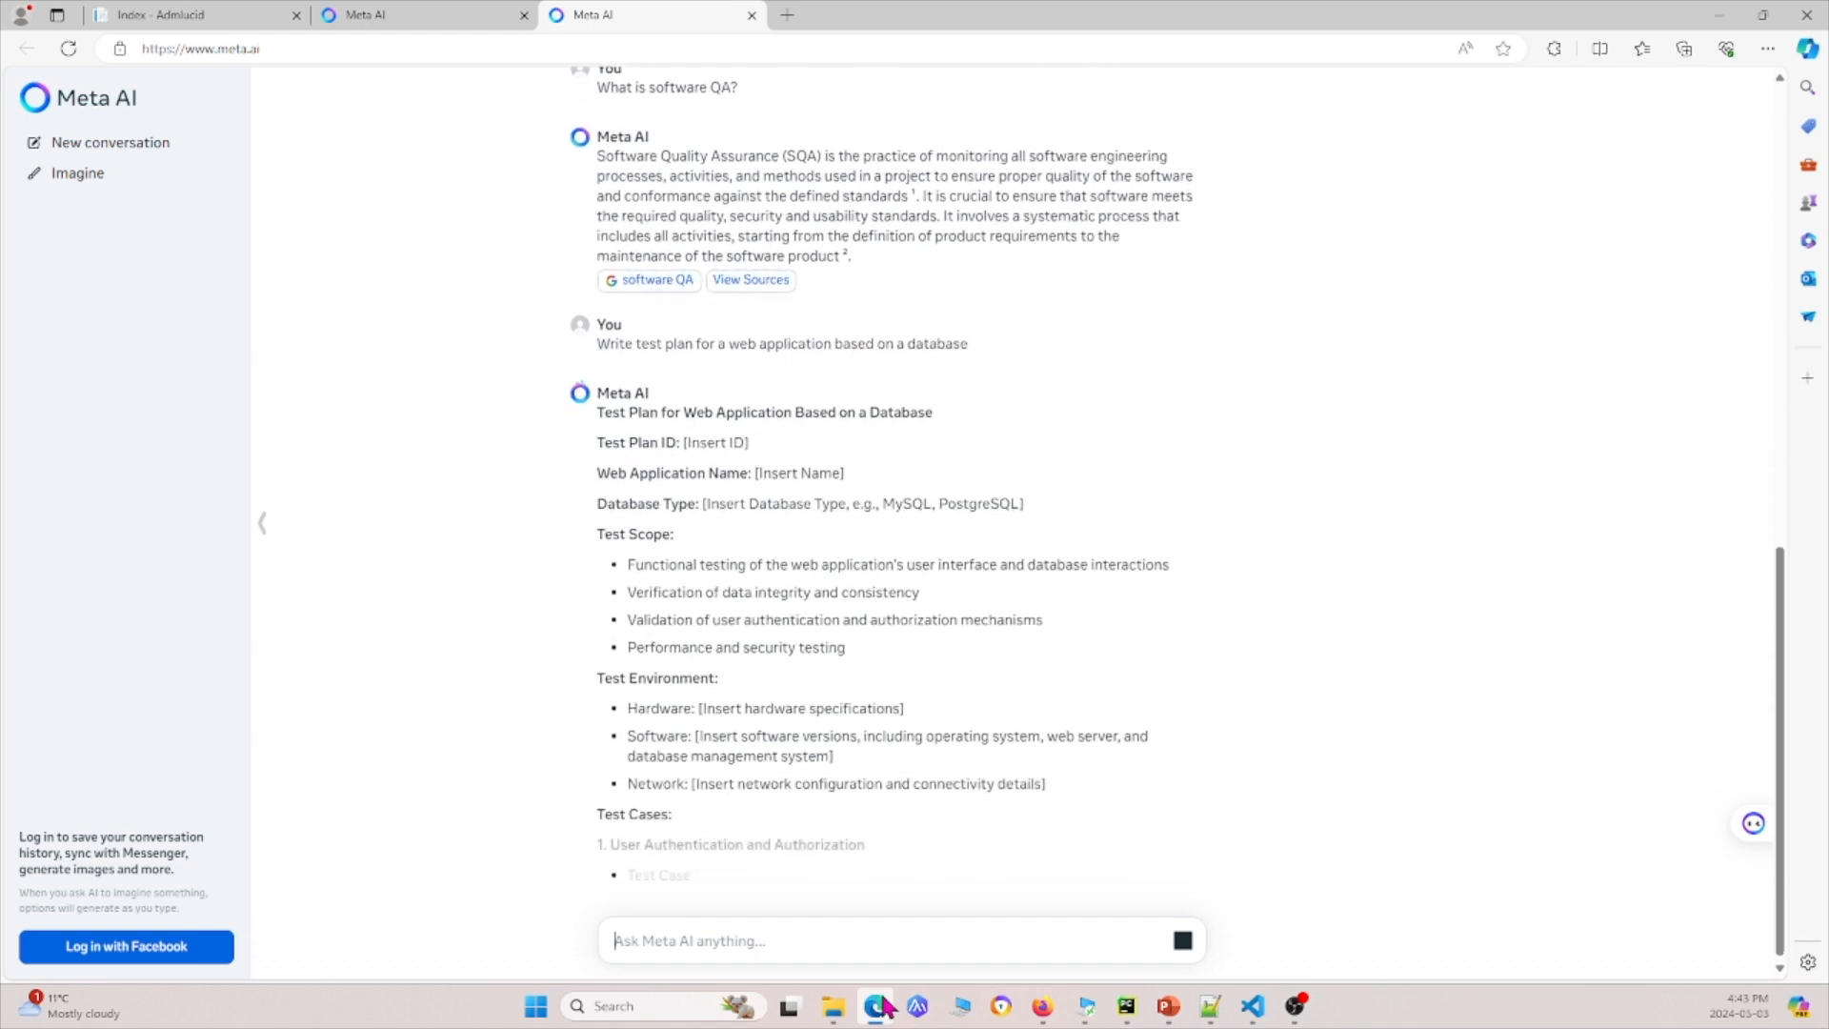
pyautogui.scroll(-3)
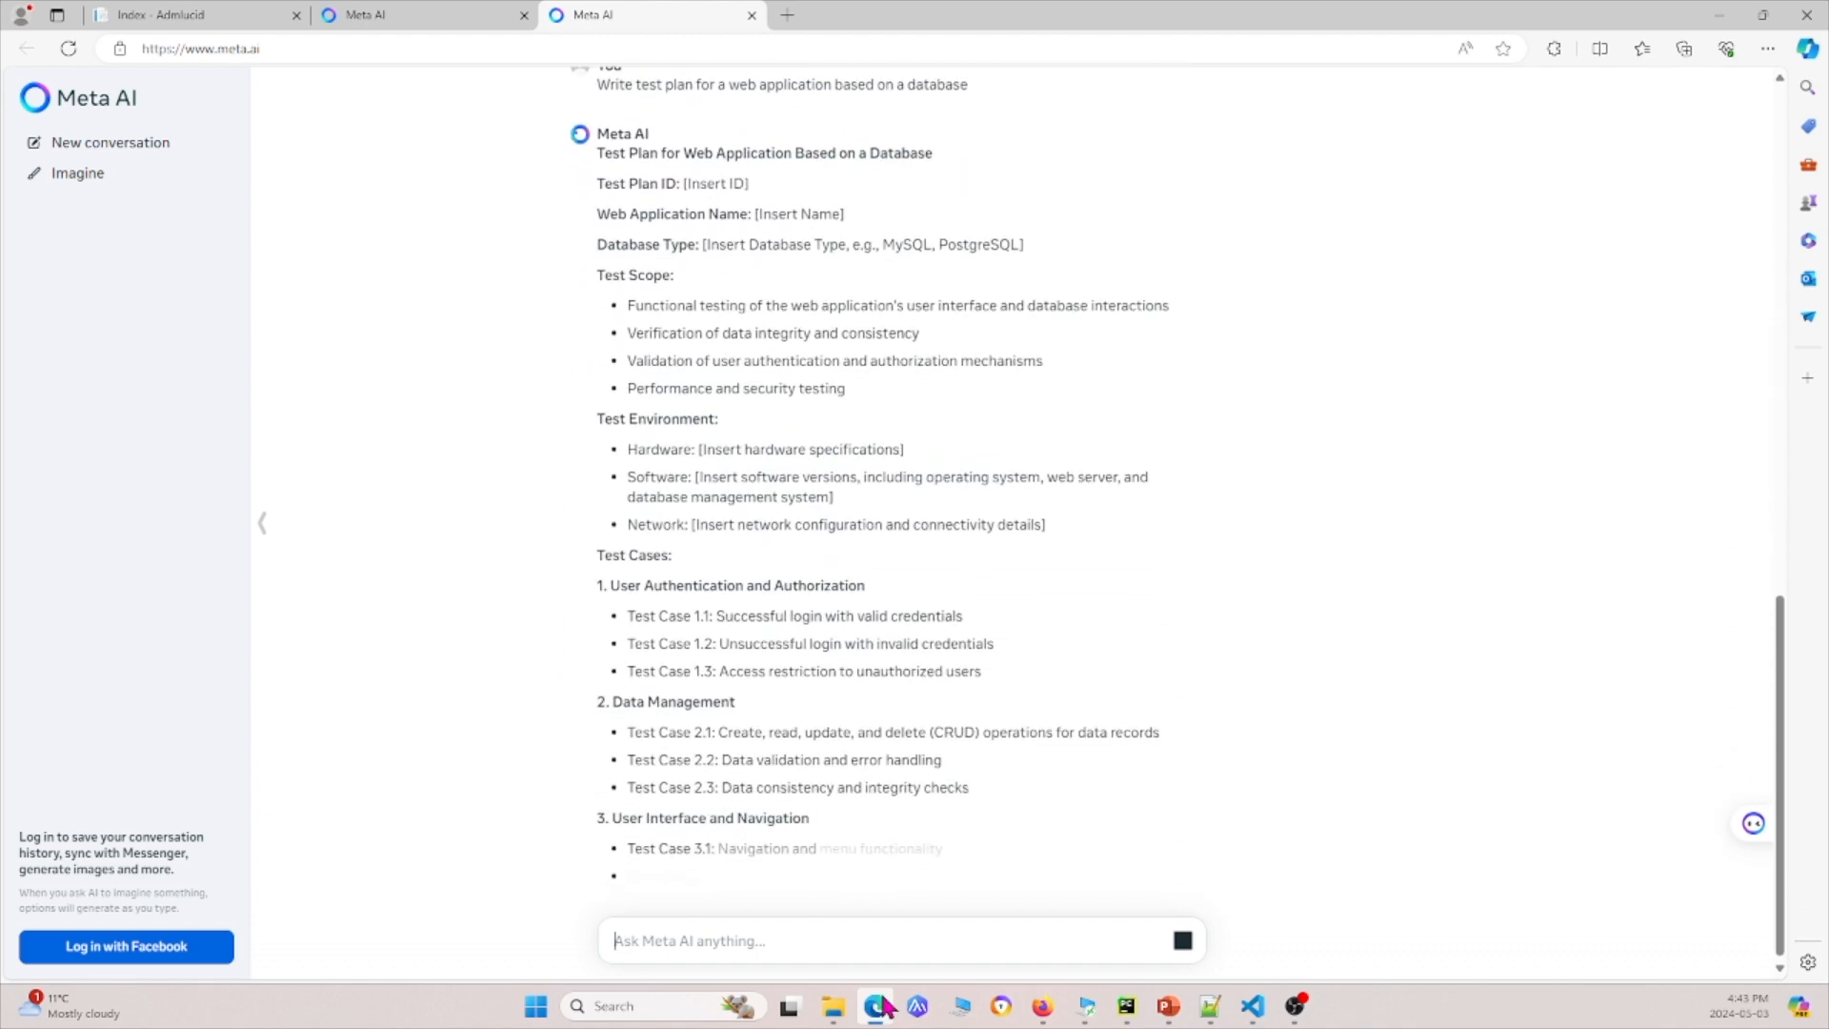
pyautogui.scroll(-3)
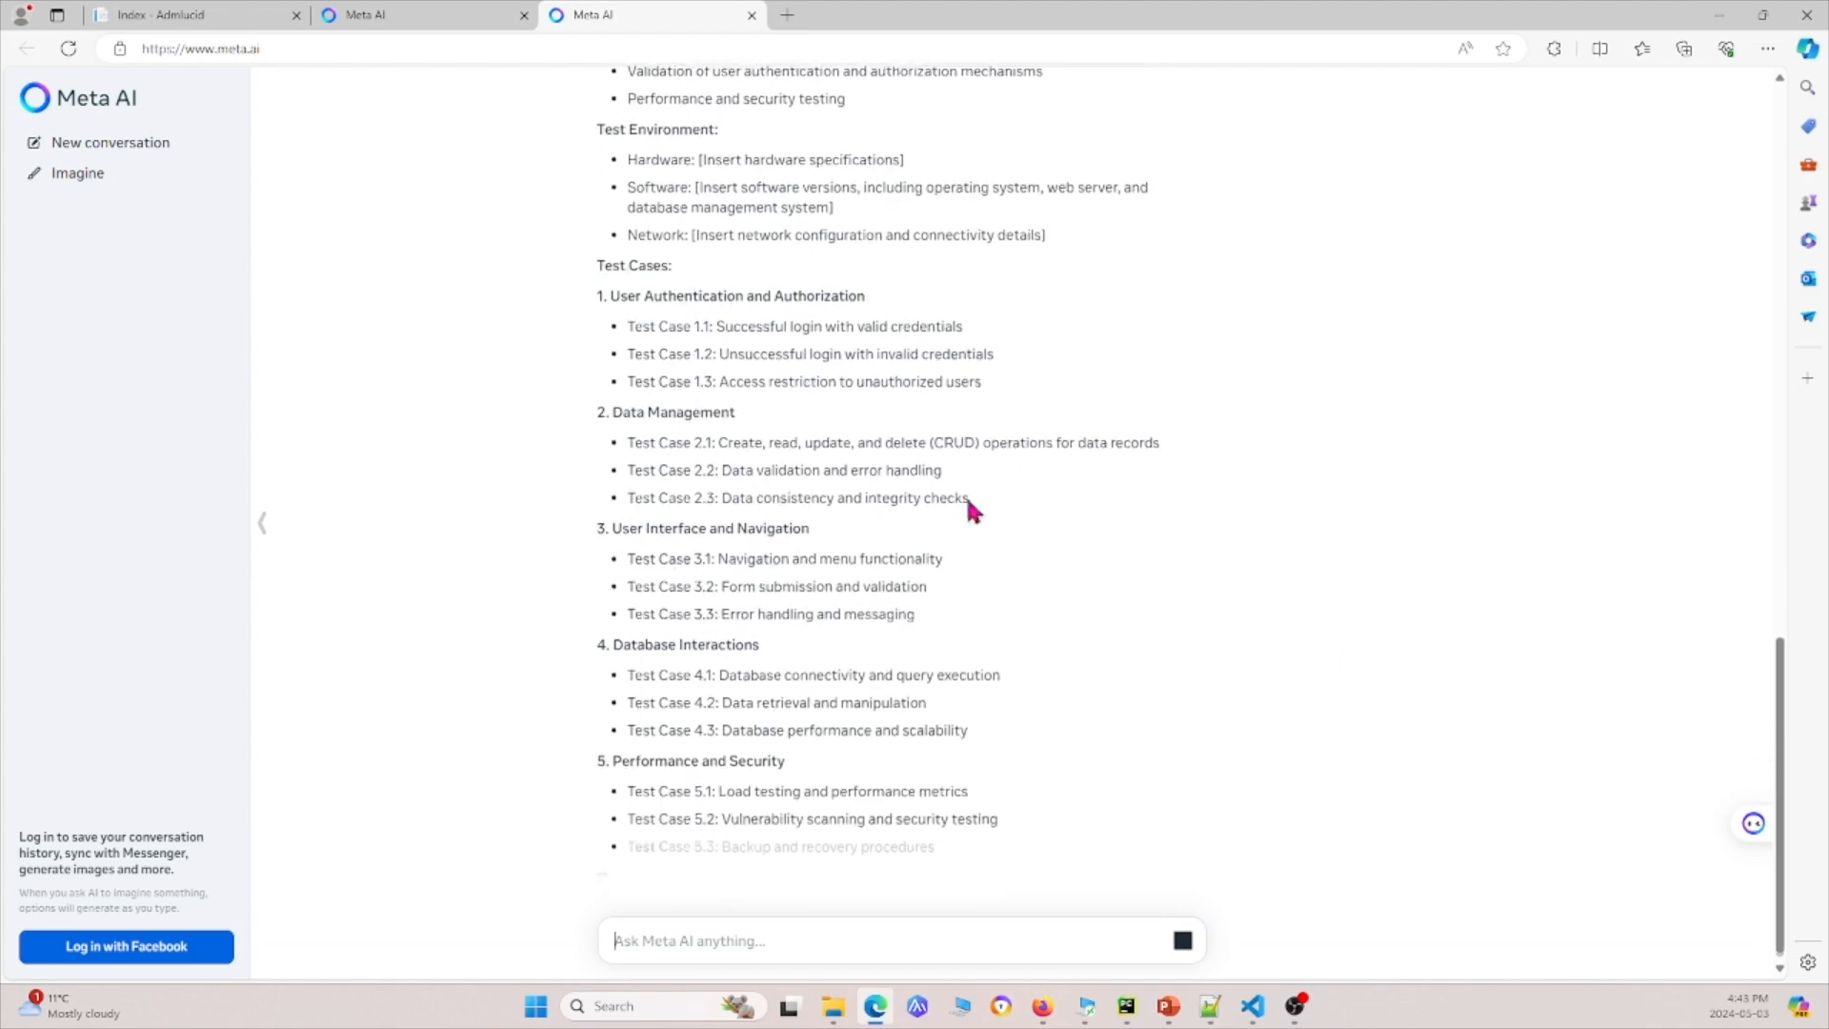
pyautogui.scroll(3)
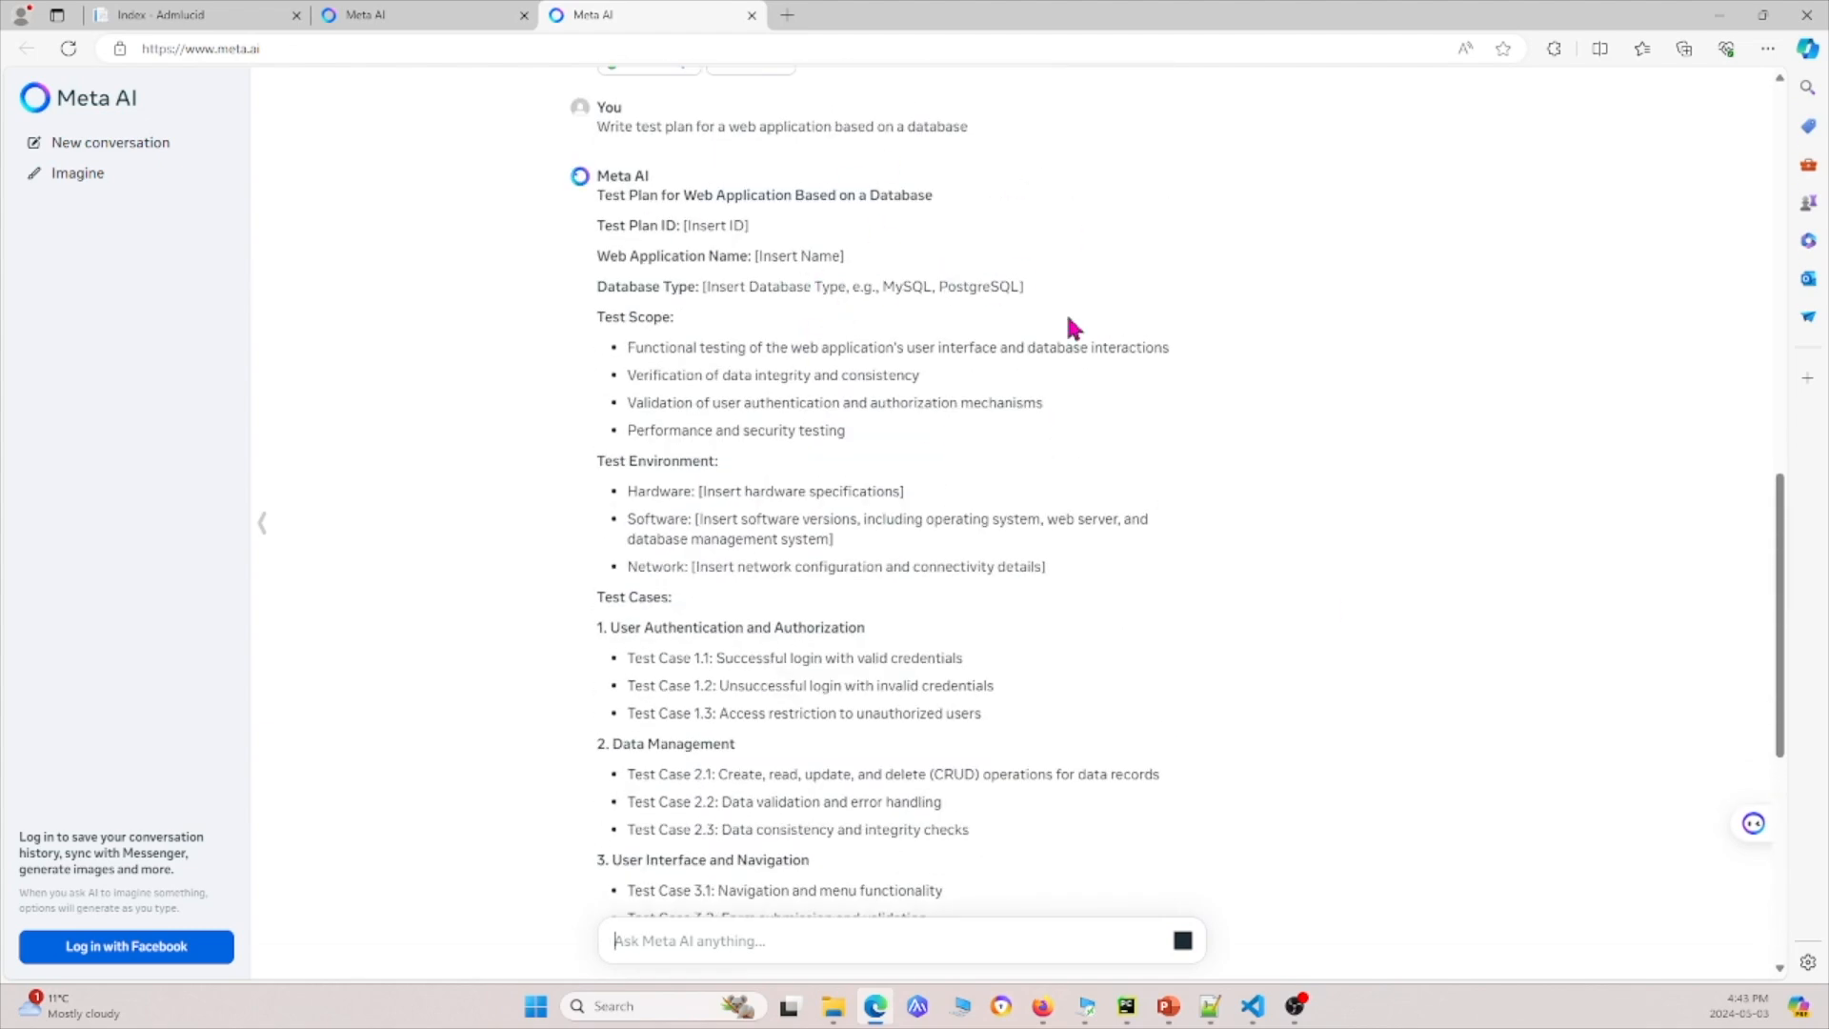
pyautogui.scroll(-3)
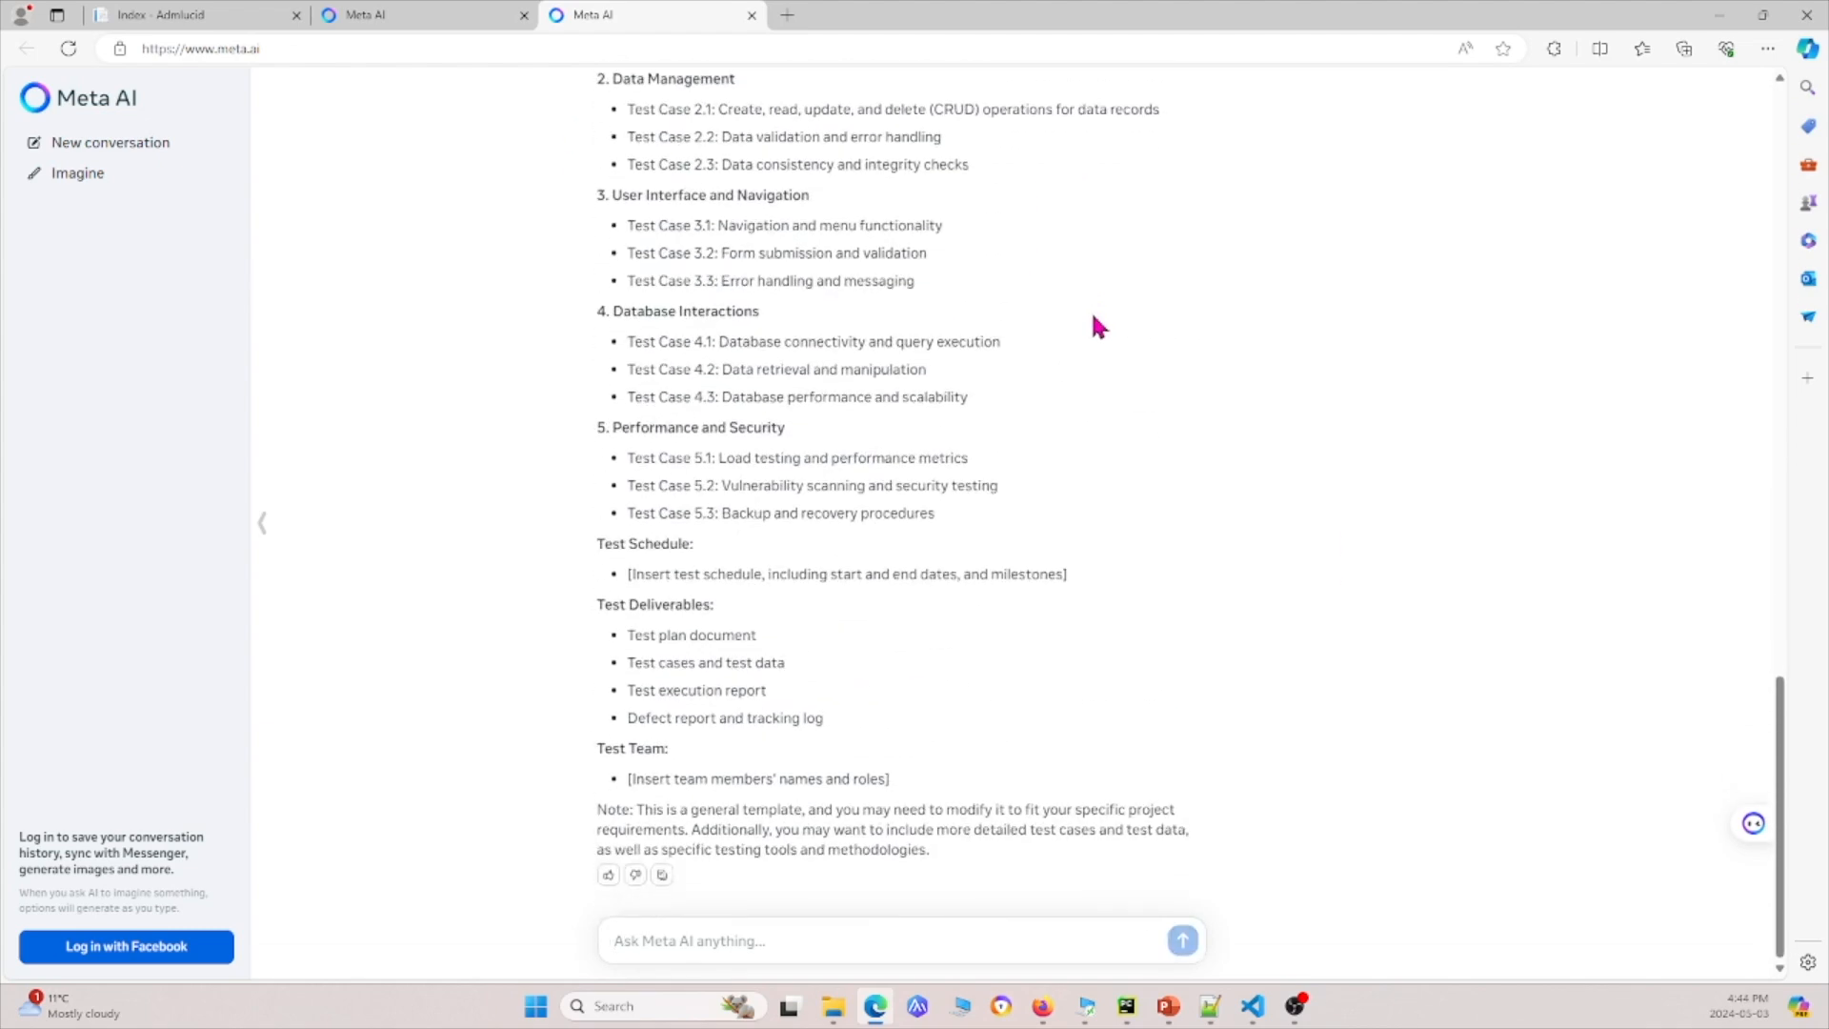
pyautogui.scroll(3)
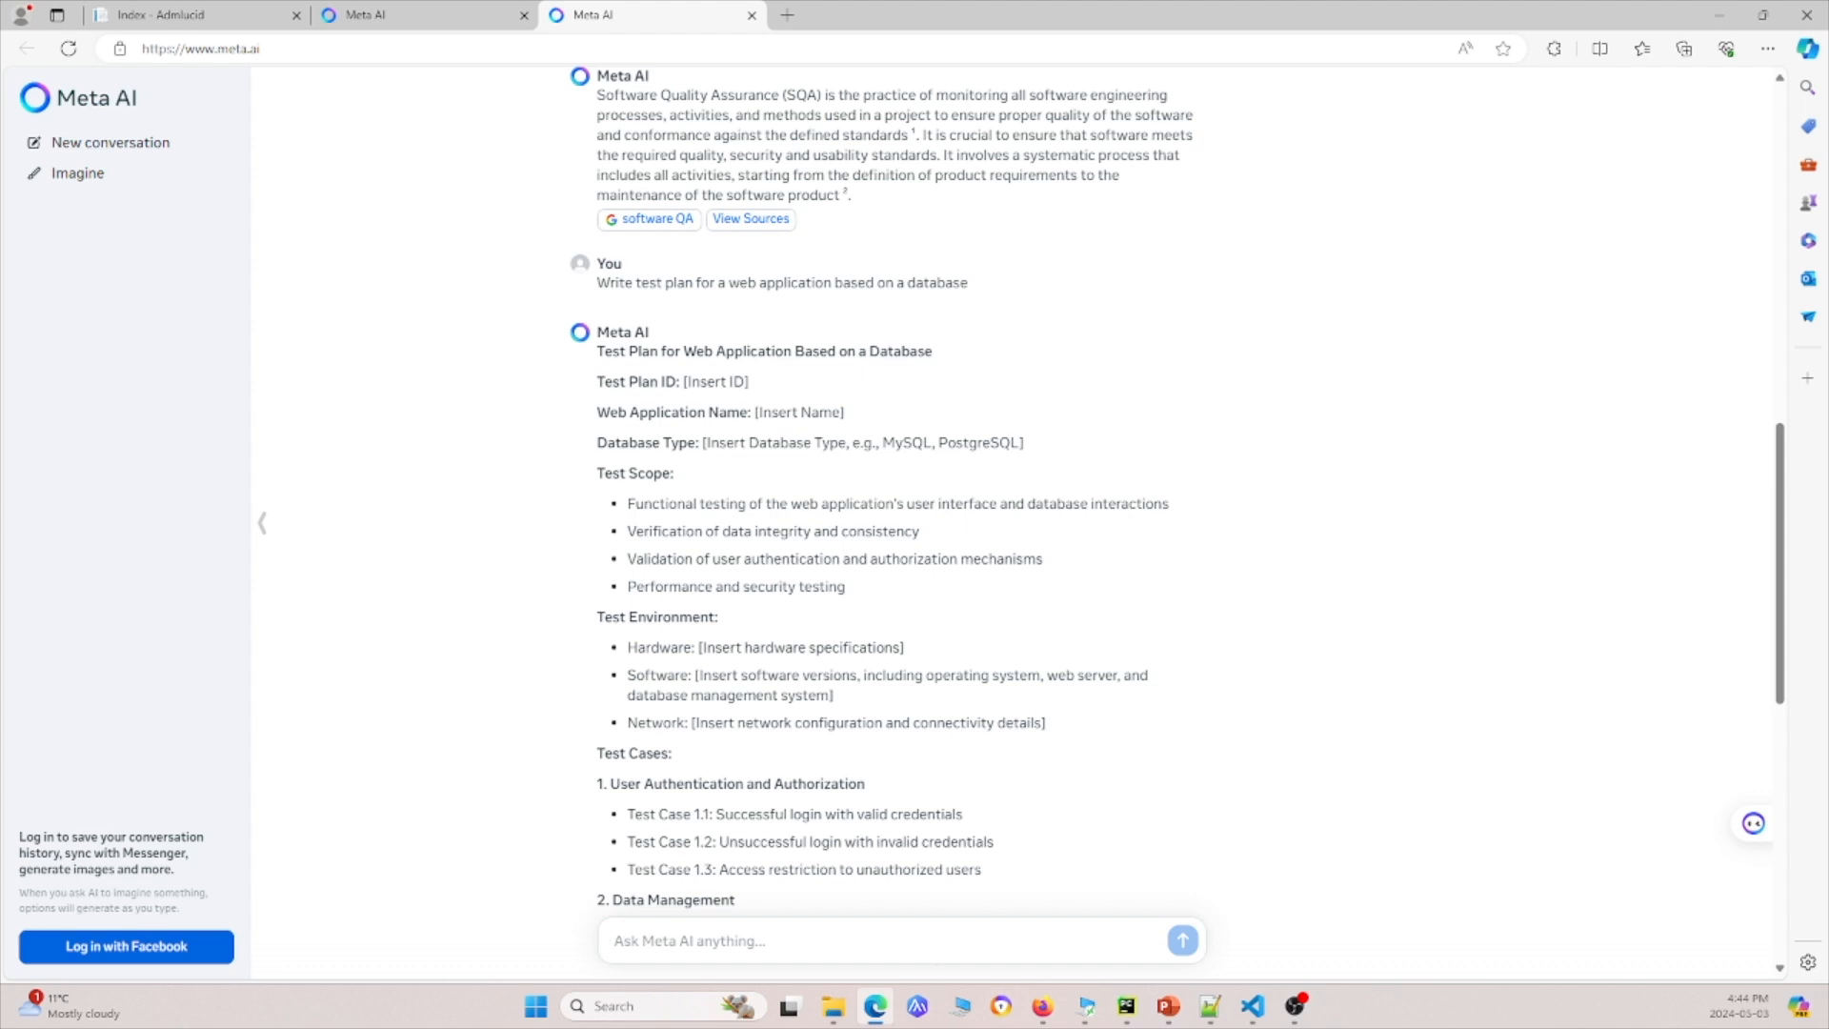
pyautogui.click(699, 939)
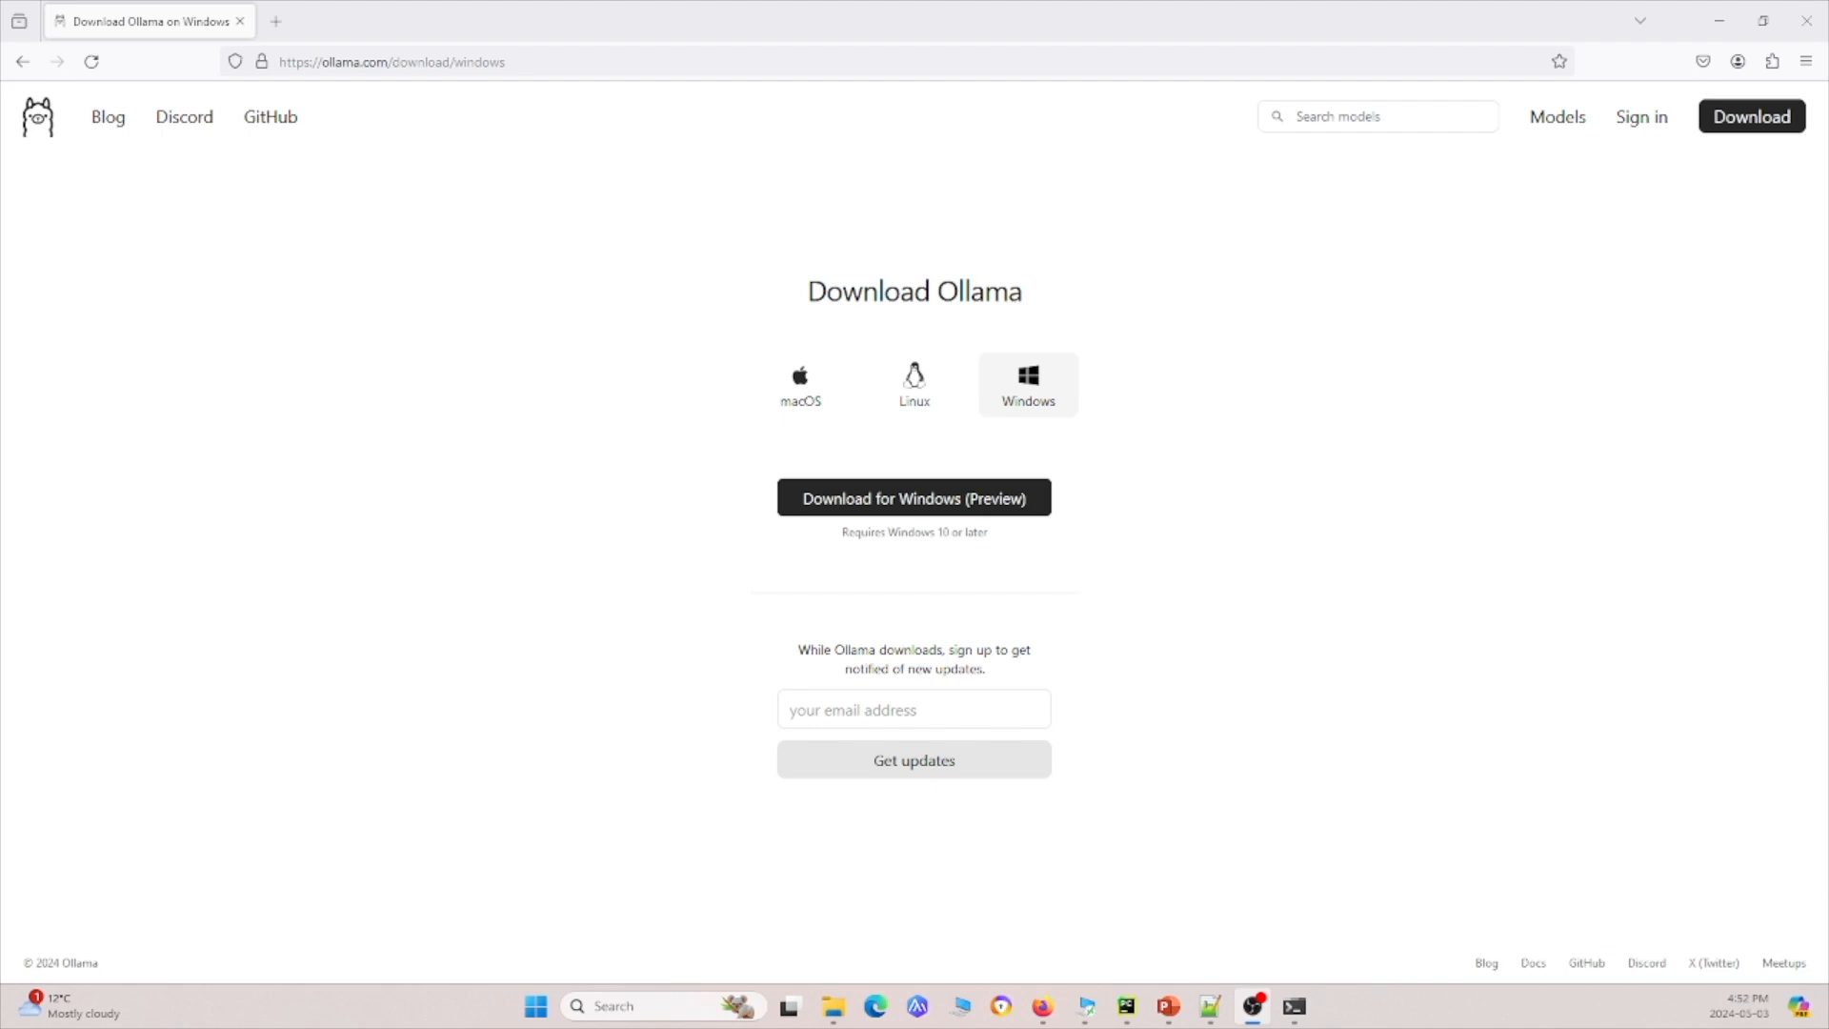
pyautogui.moveTo(895, 267)
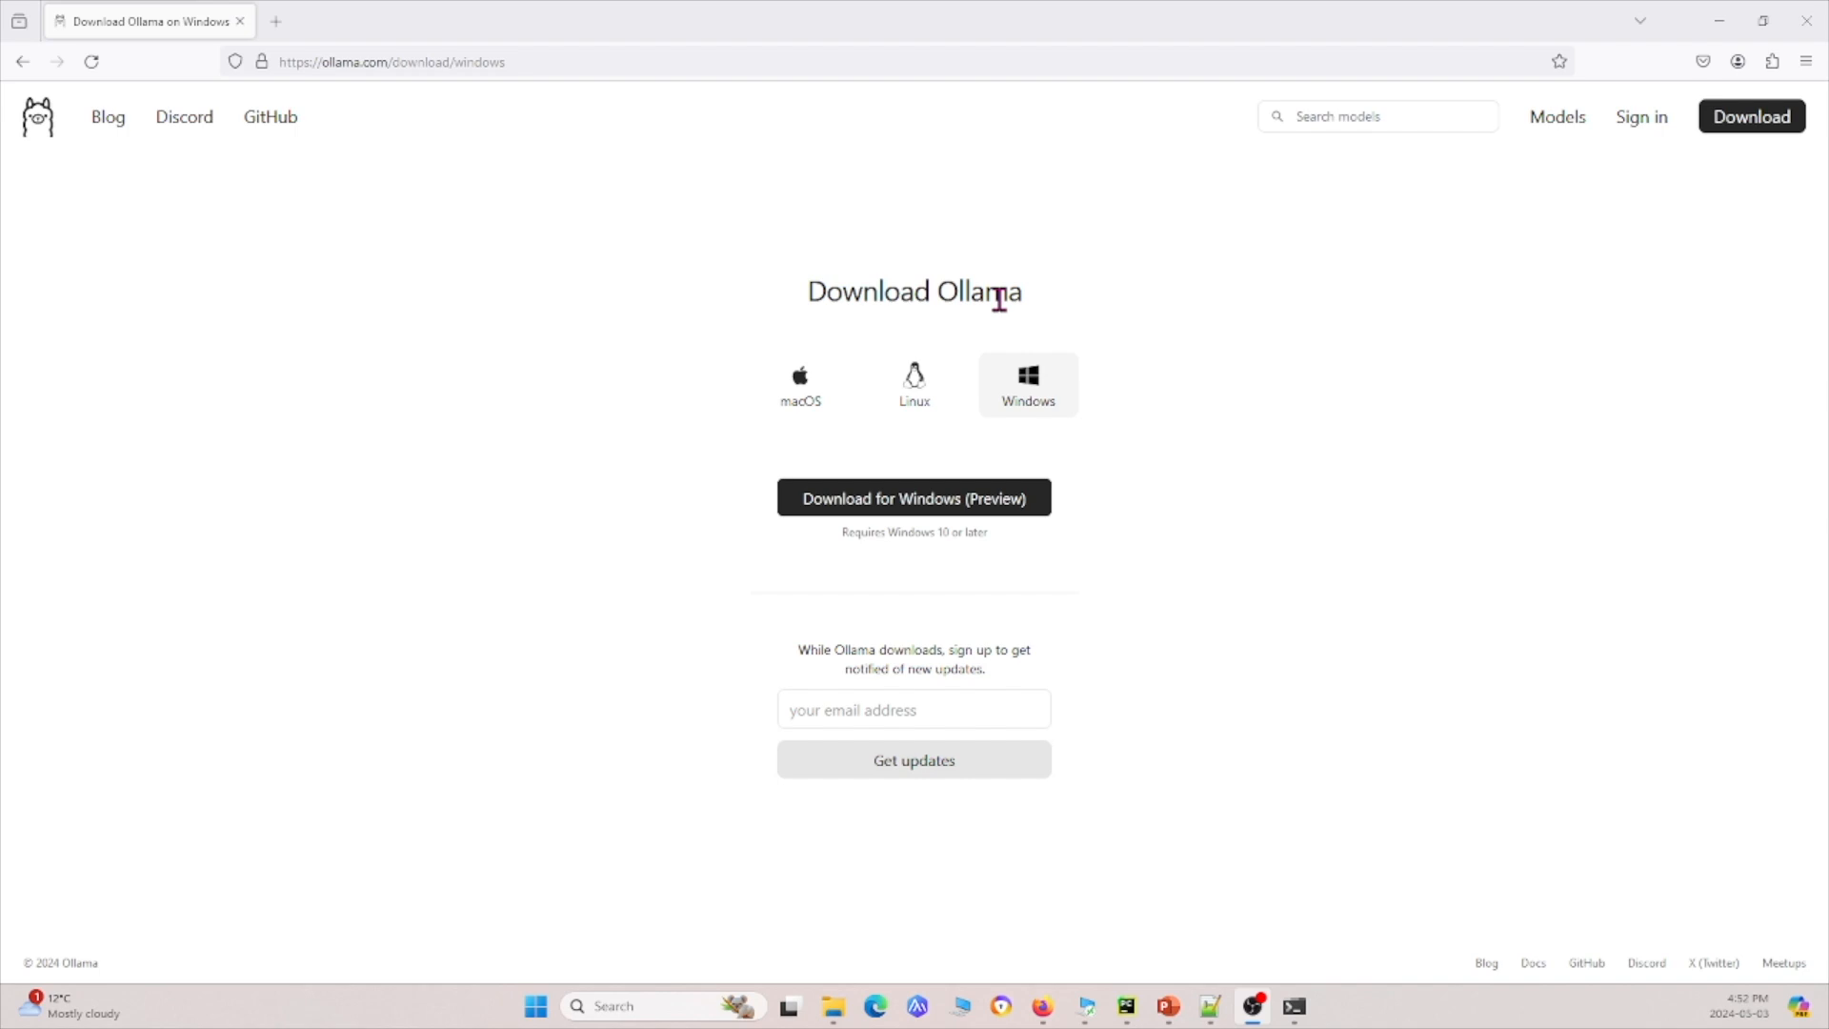
pyautogui.moveTo(1149, 397)
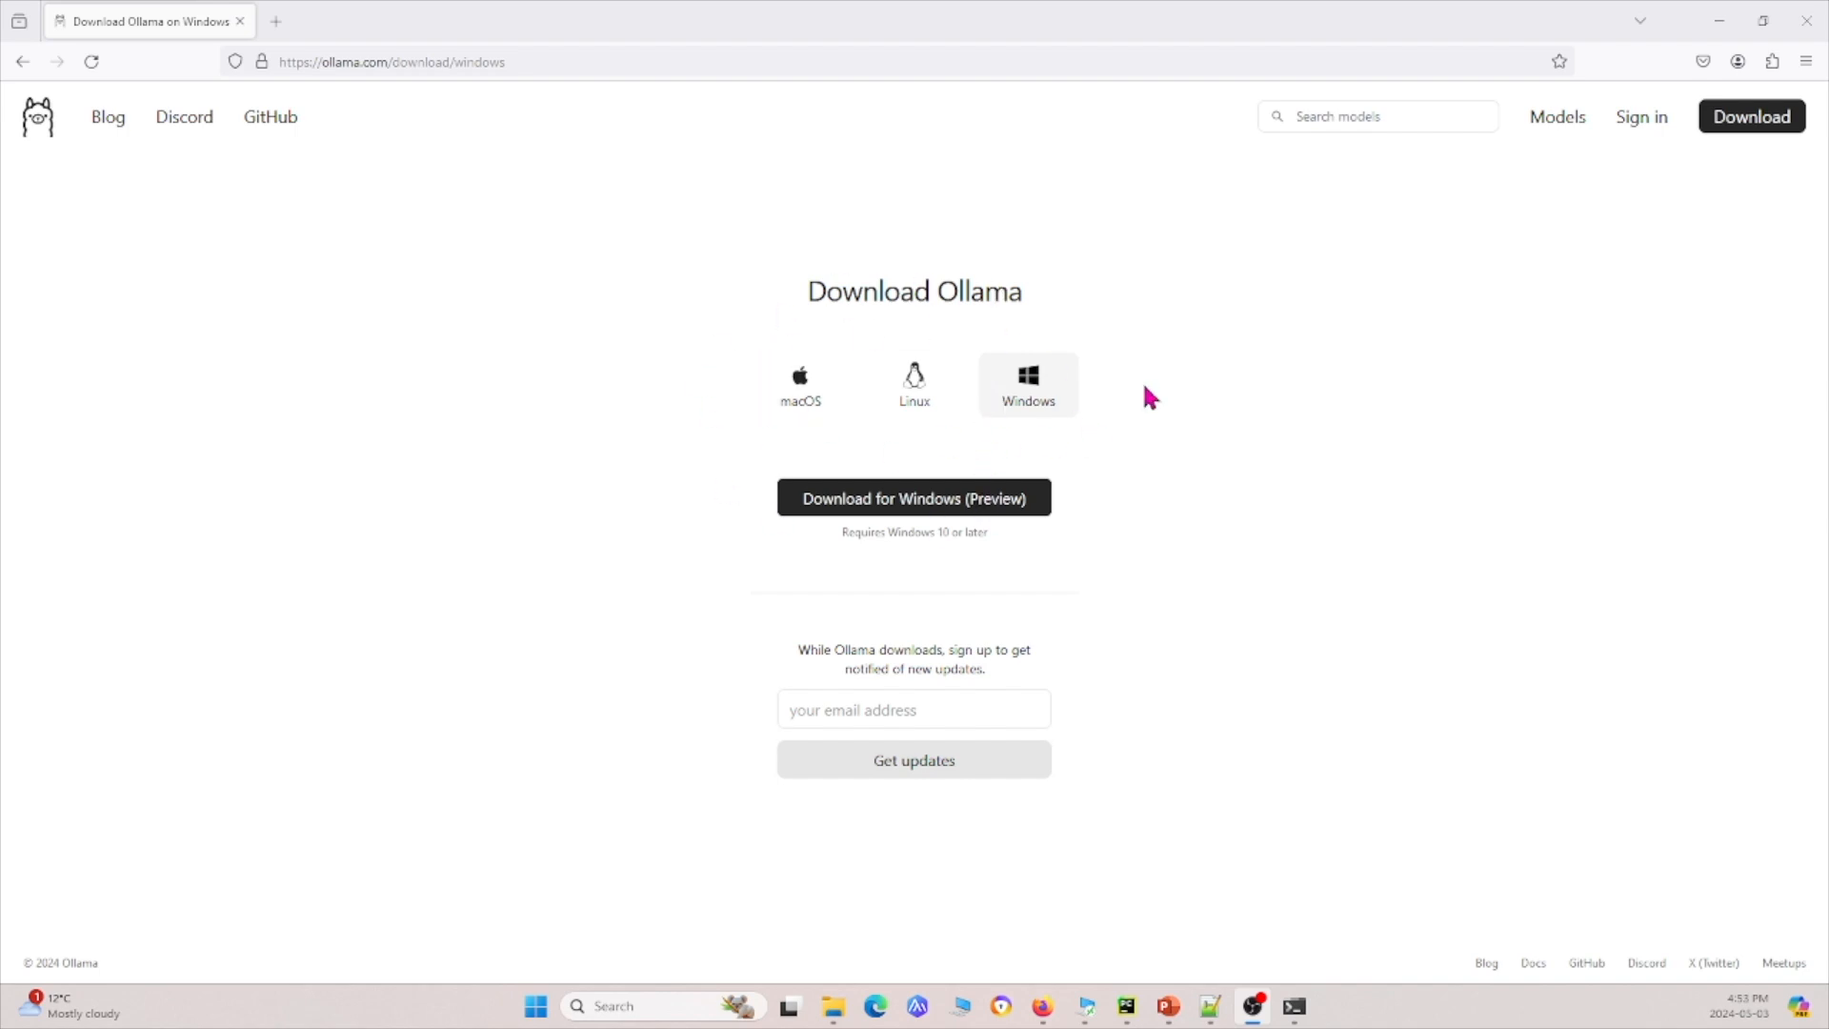
# Check the Ollama Windows download and run ollama -v in Command Prompt, showing version 0.1.32
pyautogui.click(913, 497)
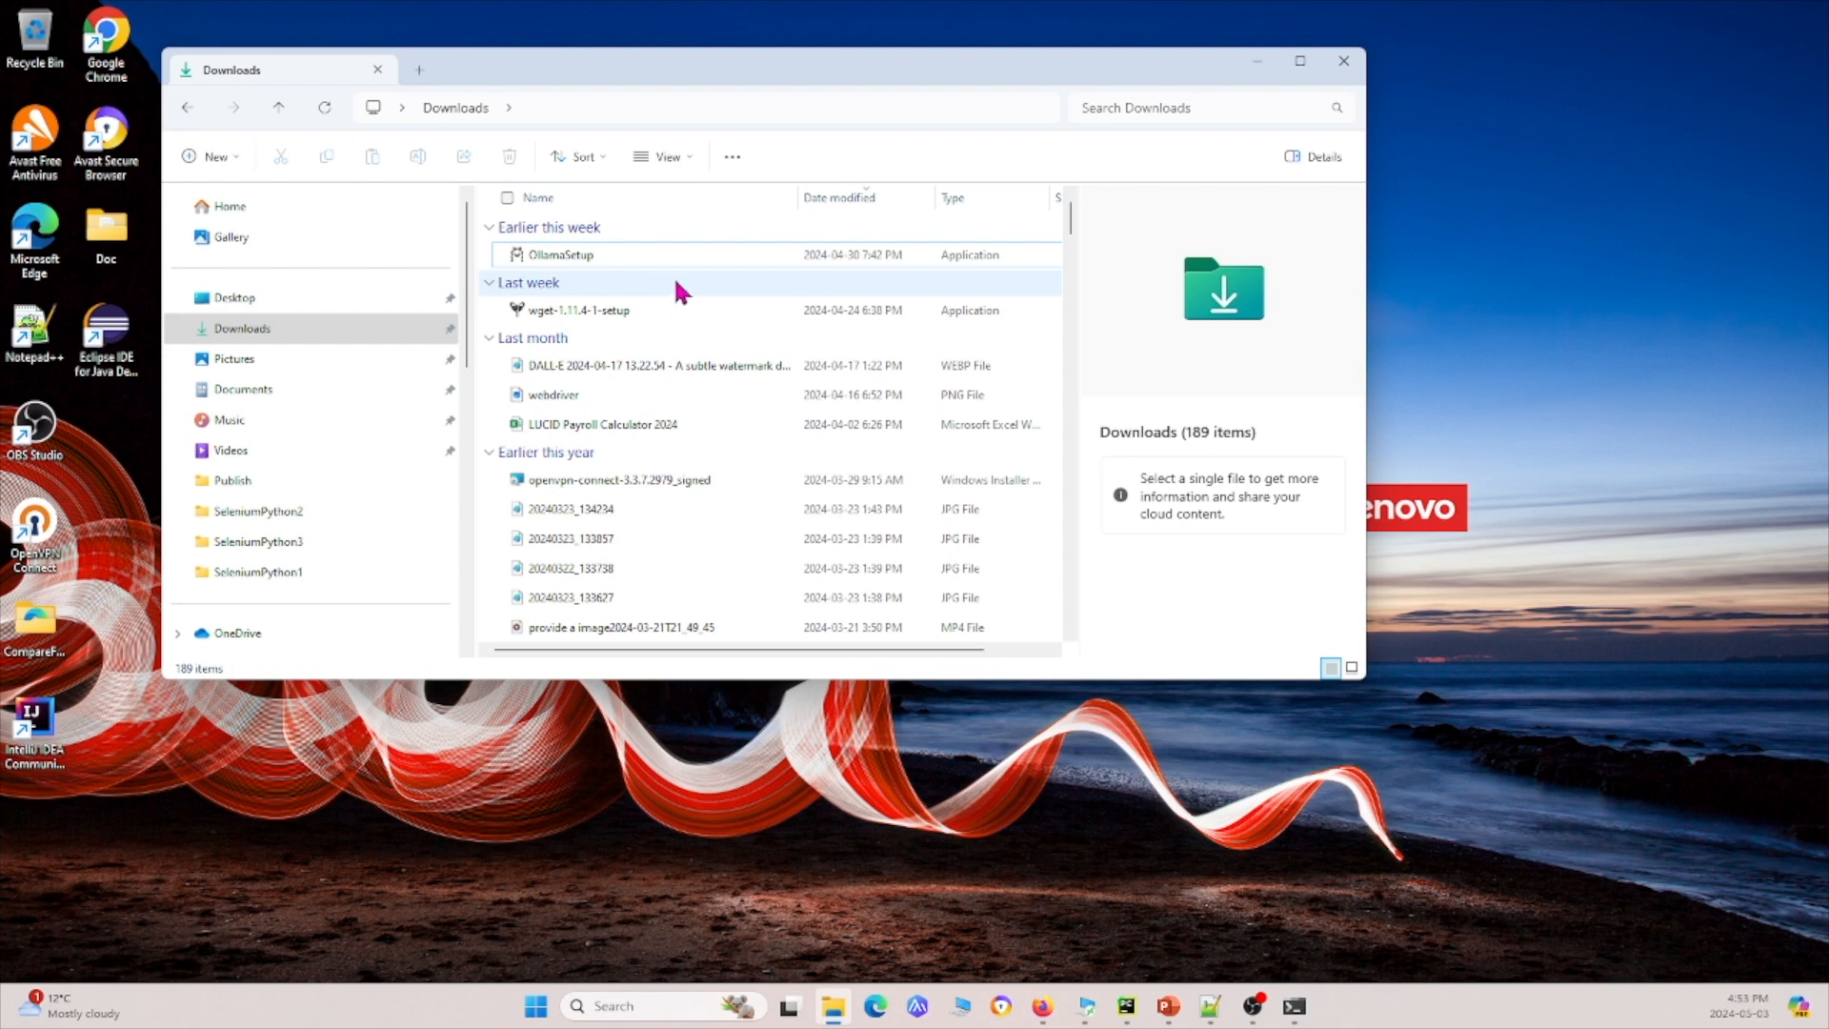
pyautogui.moveTo(682, 292)
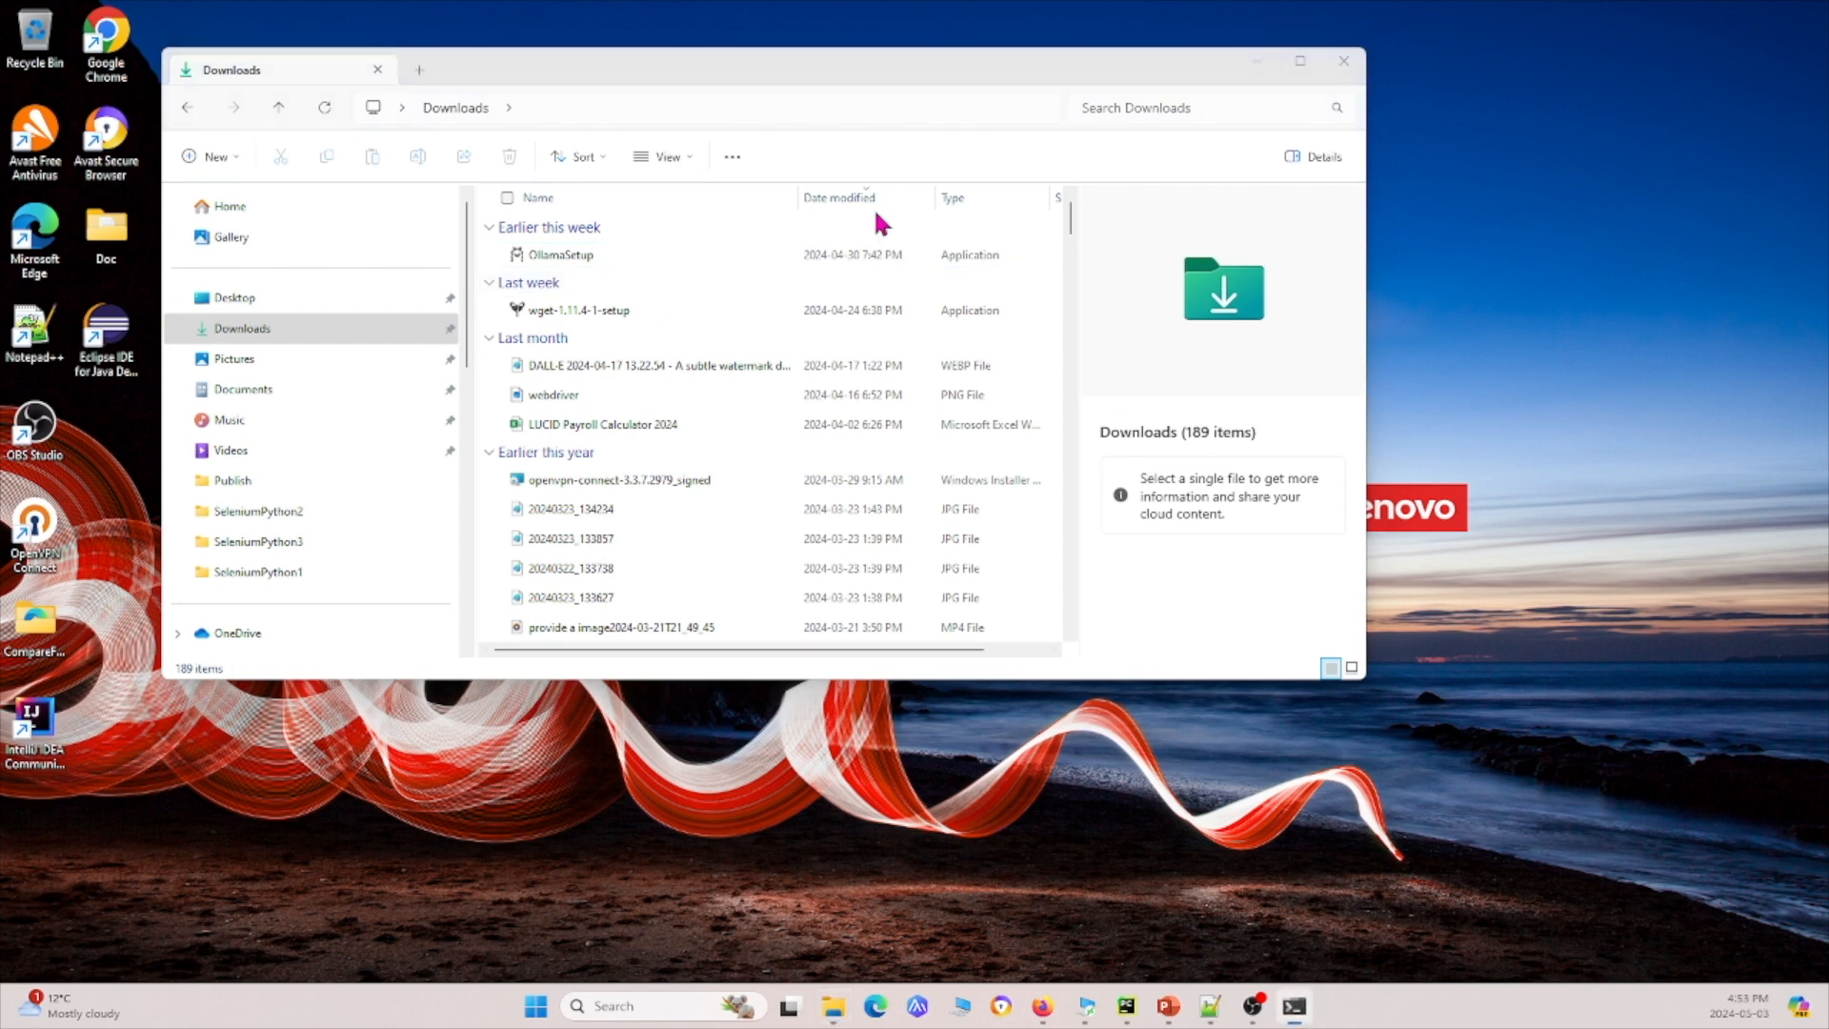
pyautogui.click(1292, 1012)
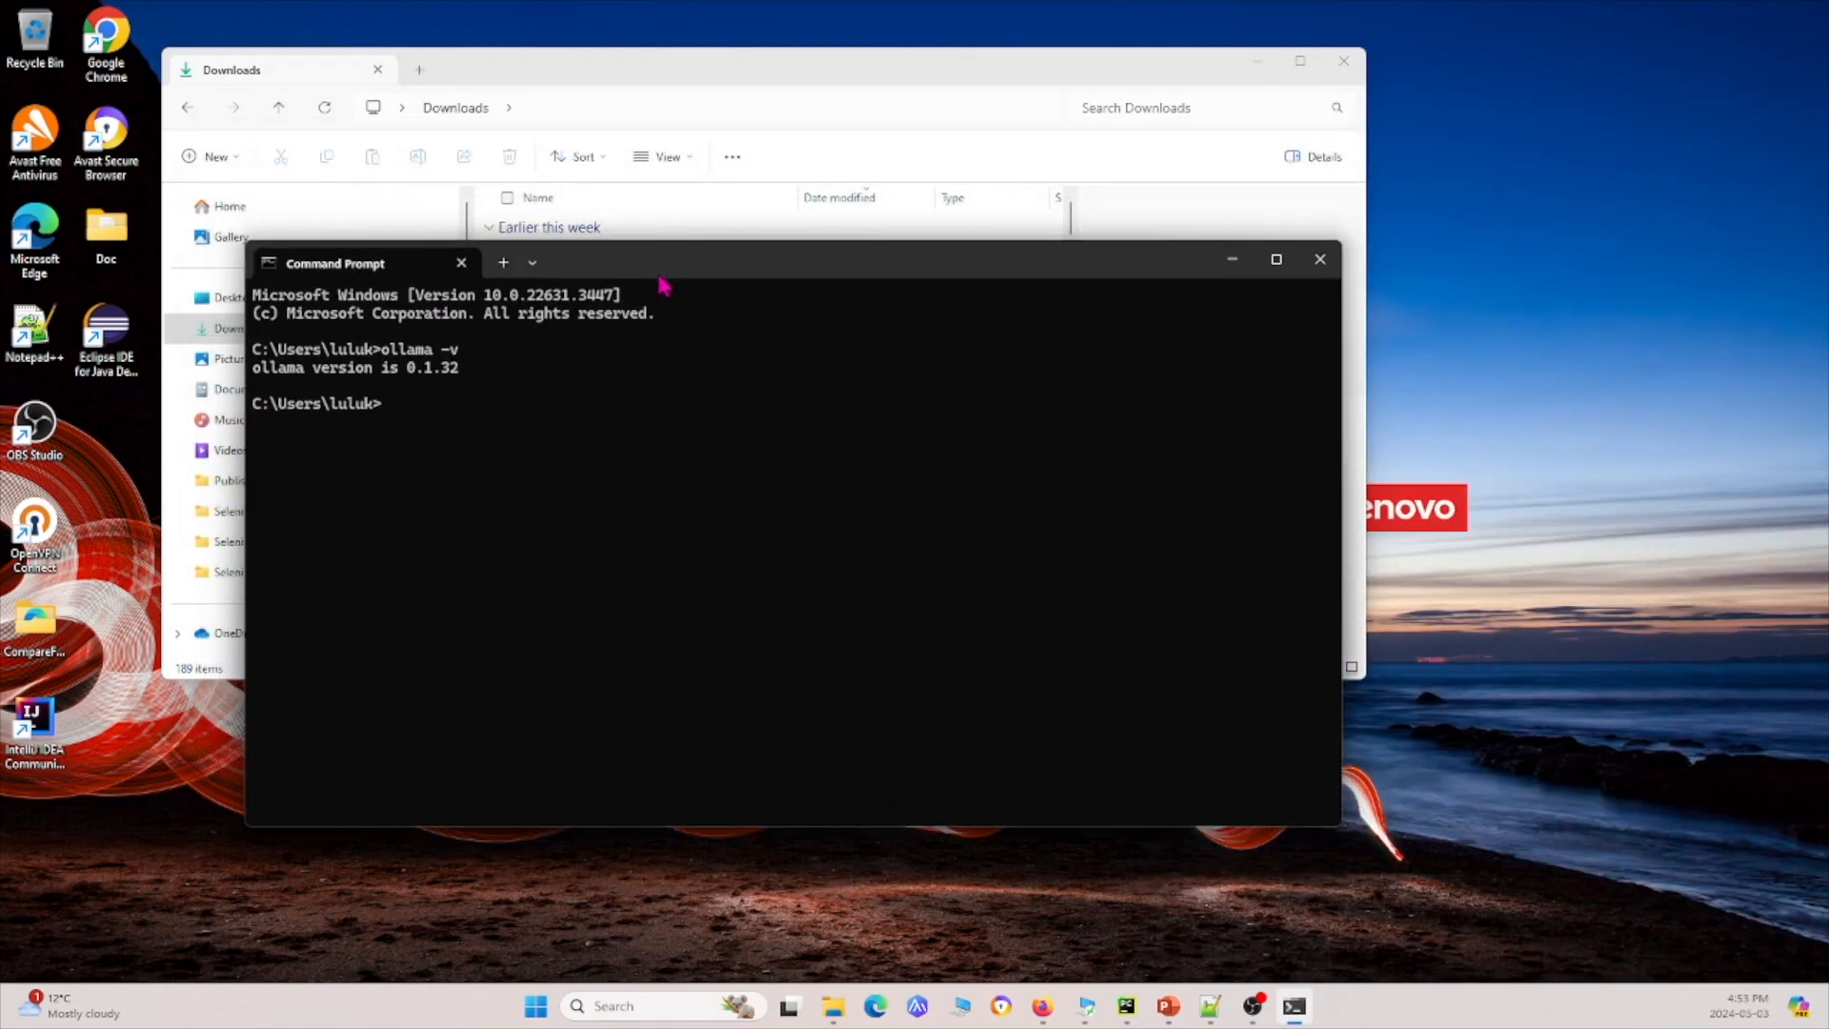
pyautogui.write('ollama -v')
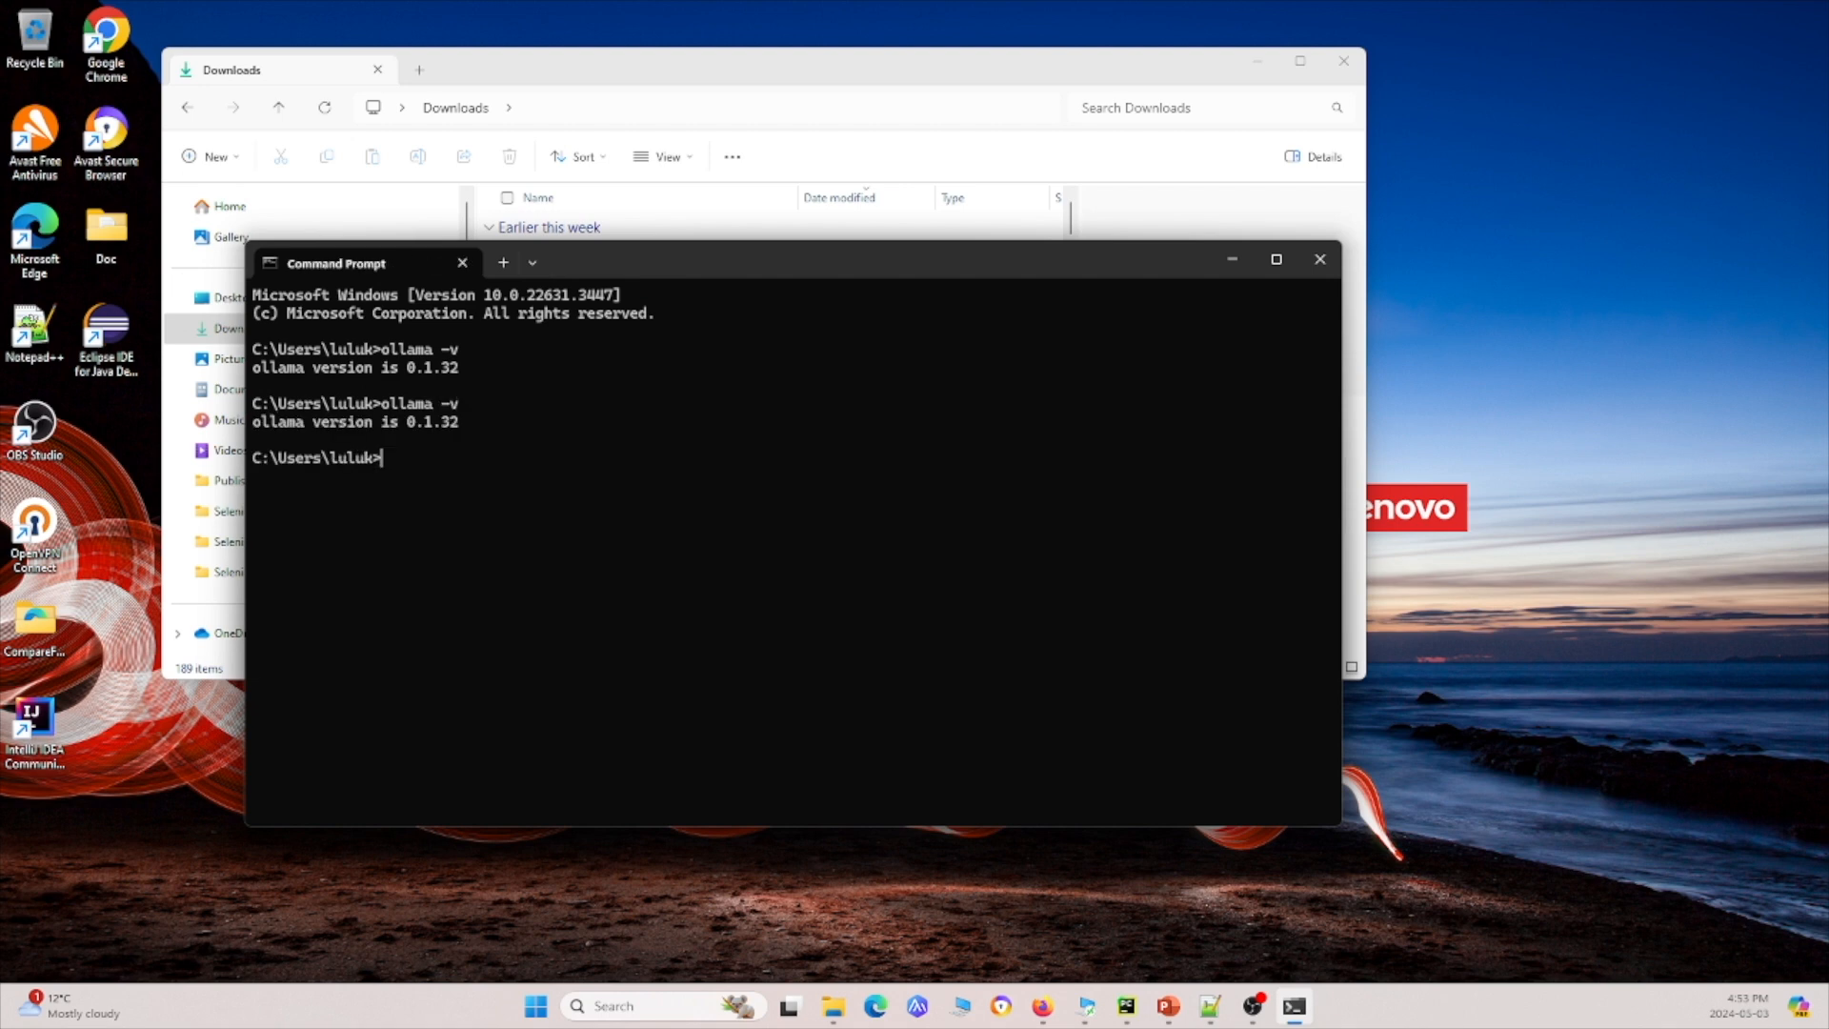
pyautogui.moveTo(432, 419)
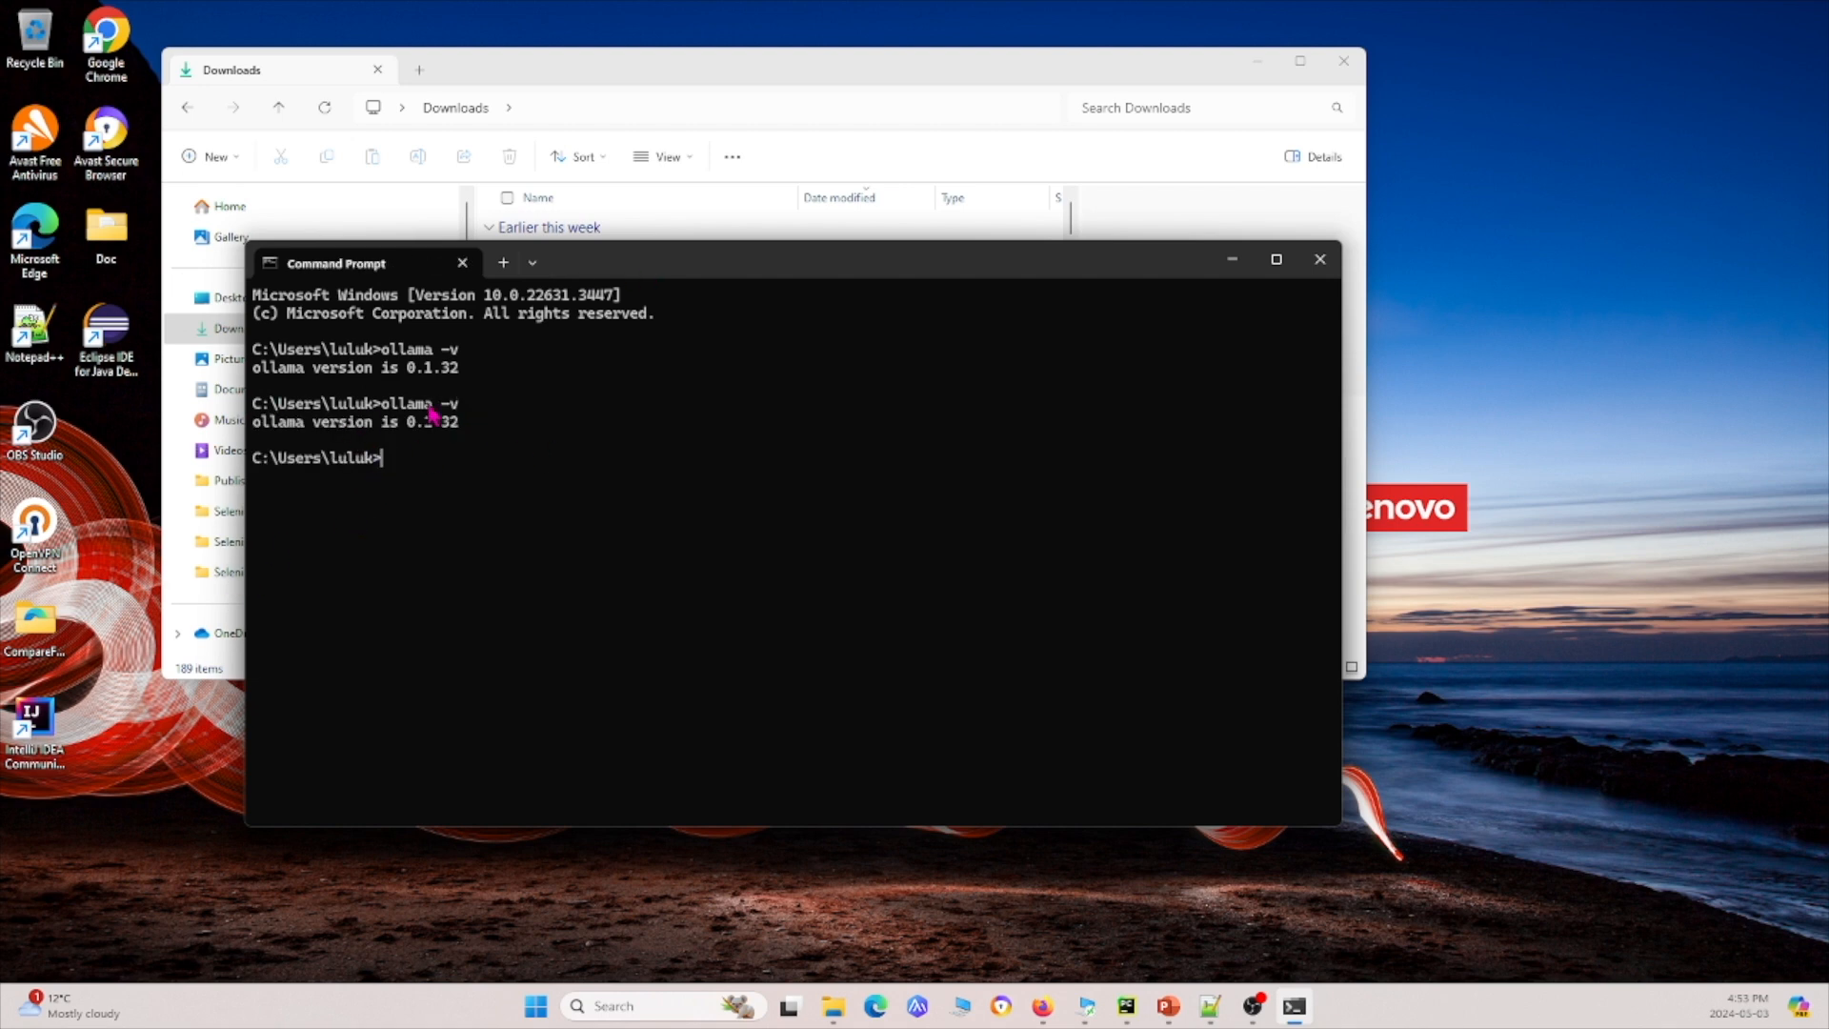
# Close the Command Prompt window to return to the desktop
pyautogui.click(1318, 259)
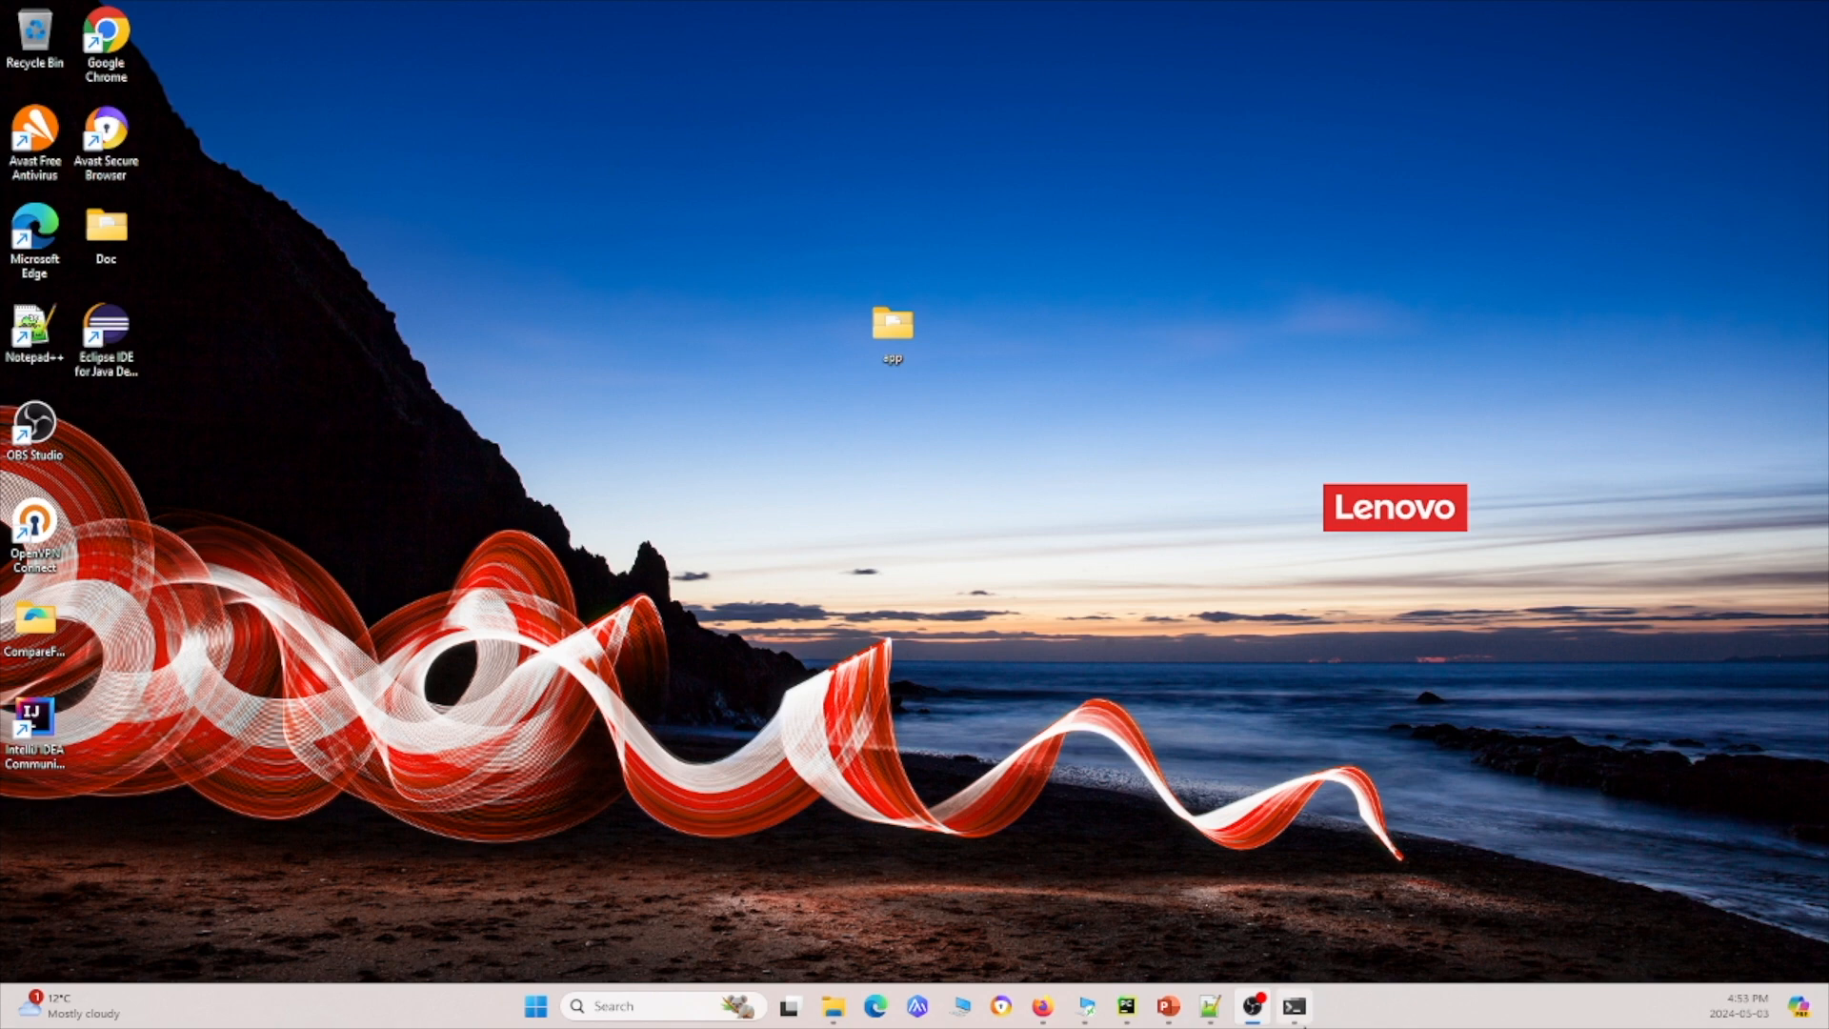
# Launch Visual Studio Code from the Windows search box
pyautogui.click(536, 1006)
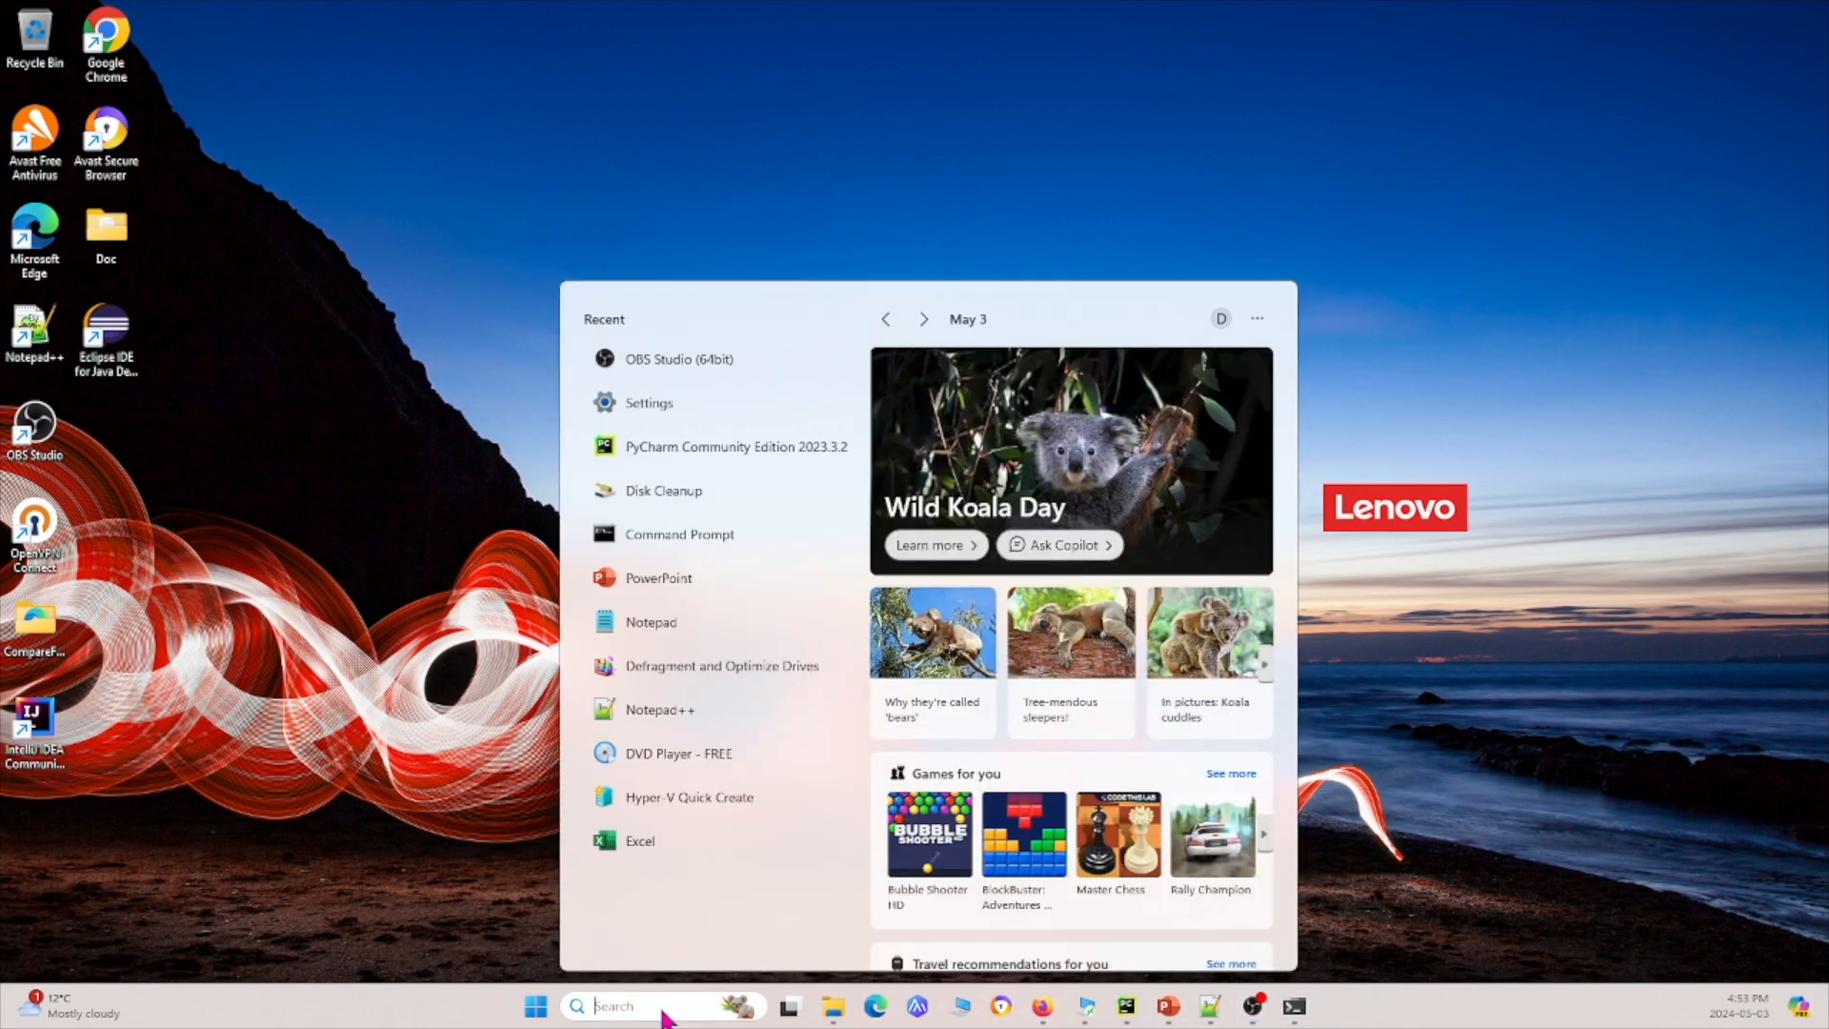
pyautogui.write('visual Studio Code')
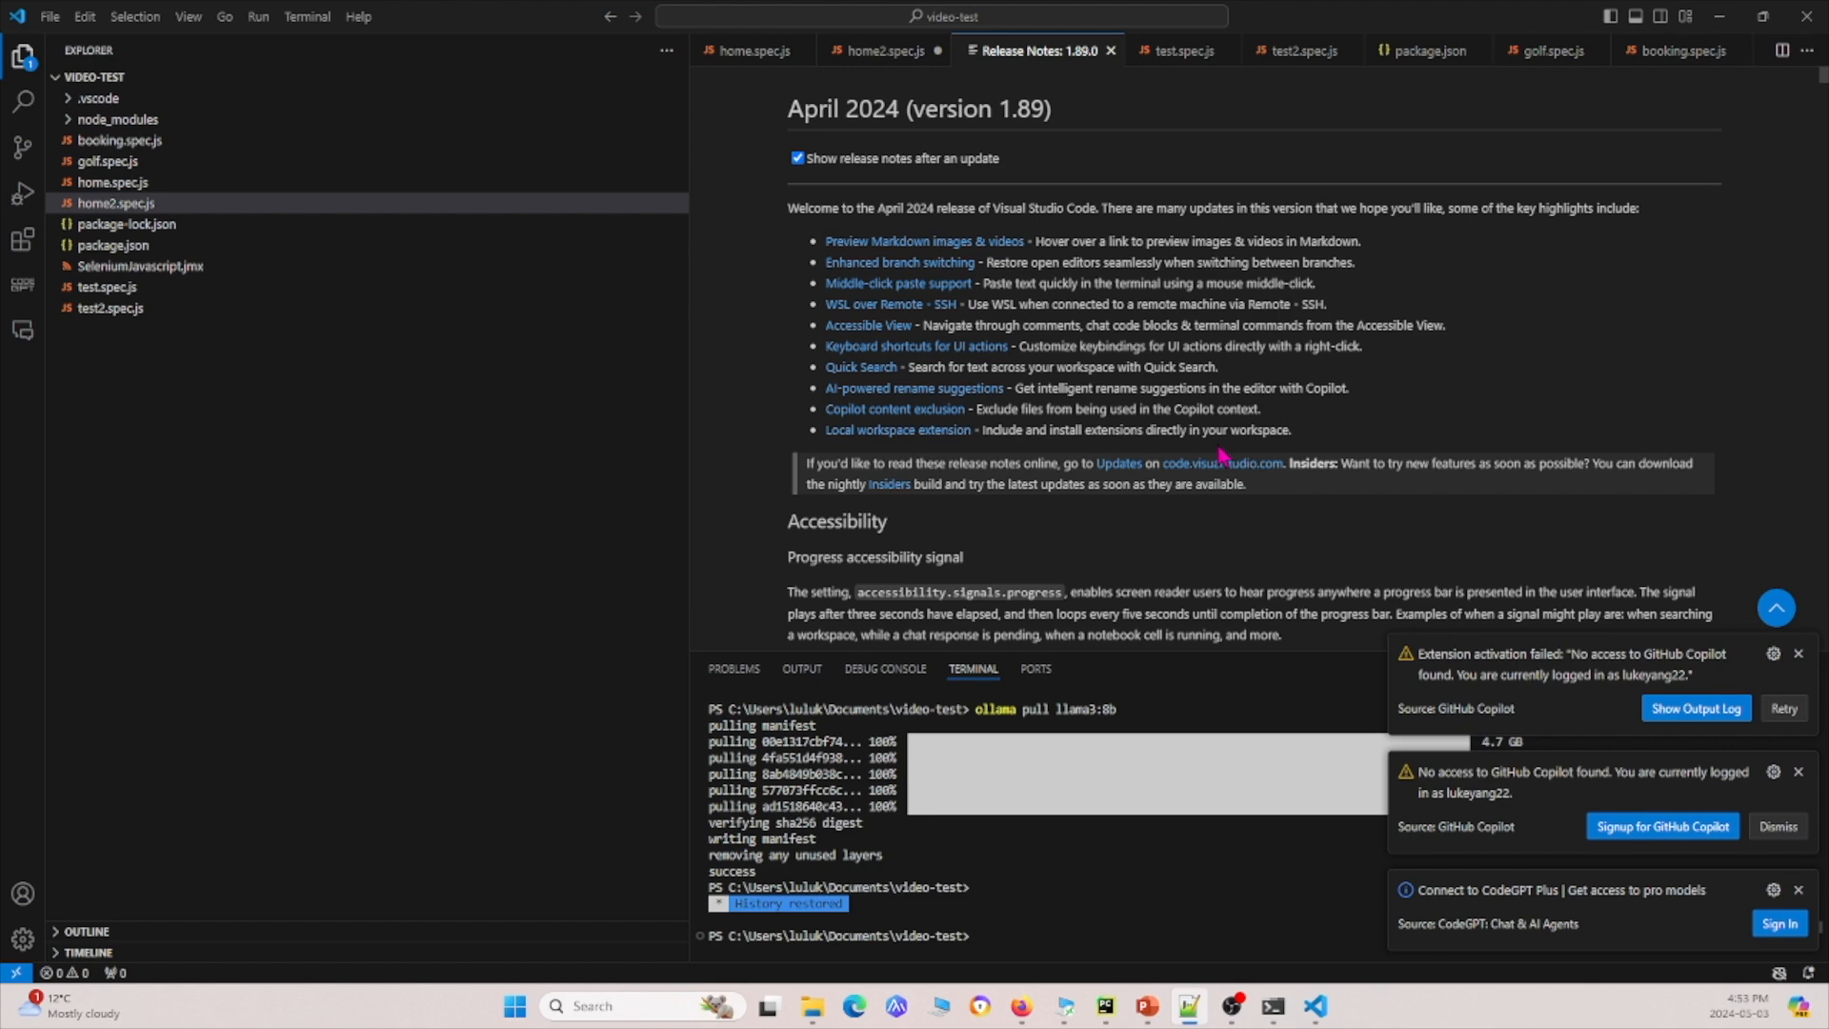
pyautogui.moveTo(23, 240)
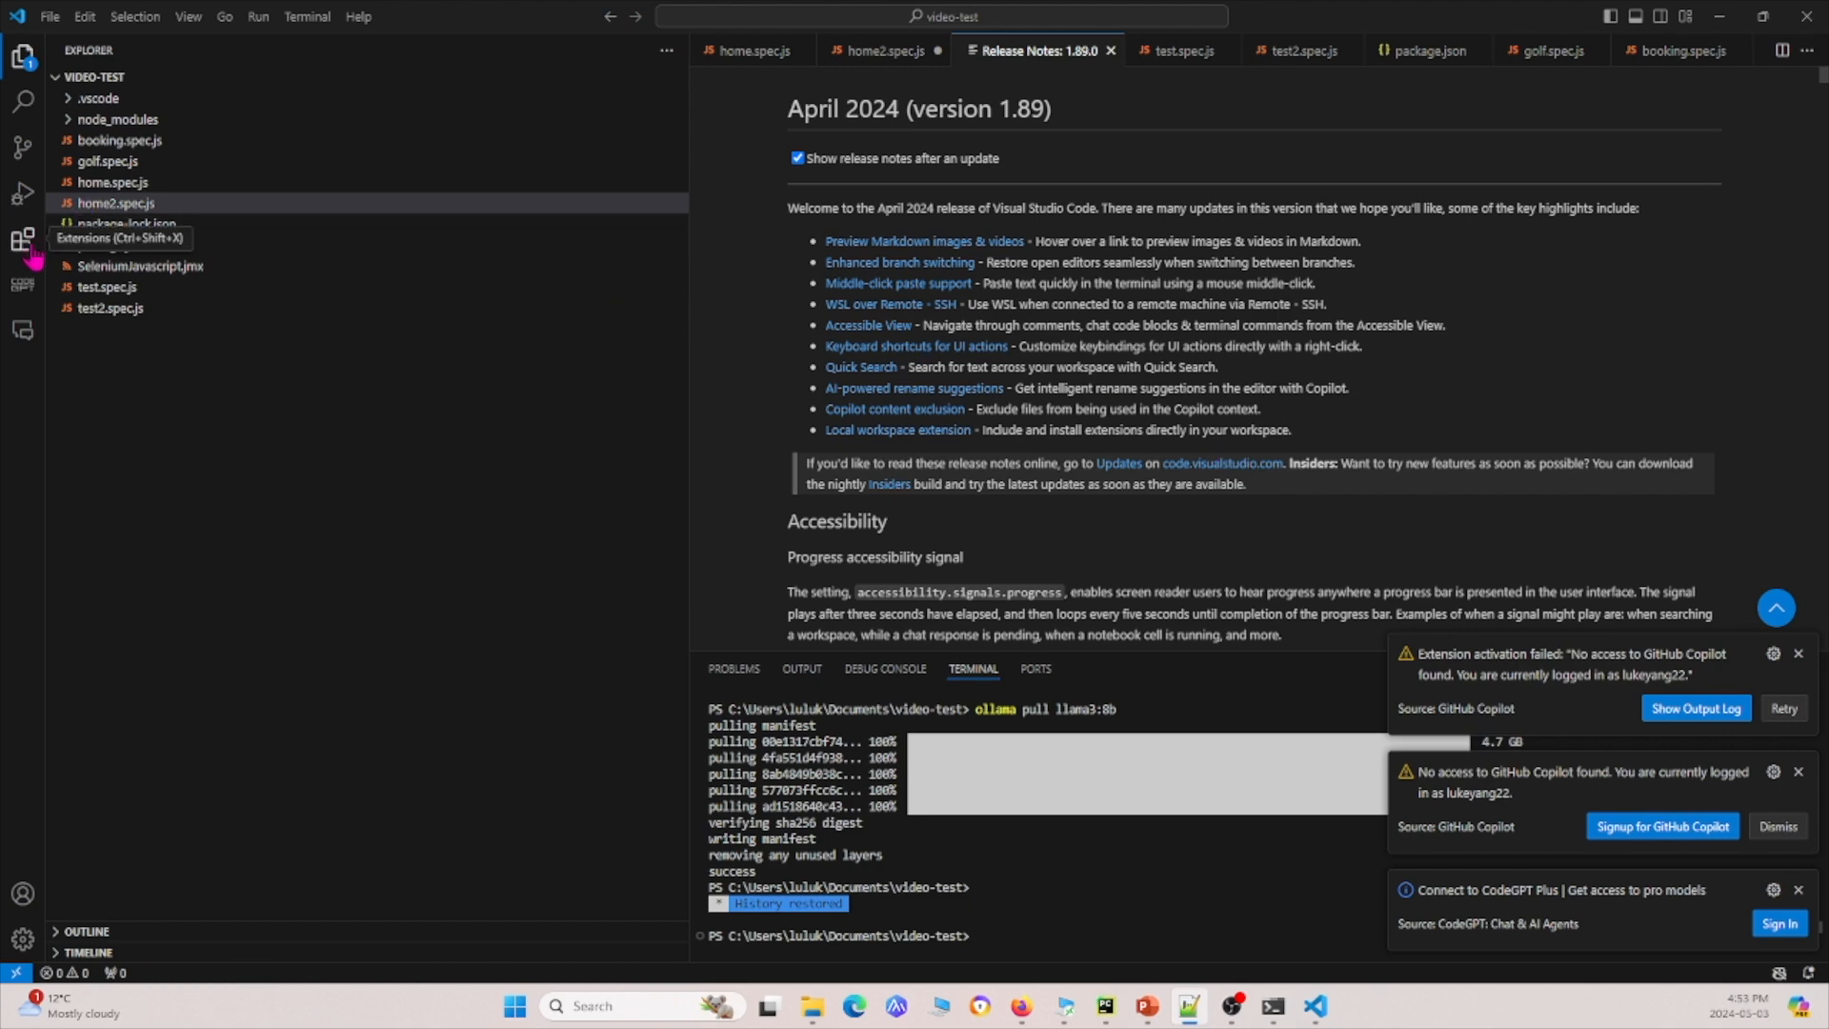
# Search the Extensions view for "codegpt" to find CodeGPT: Chat & AI Agents
pyautogui.click(23, 240)
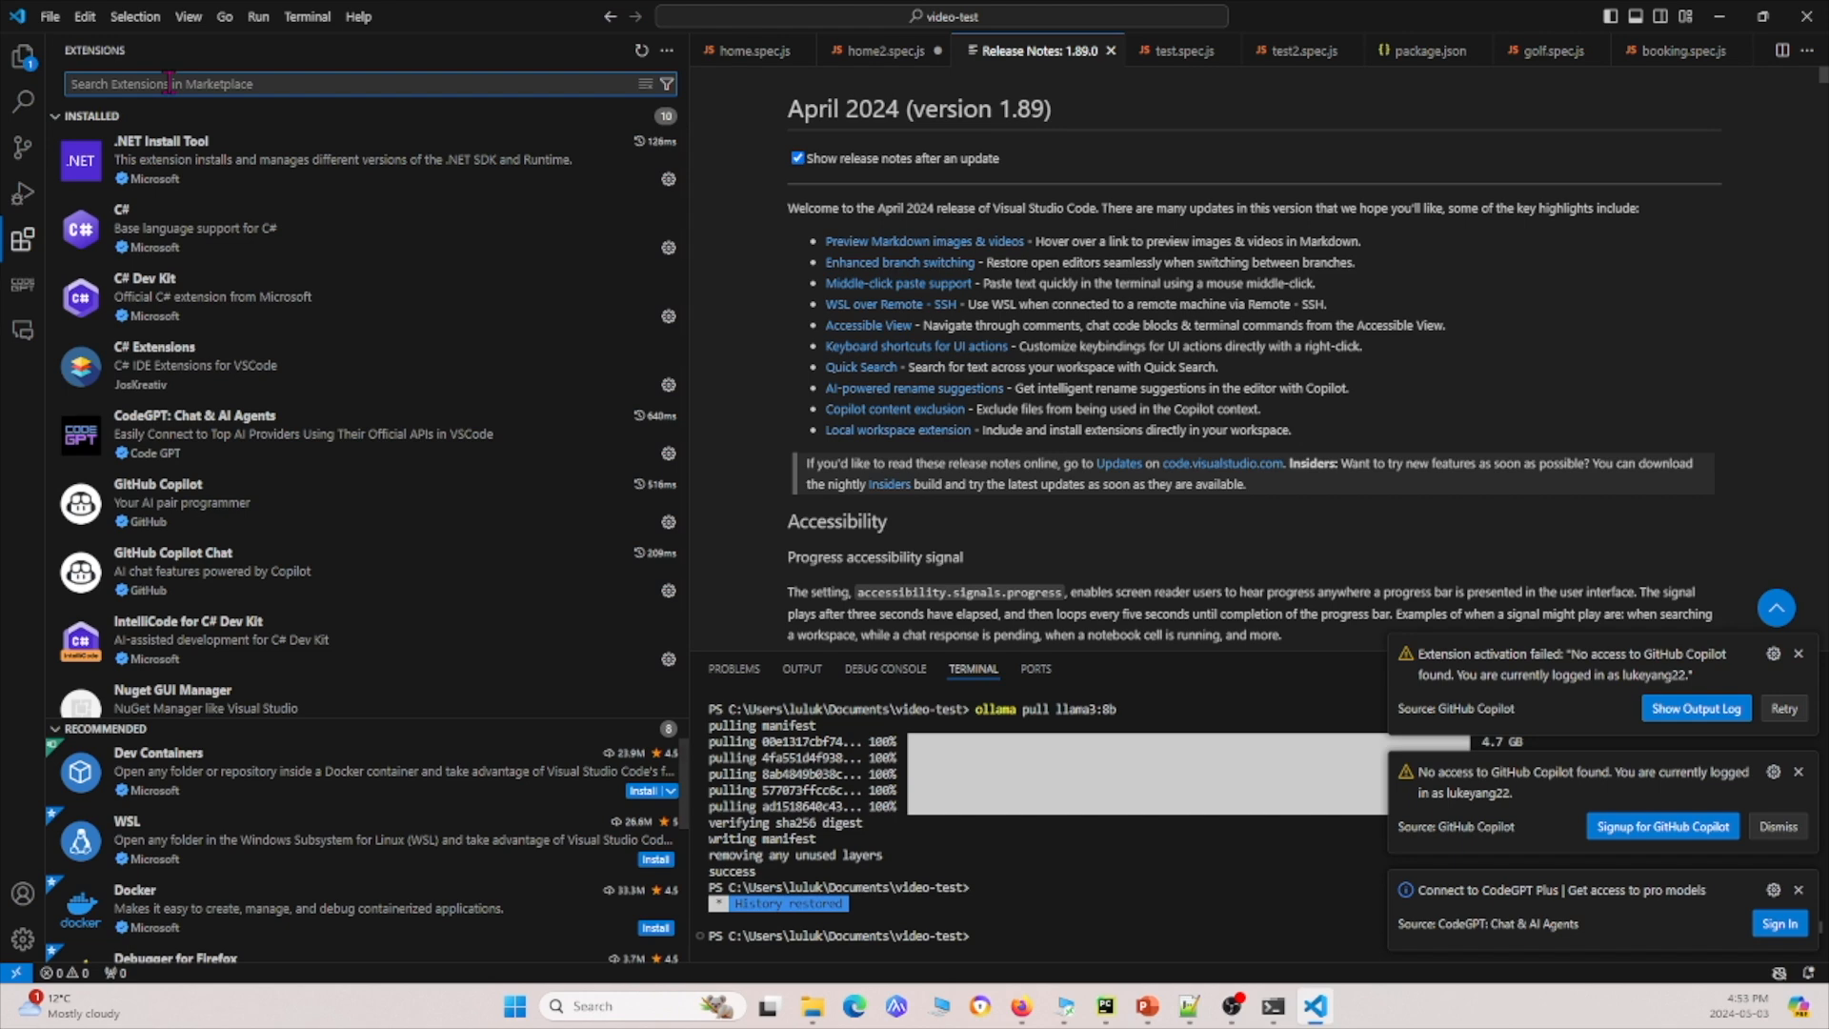
pyautogui.write('codege')
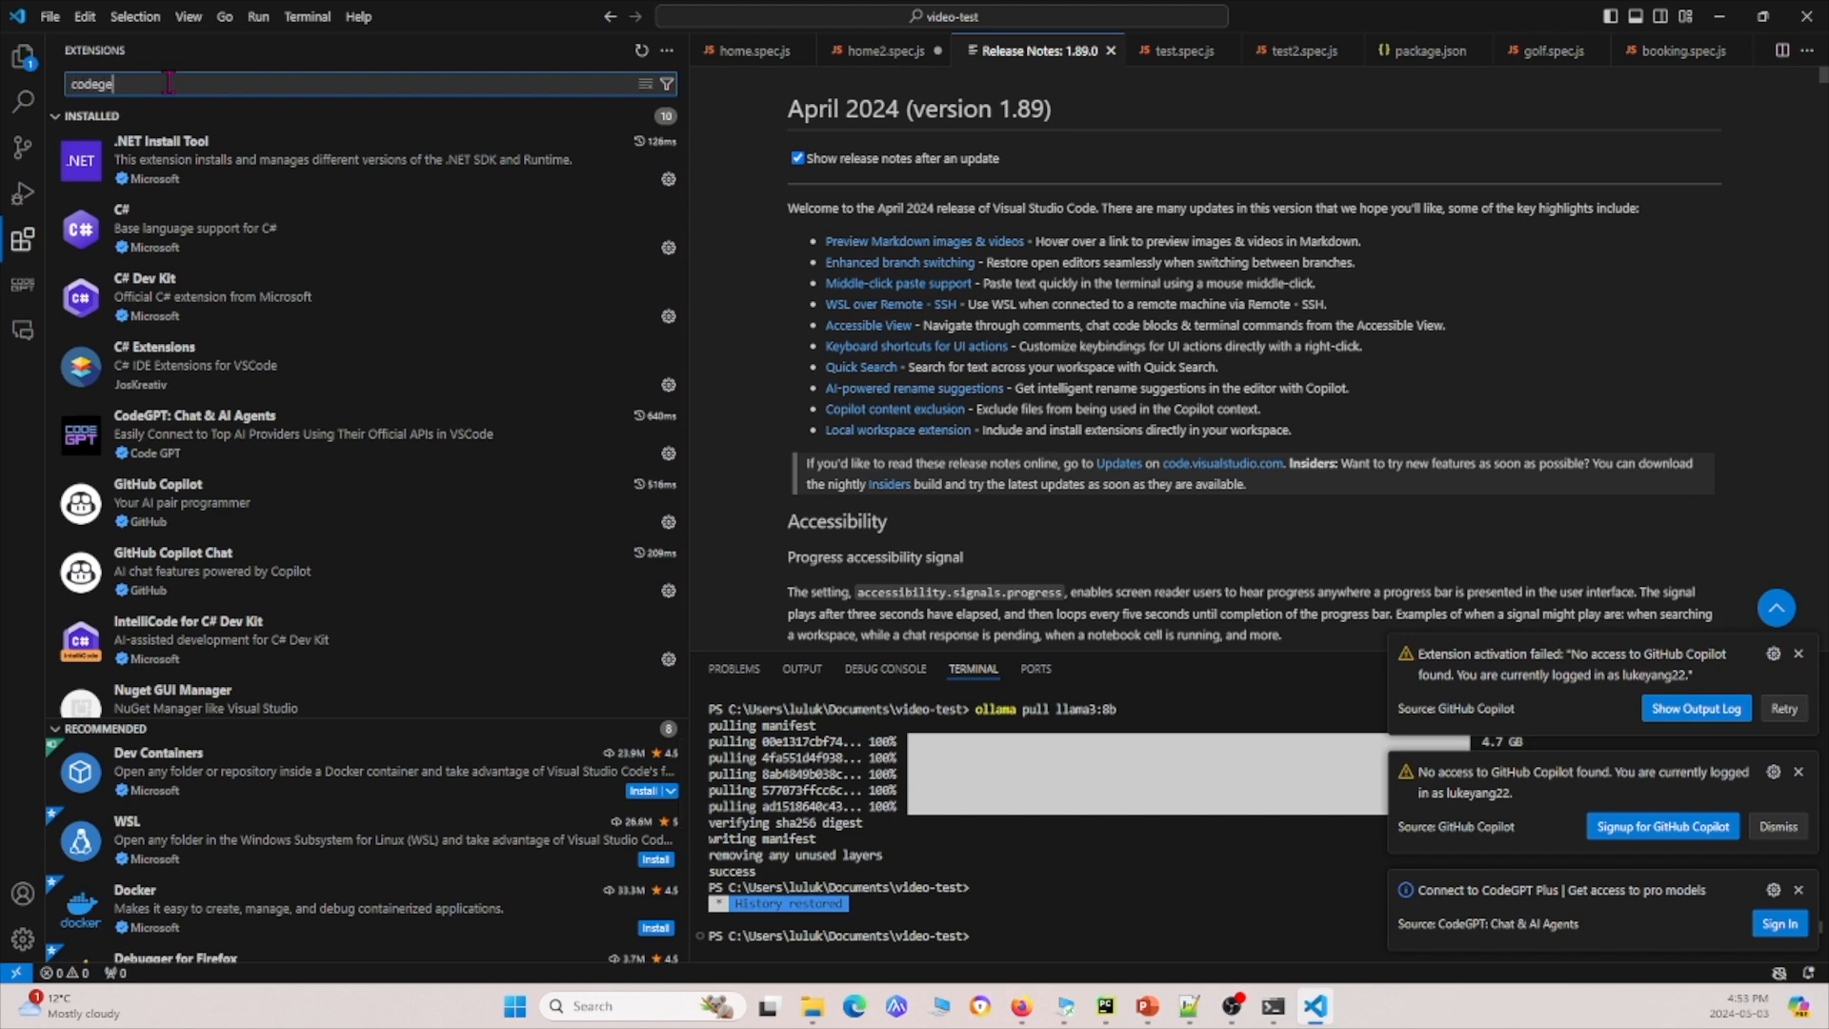
pyautogui.write('pt')
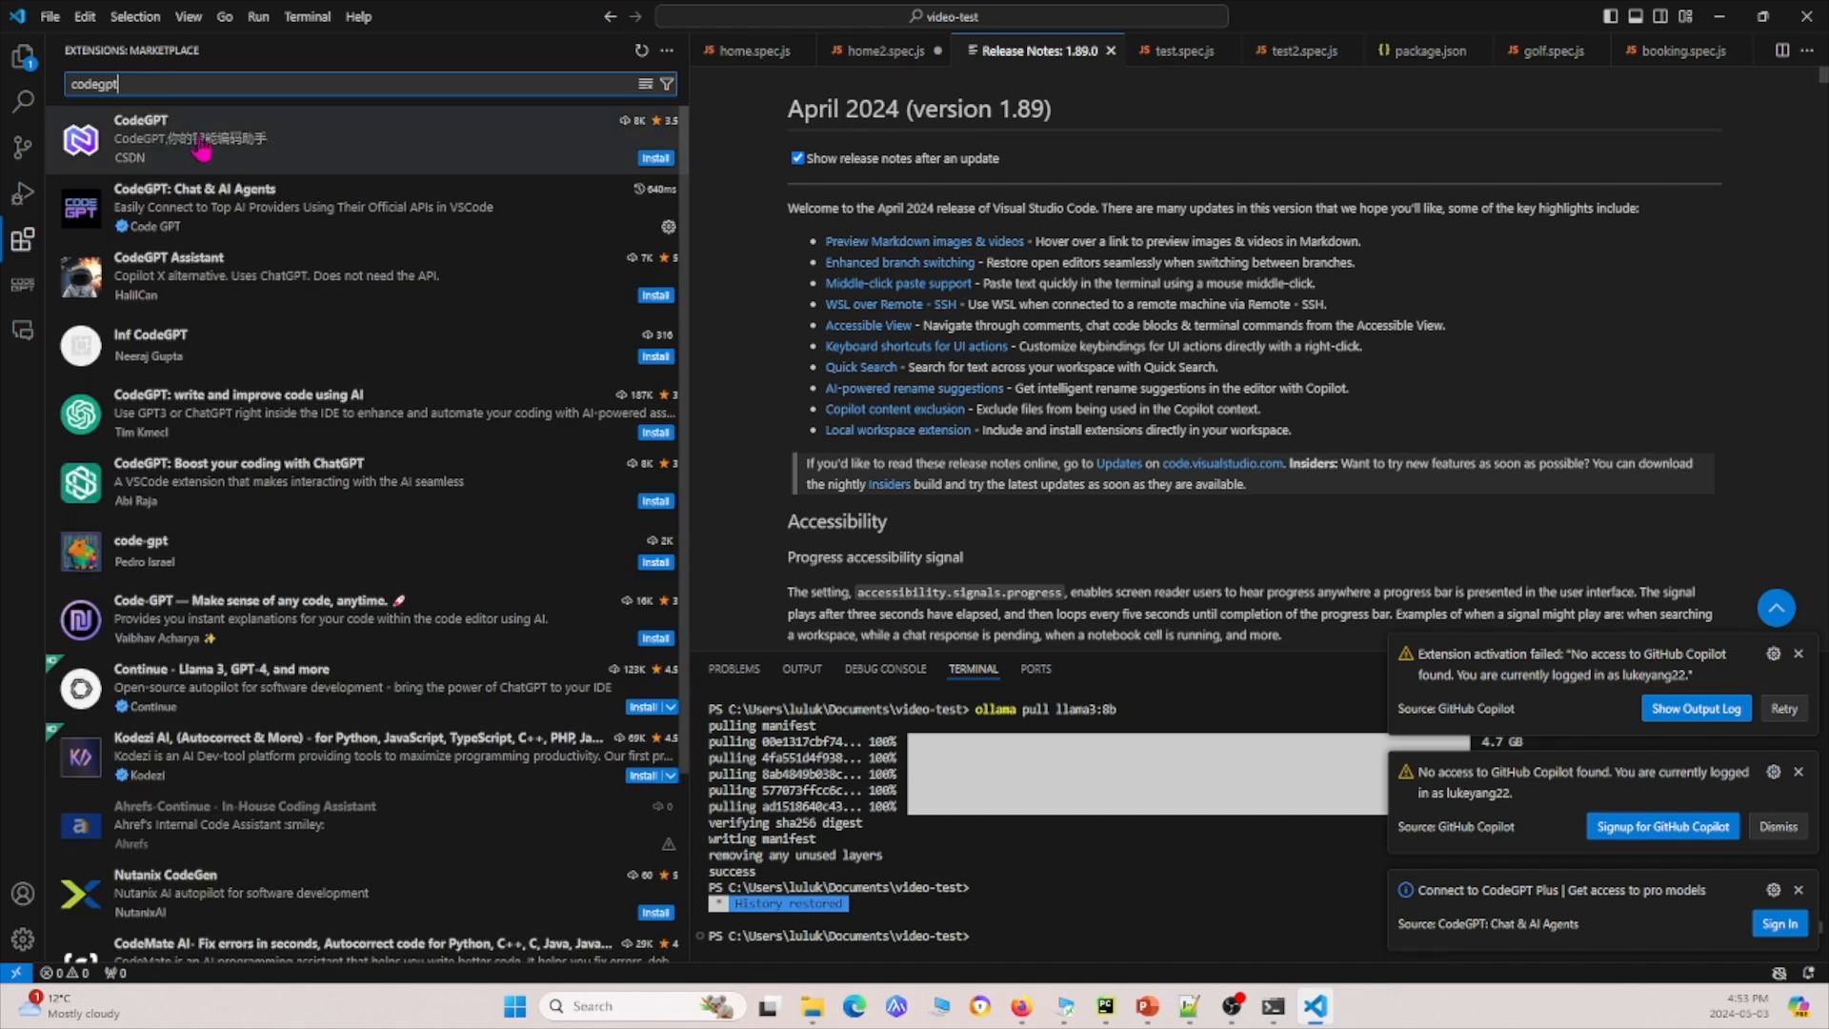
pyautogui.moveTo(139, 138)
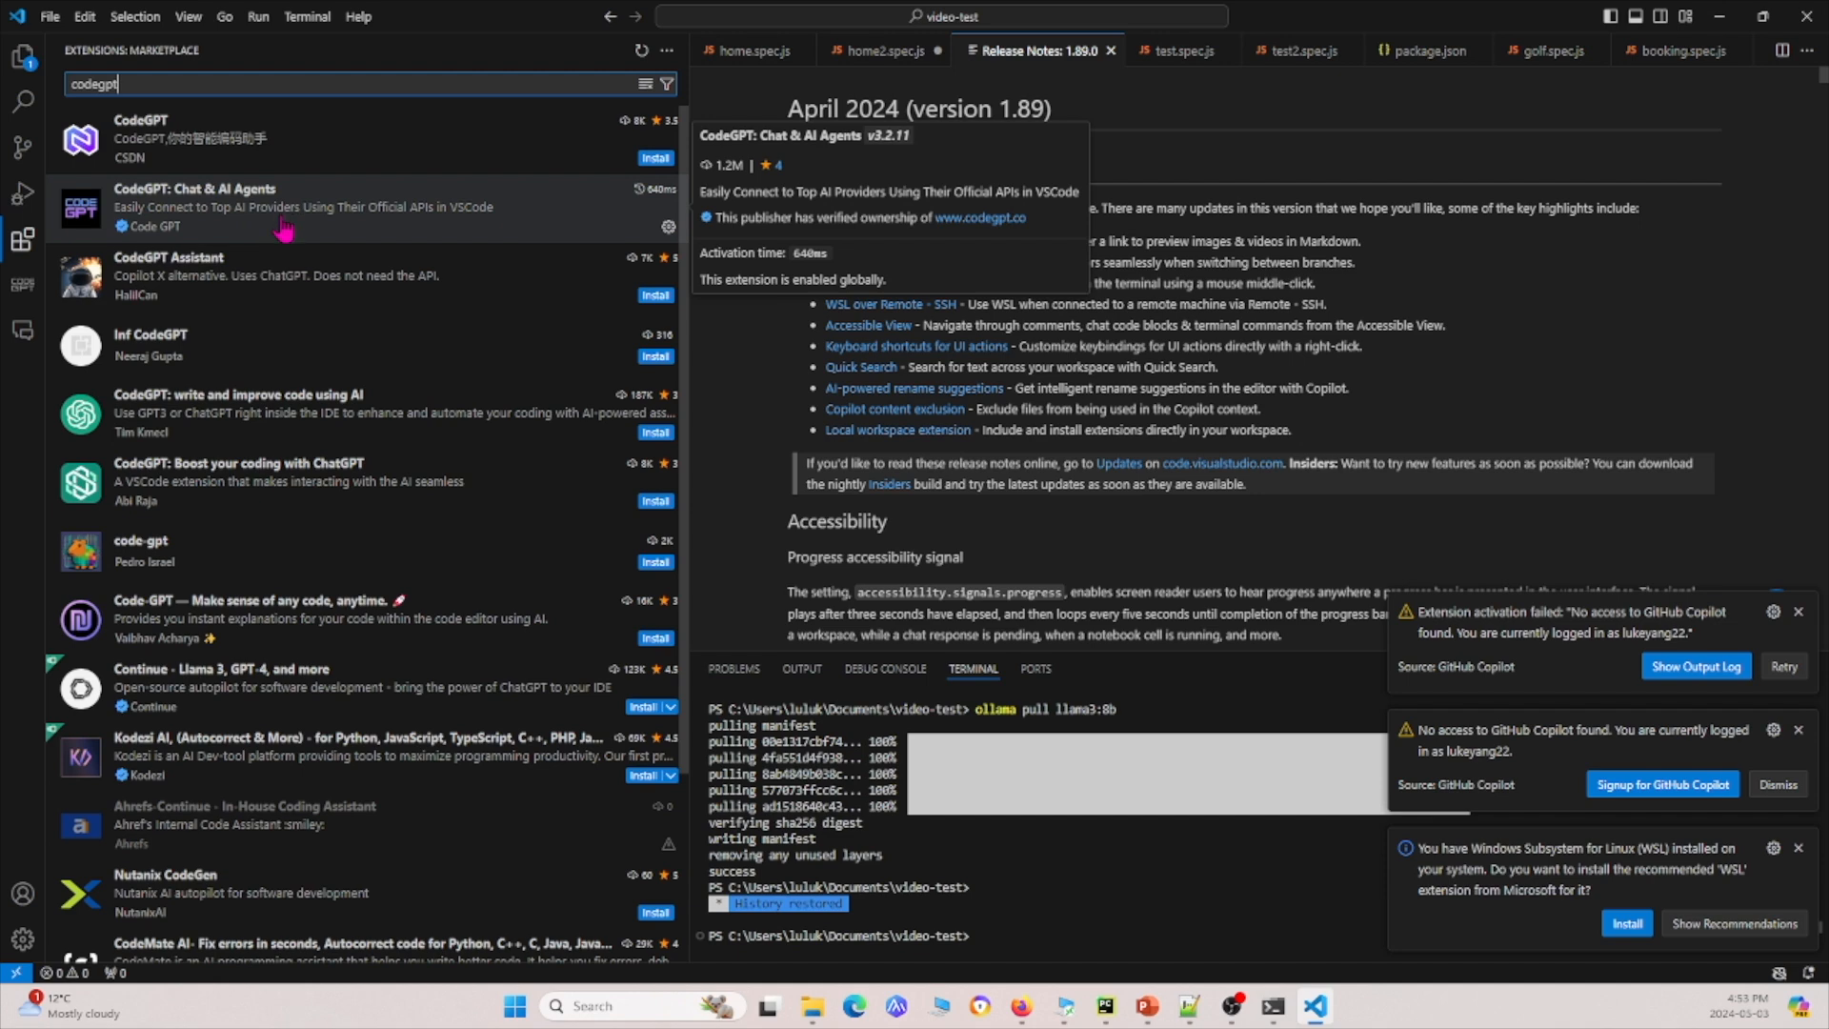
pyautogui.moveTo(277, 226)
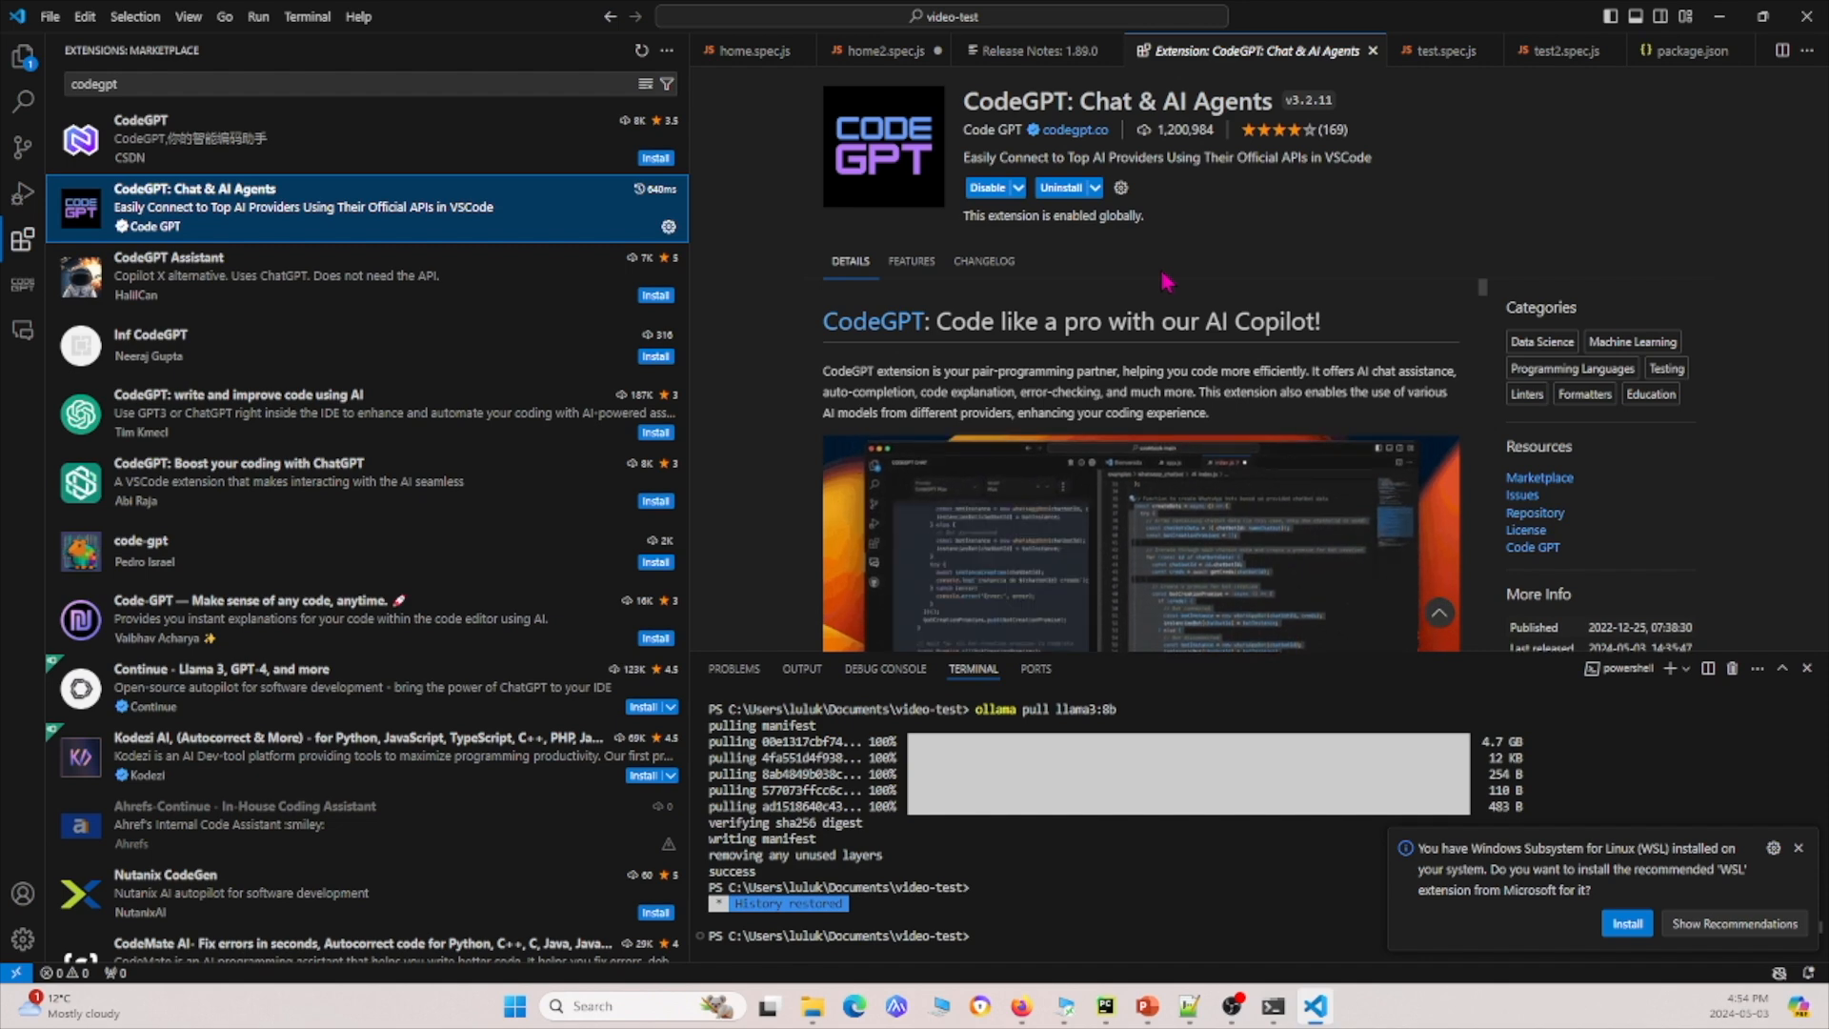
pyautogui.moveTo(21, 240)
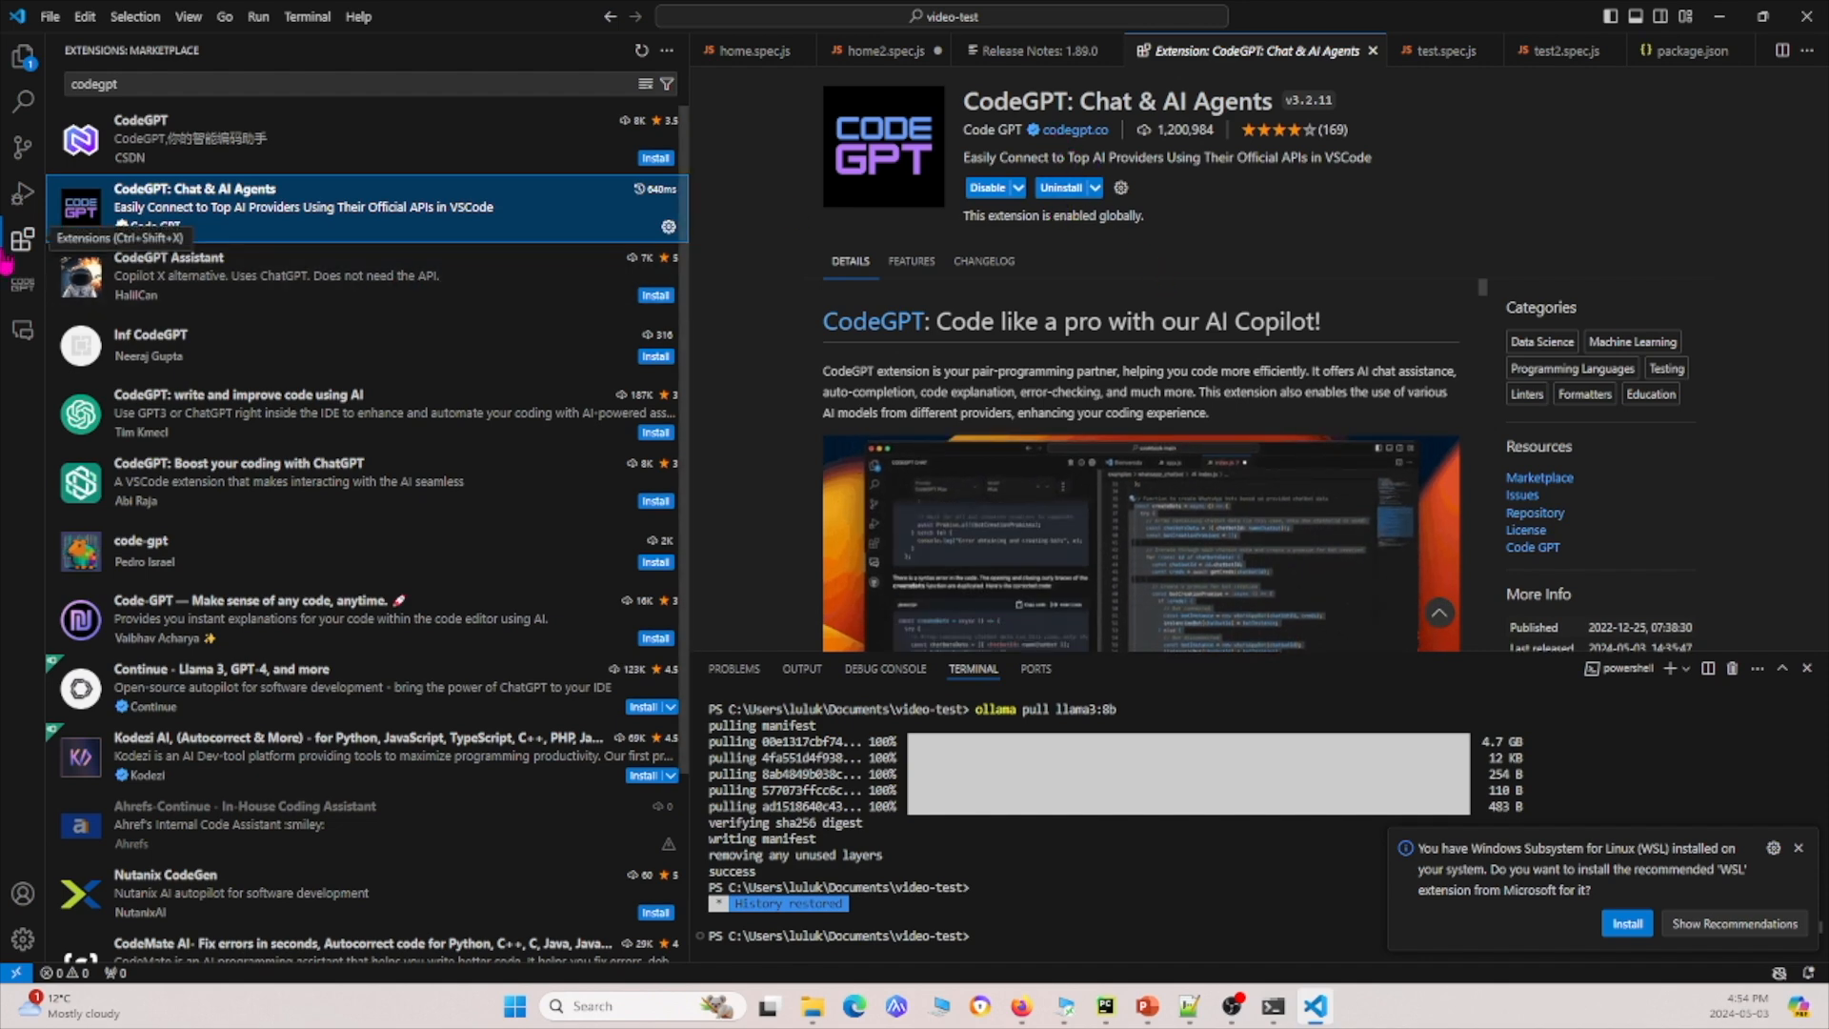
# Open the CodeGPT chat panel and run ollama pull llama3:8b in the terminal
pyautogui.click(22, 290)
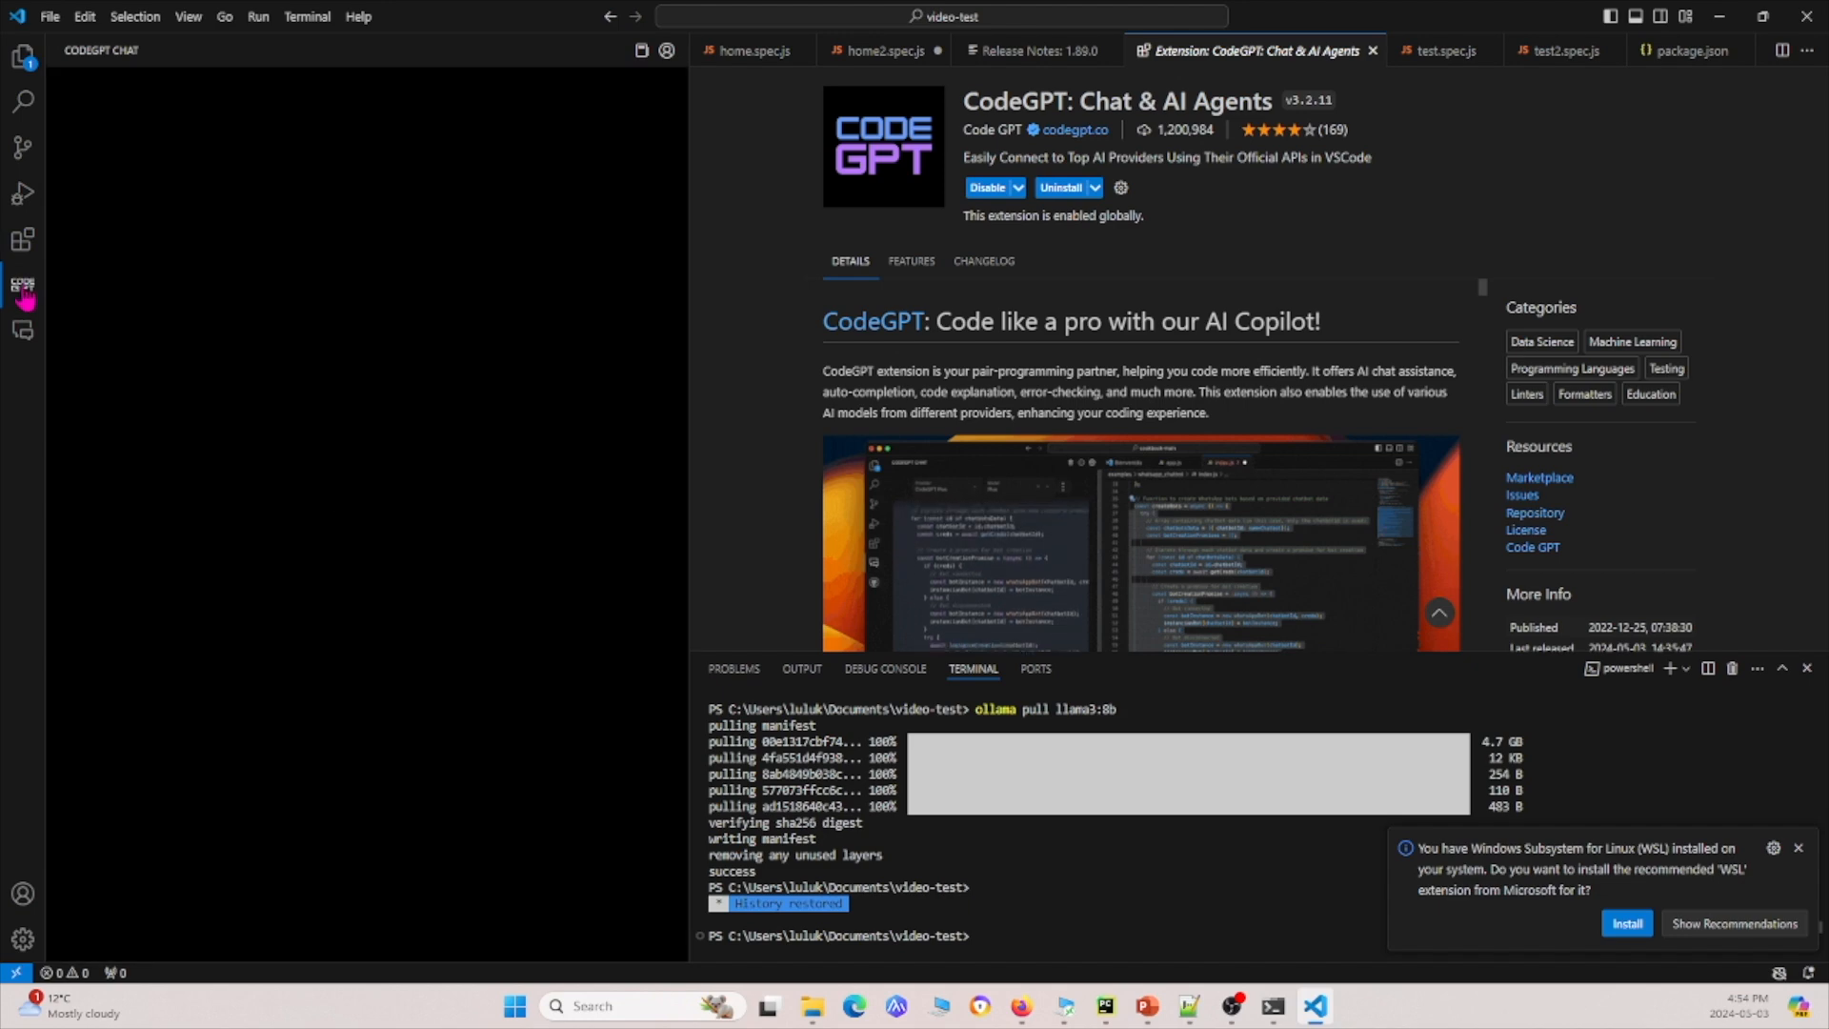
pyautogui.click(22, 284)
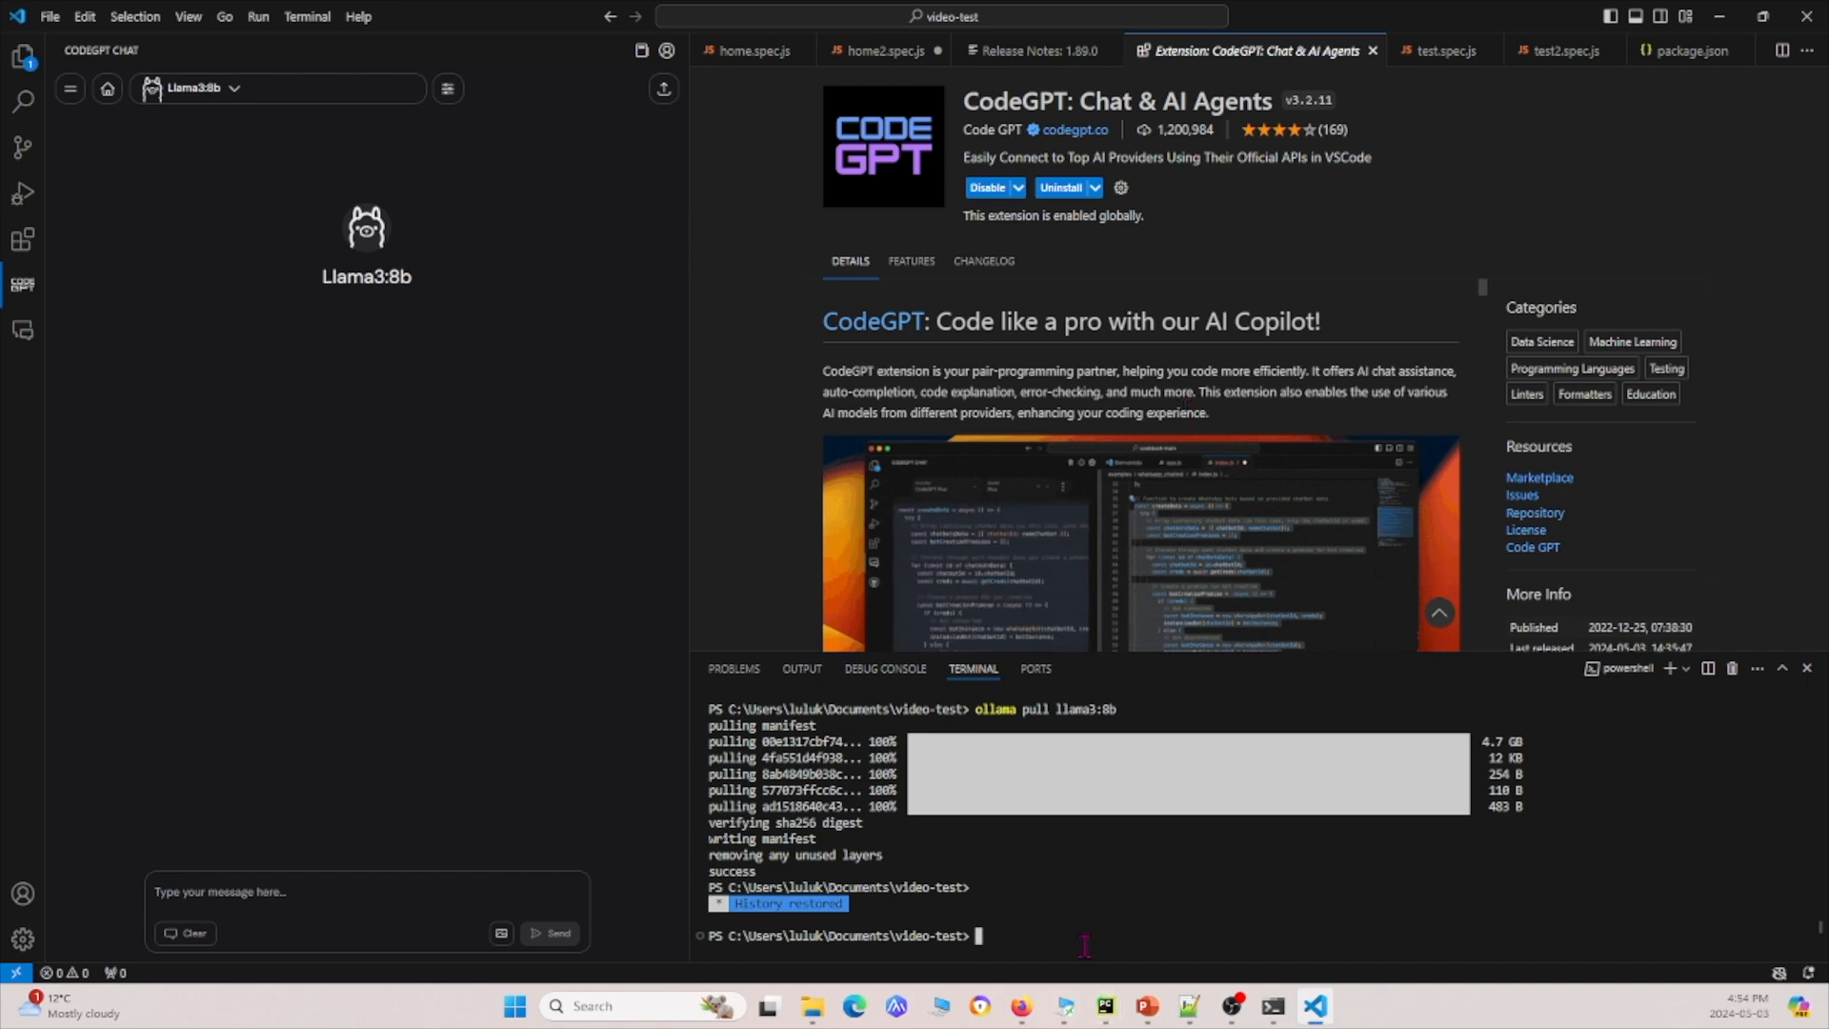
pyautogui.write('ollama pull llama3:8b')
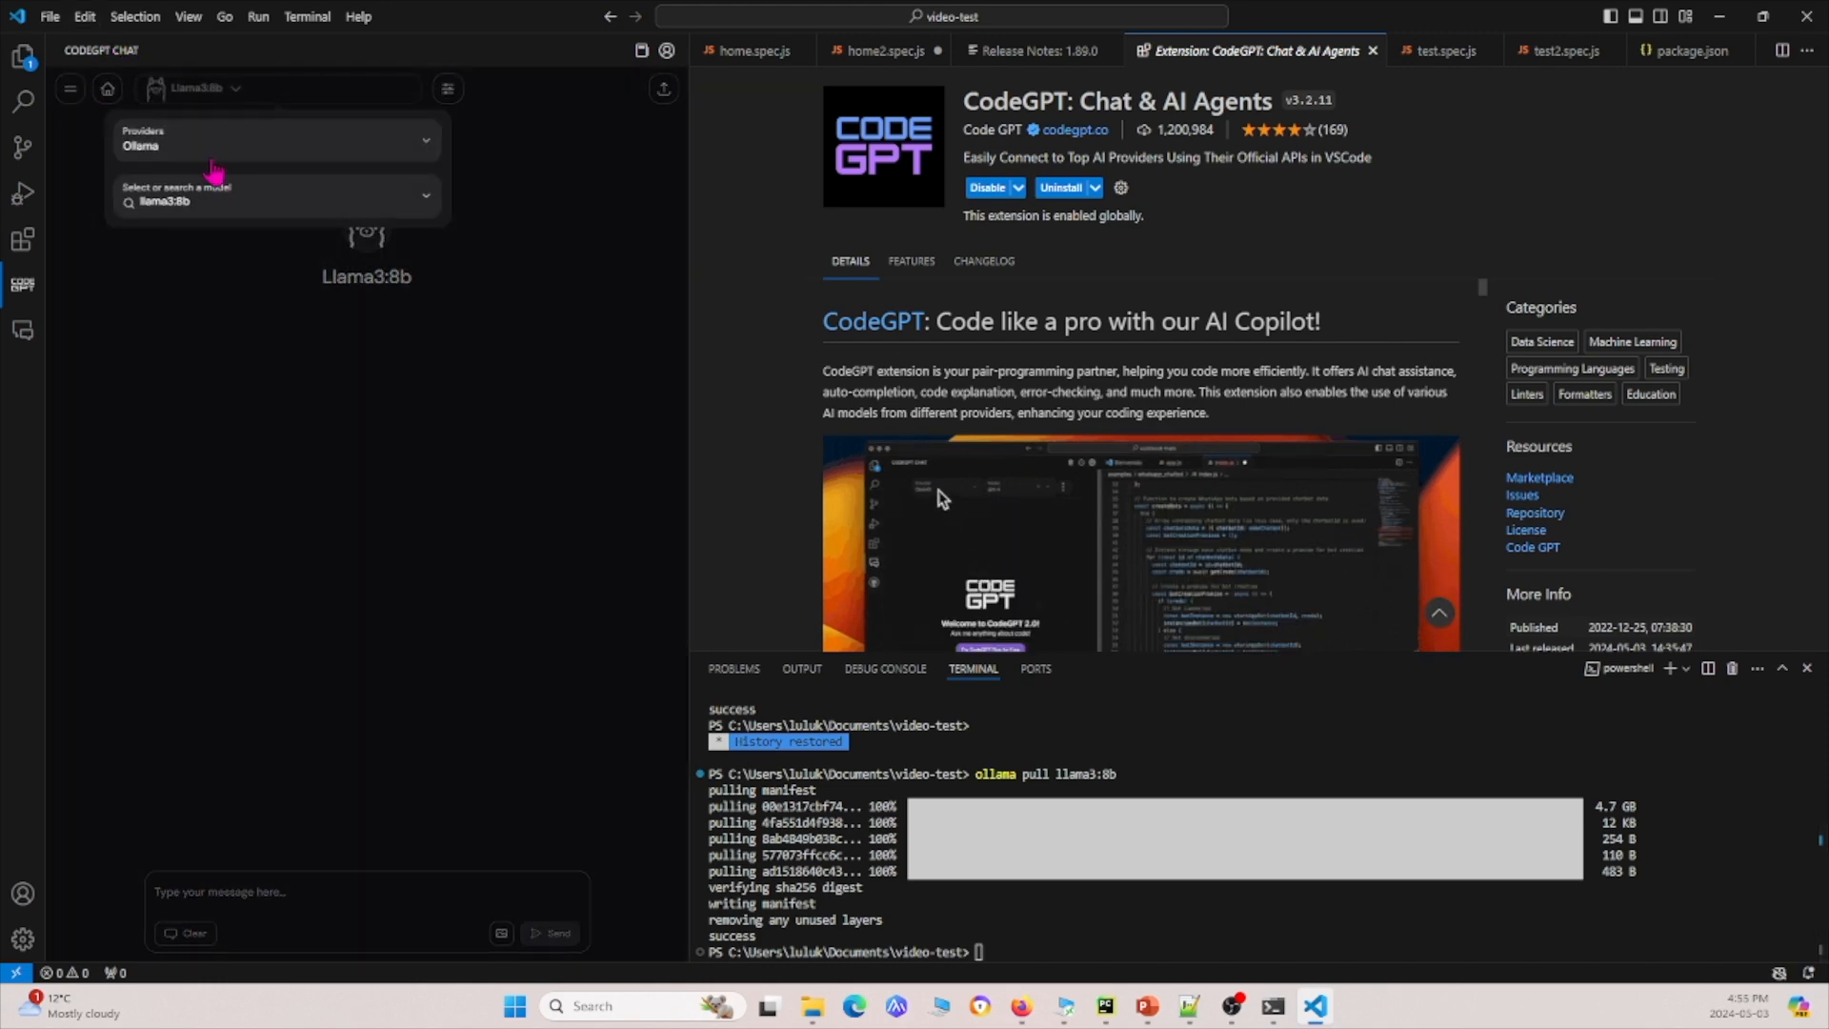
# Choose llama3:8b from the Ollama model list for the CodeGPT chat
pyautogui.click(279, 139)
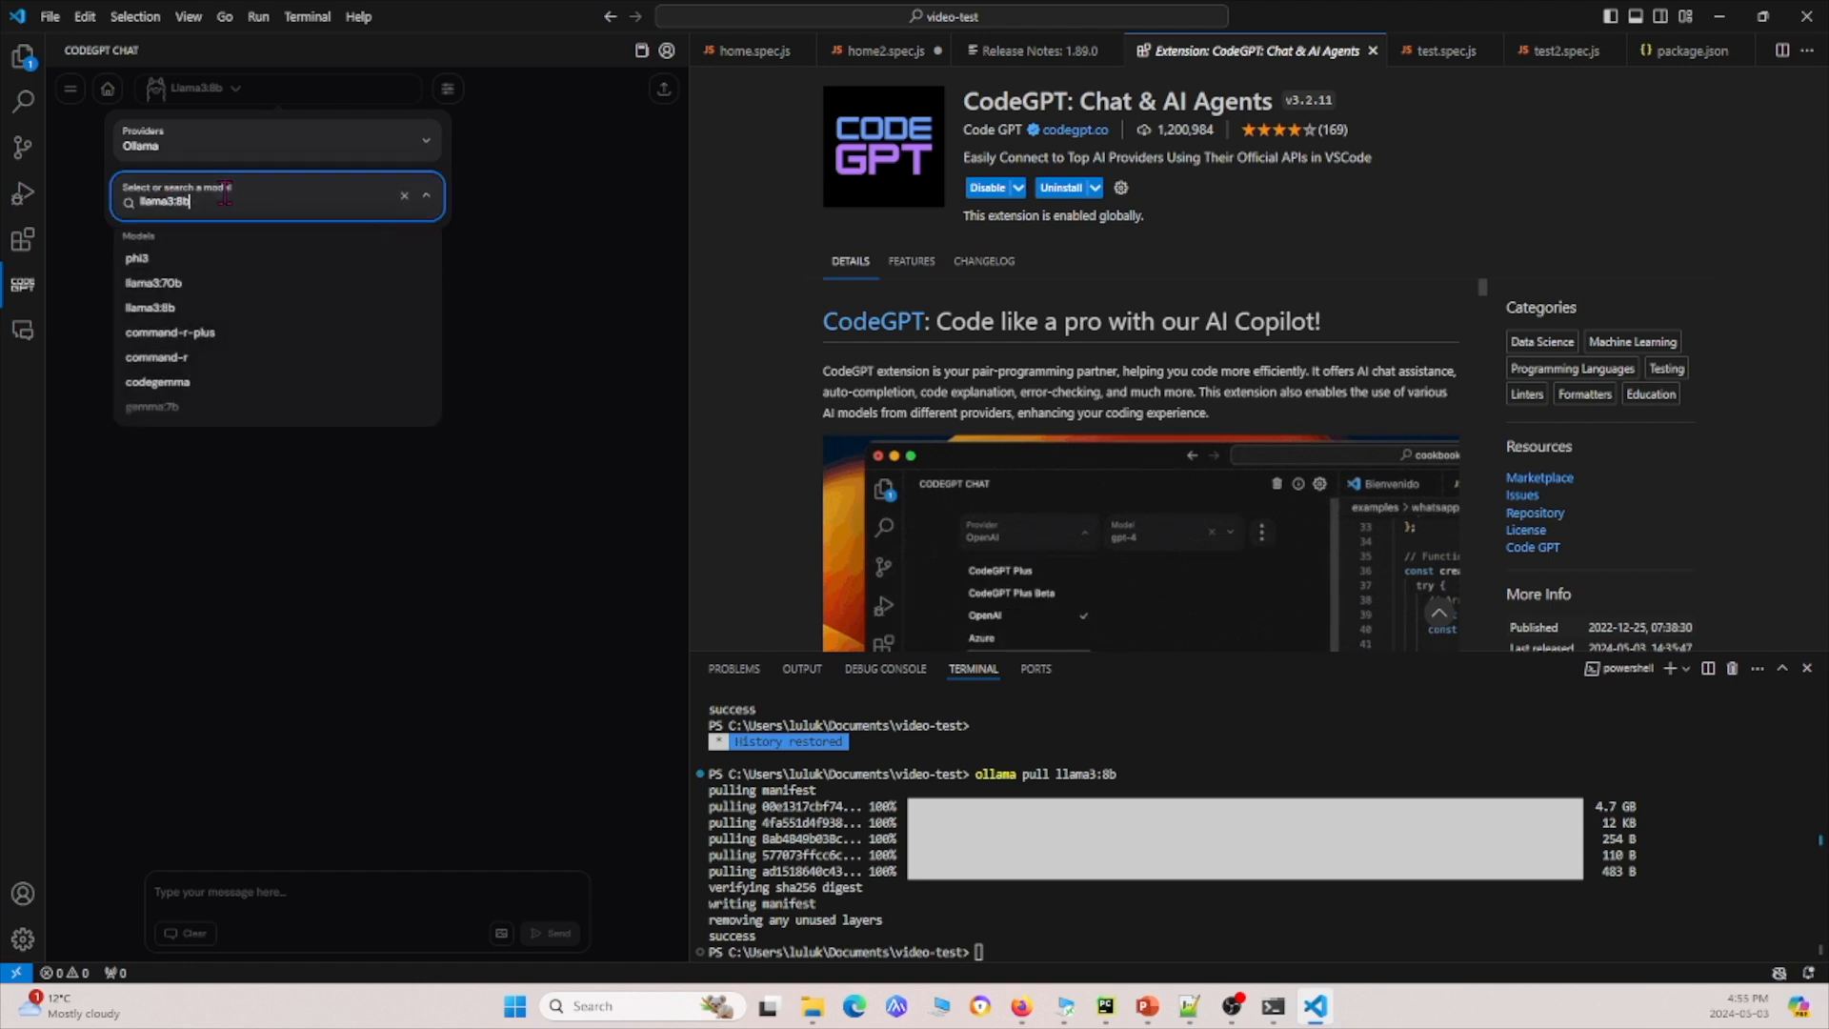
pyautogui.click(149, 306)
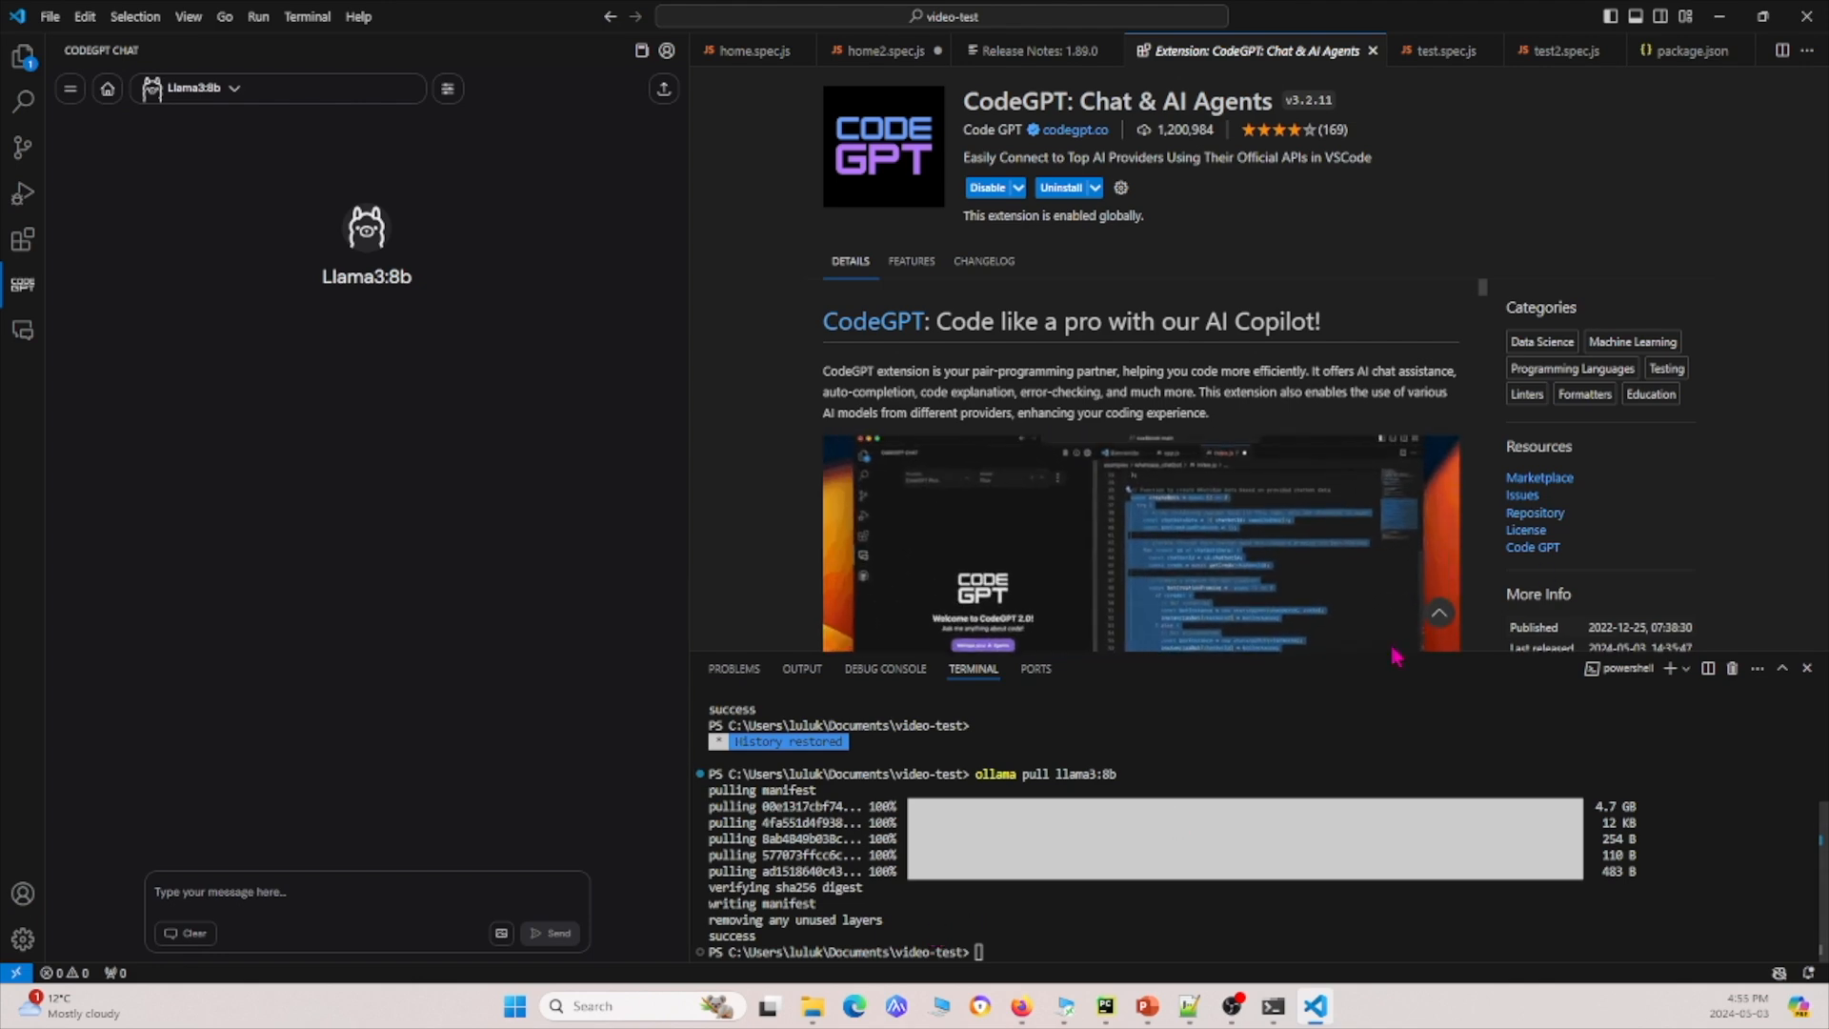
pyautogui.moveTo(1353, 49)
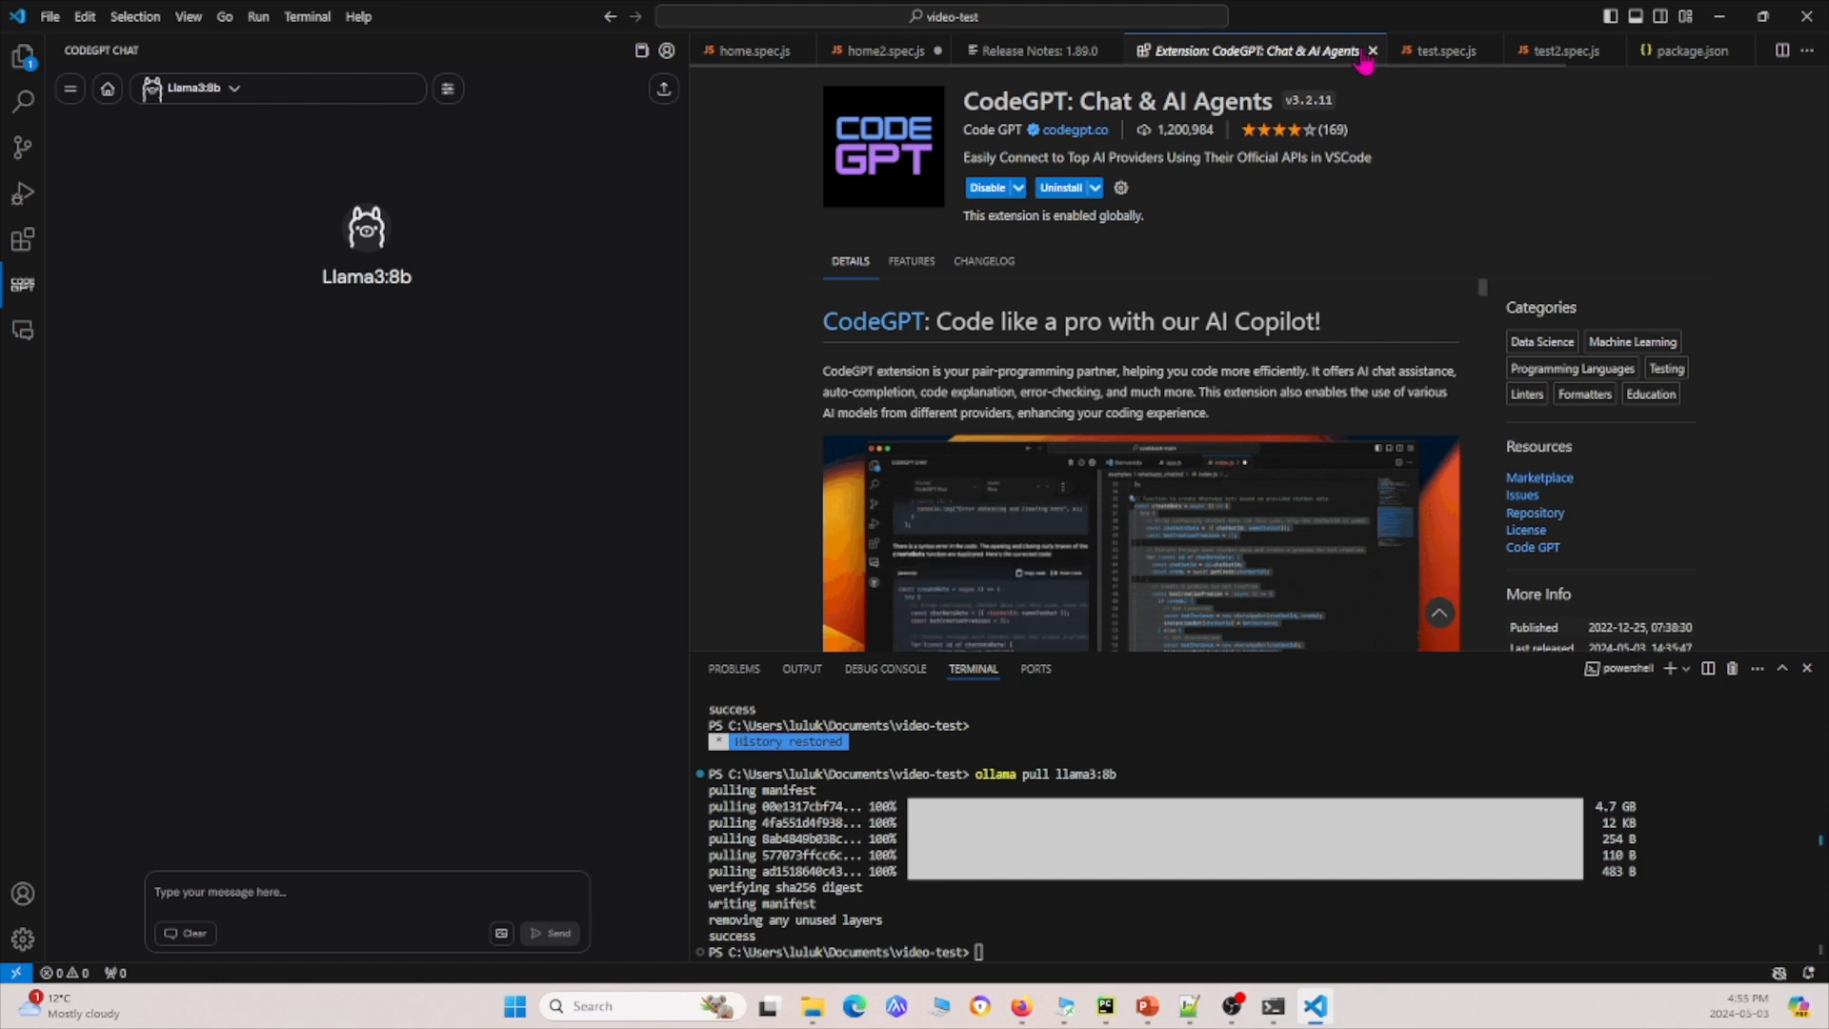
pyautogui.moveTo(1372, 50)
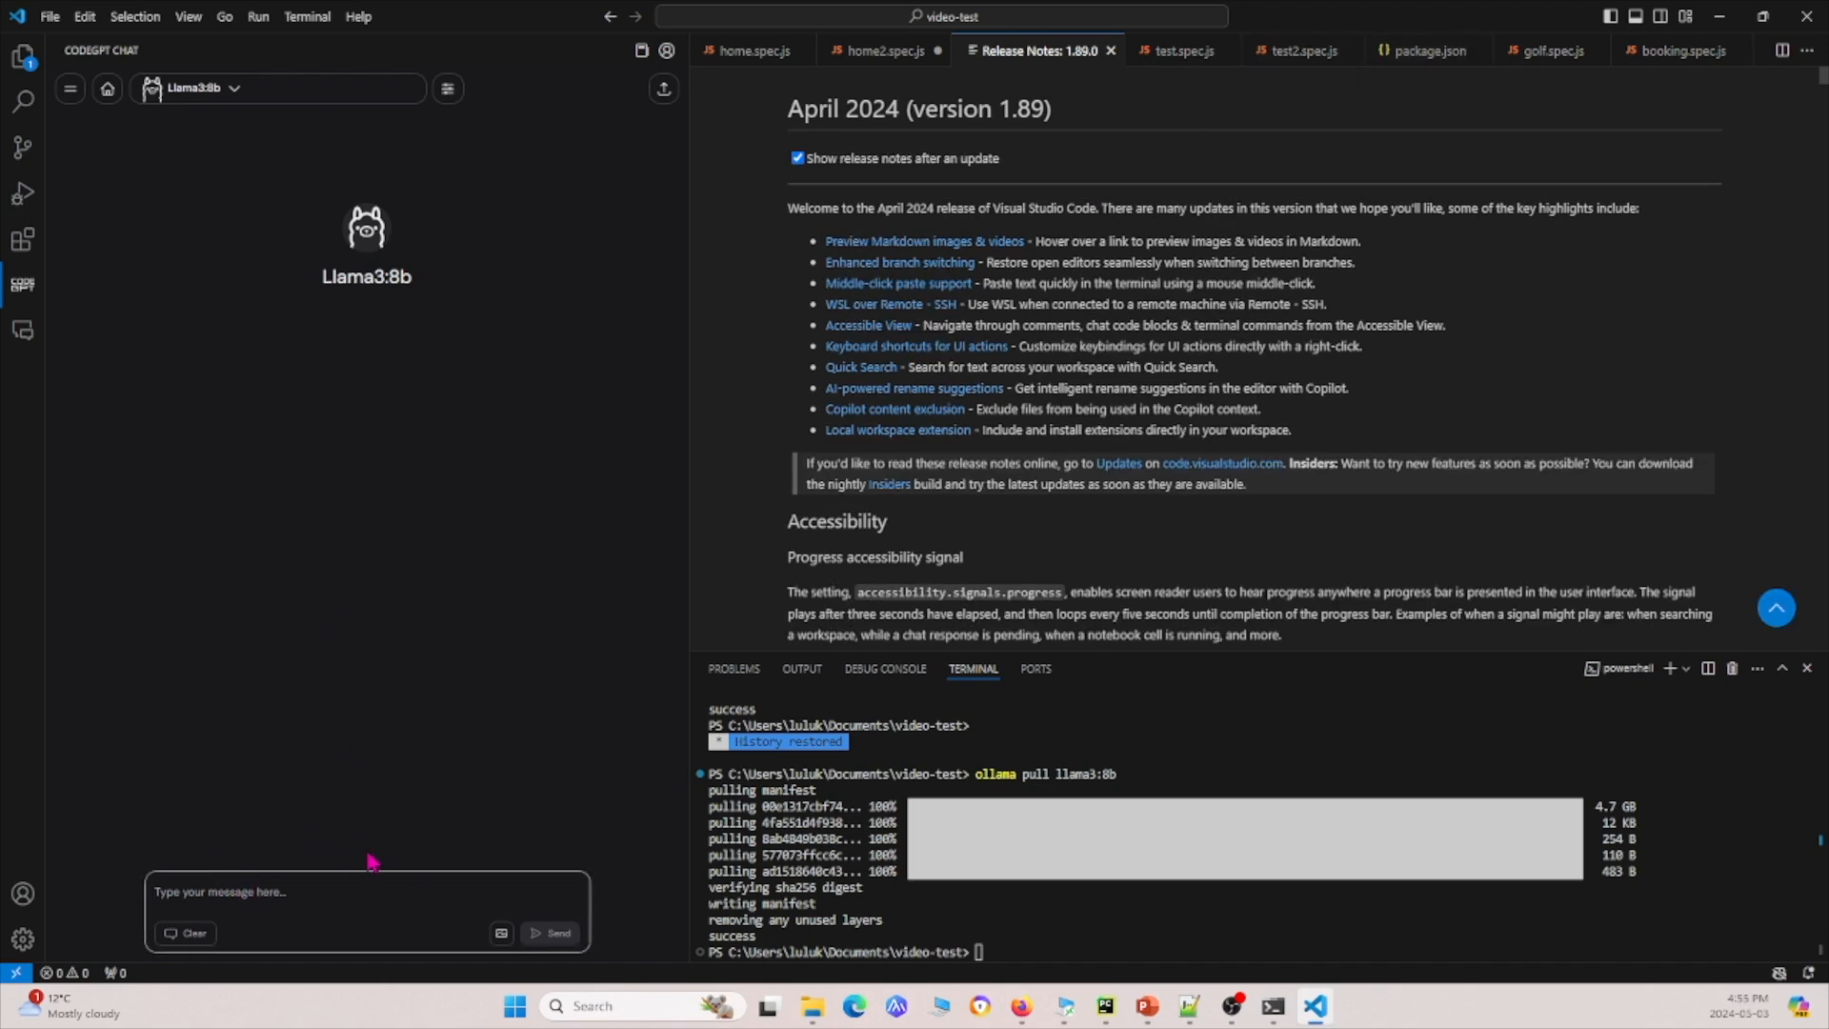
pyautogui.moveTo(606, 534)
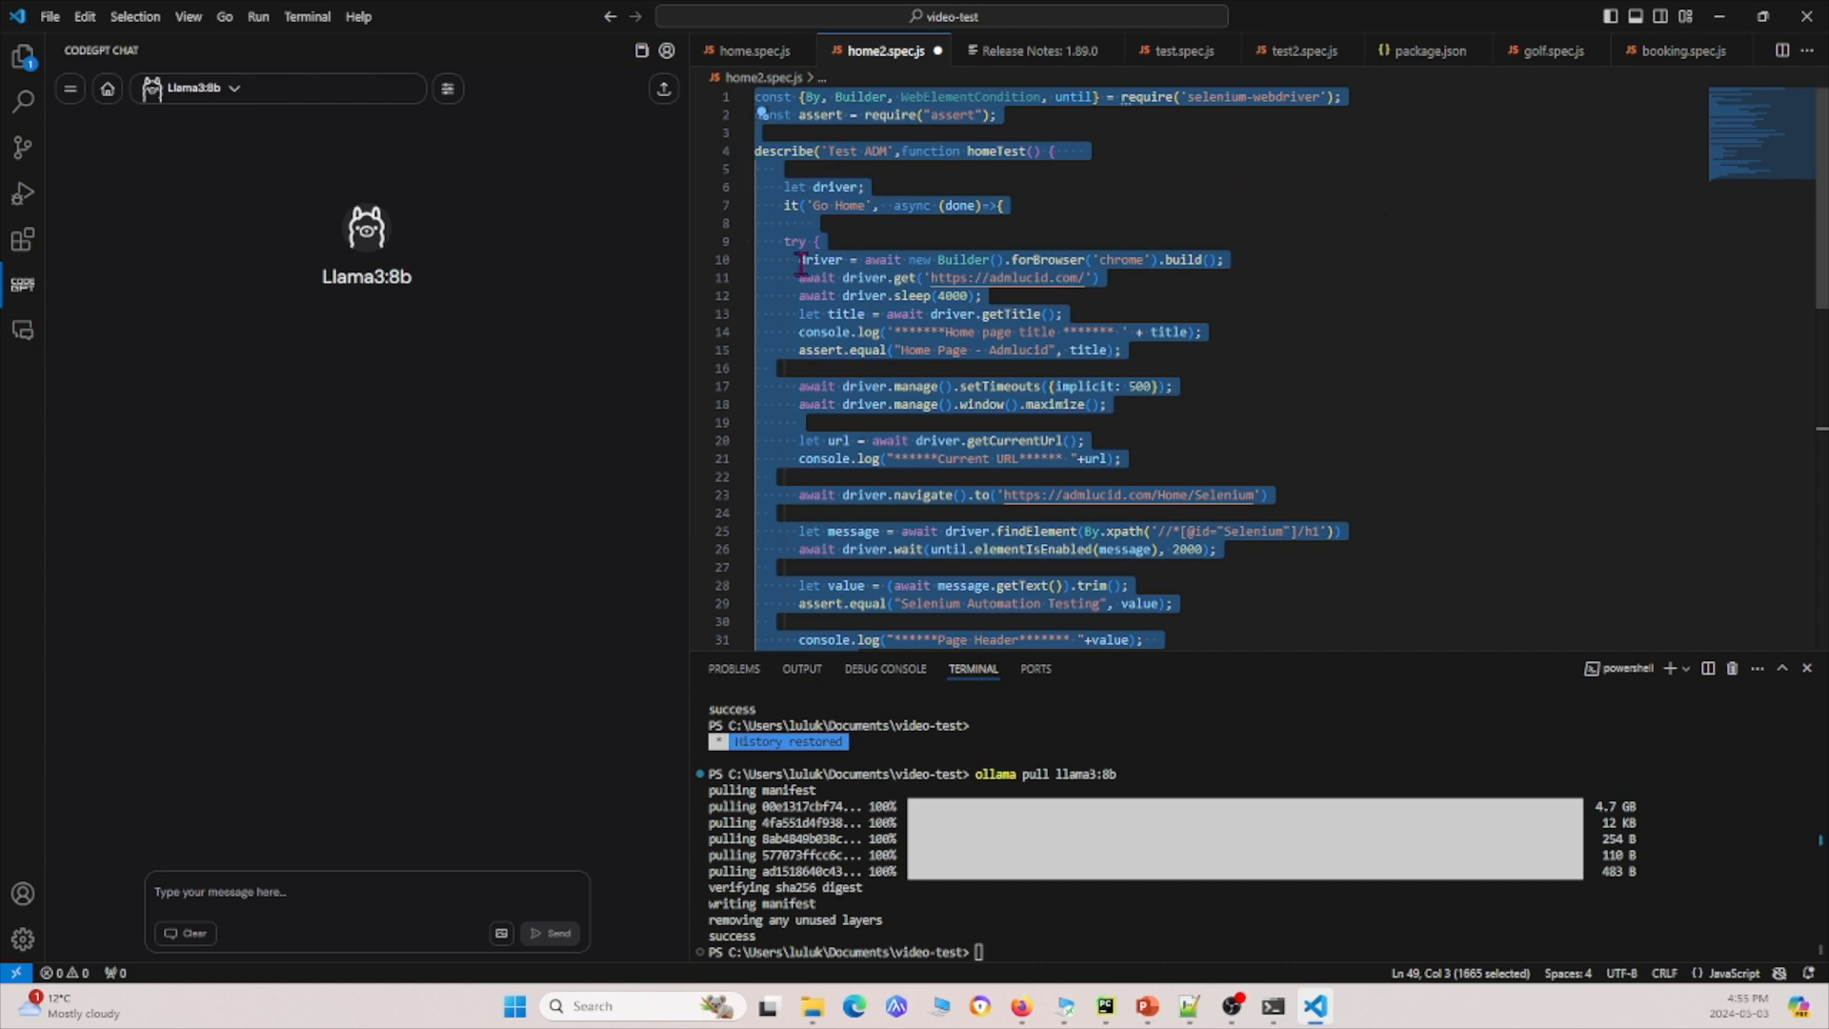
# Reveal the CodeGPT Explain, Refactor and Unit Test actions for the home2.spec.js test code
pyautogui.rightClick(819, 259)
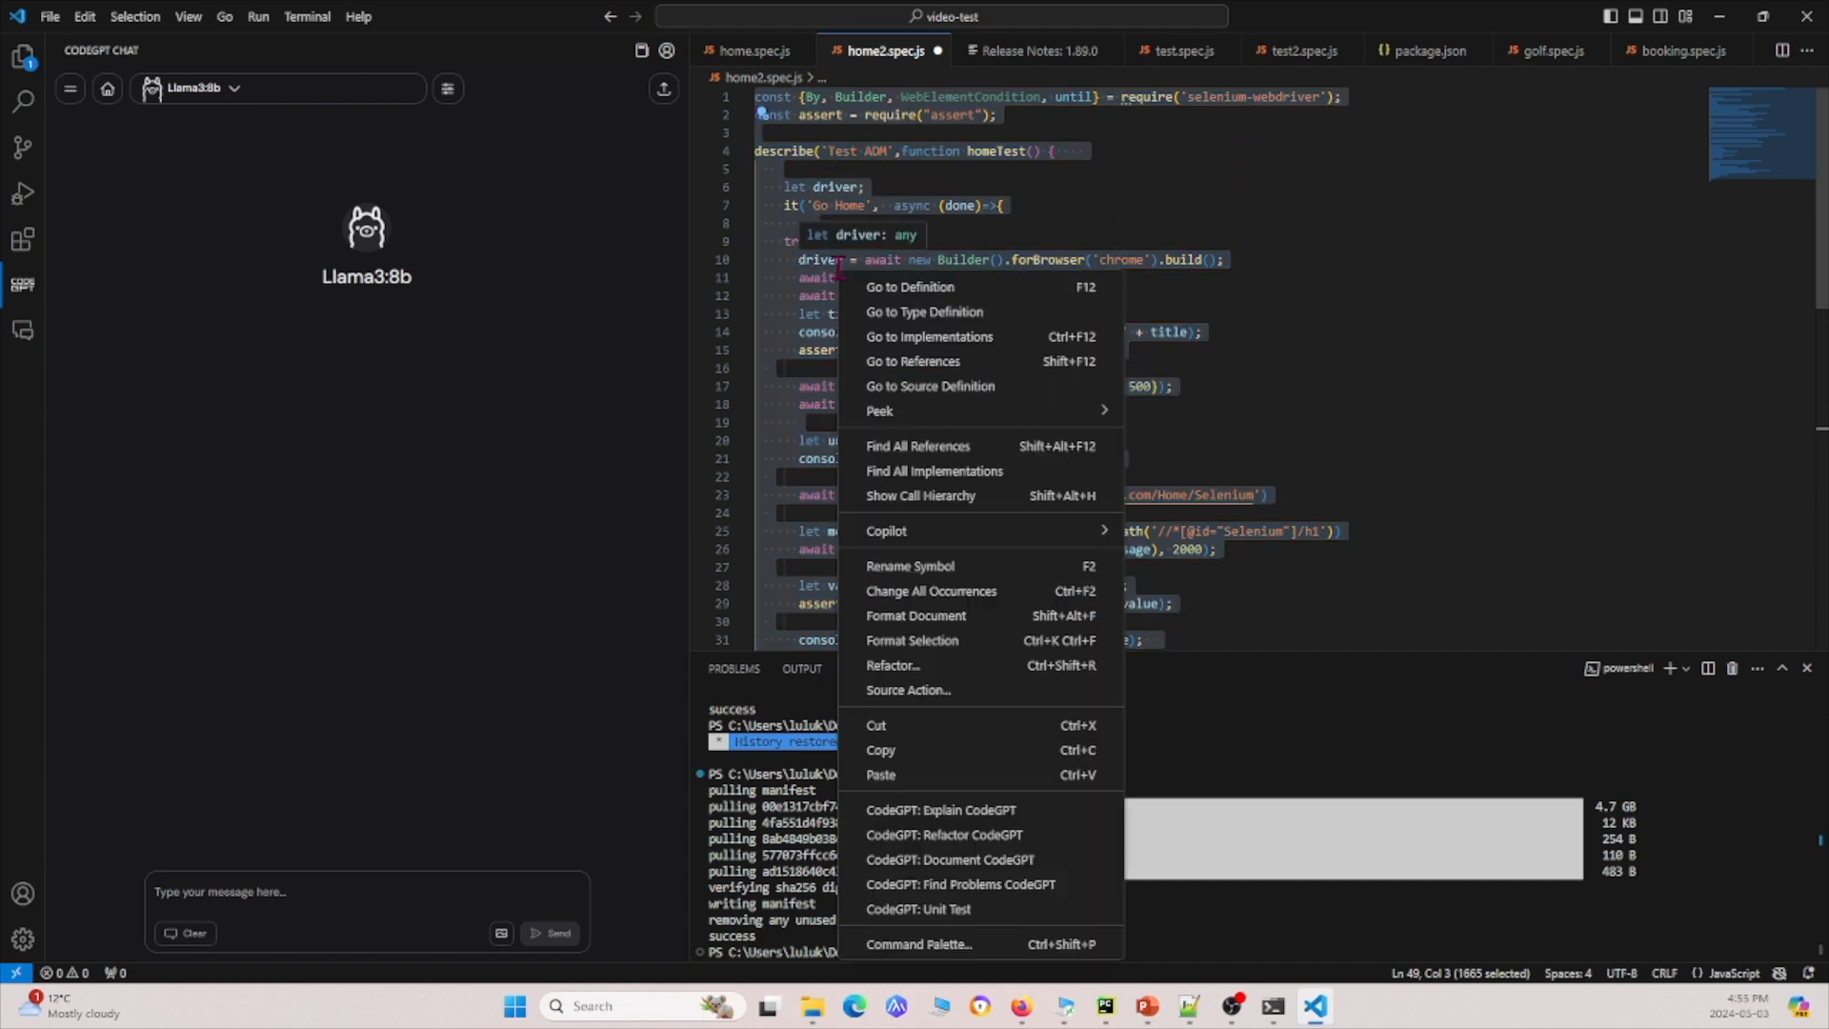
pyautogui.moveTo(942, 810)
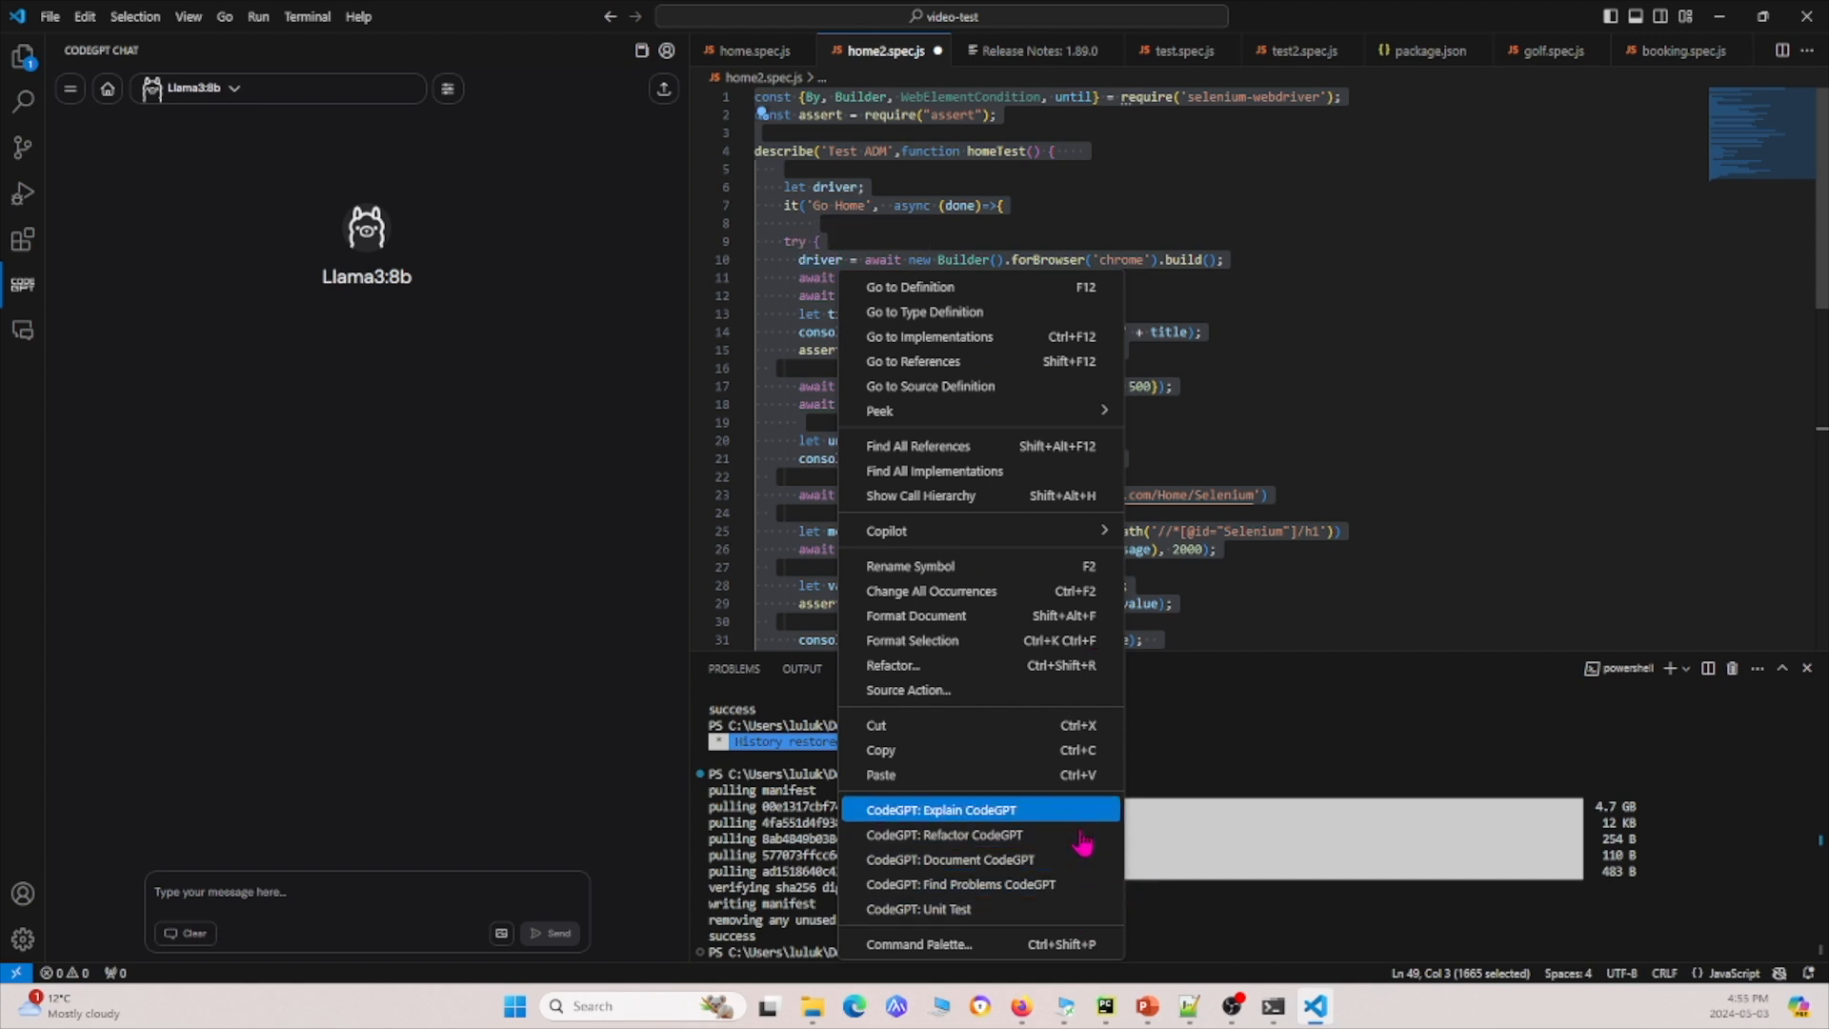
pyautogui.moveTo(1098, 856)
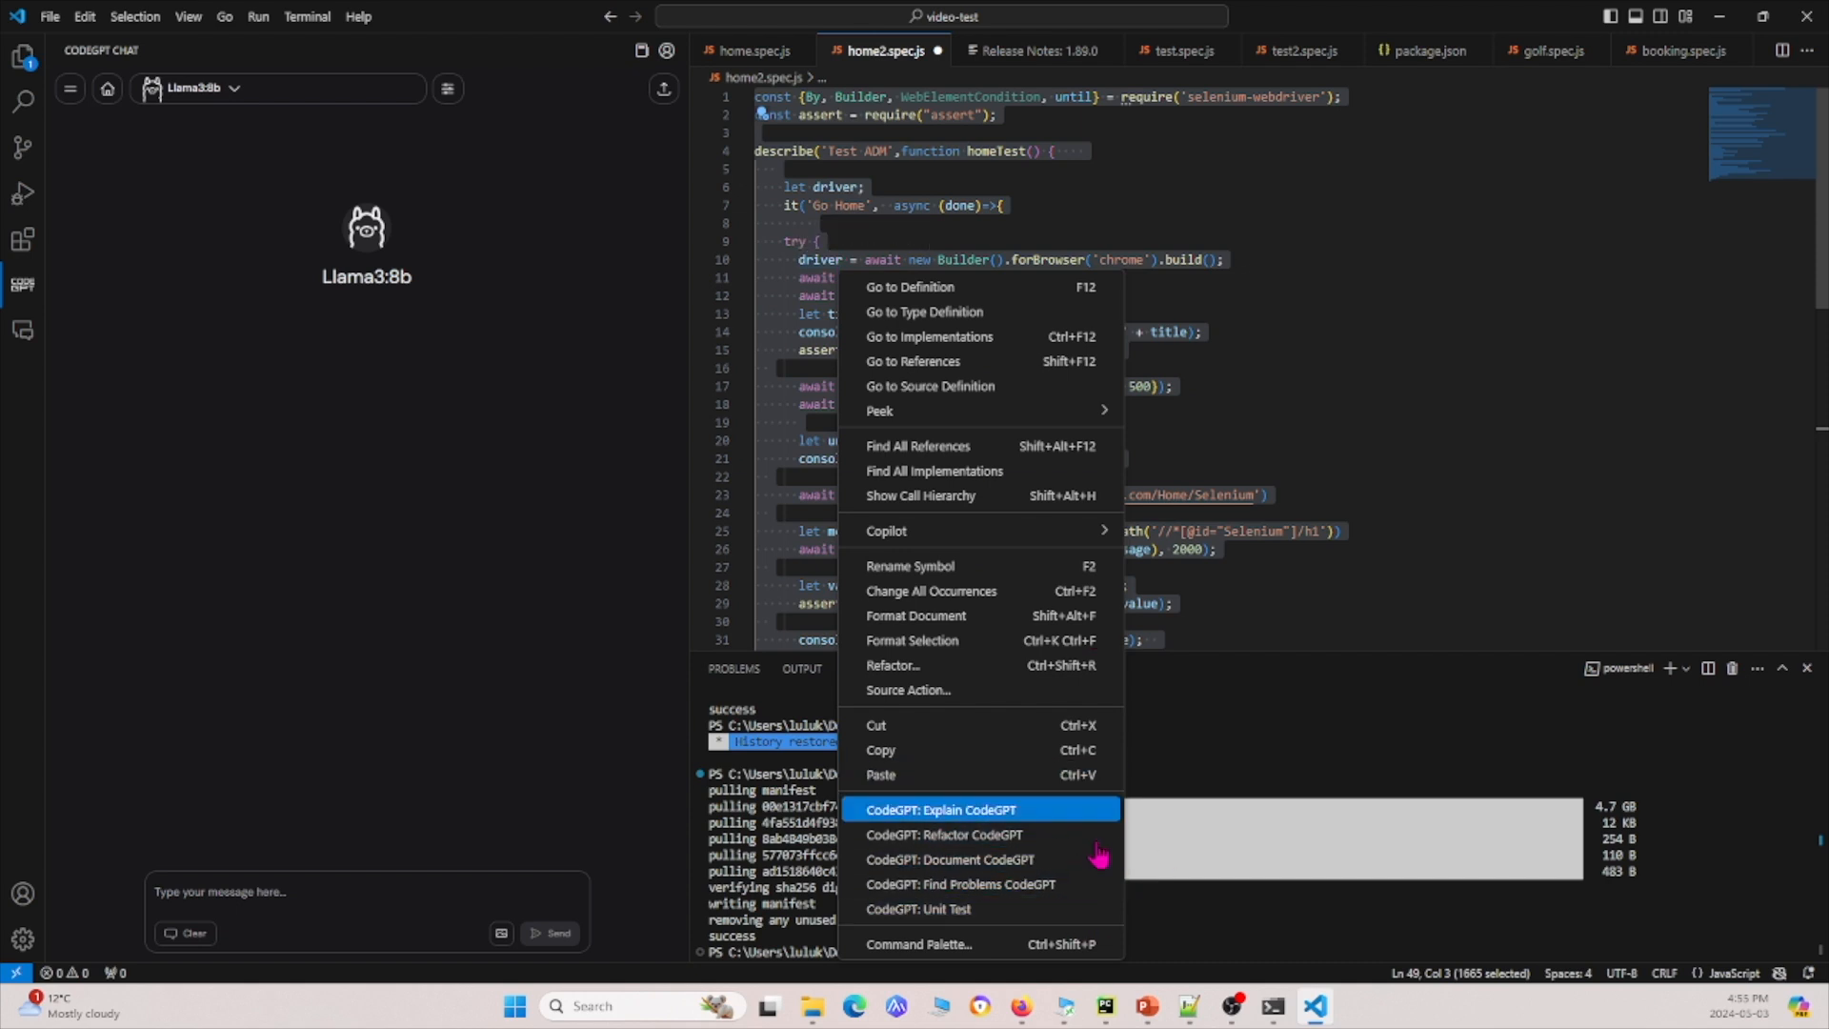
pyautogui.moveTo(1044, 818)
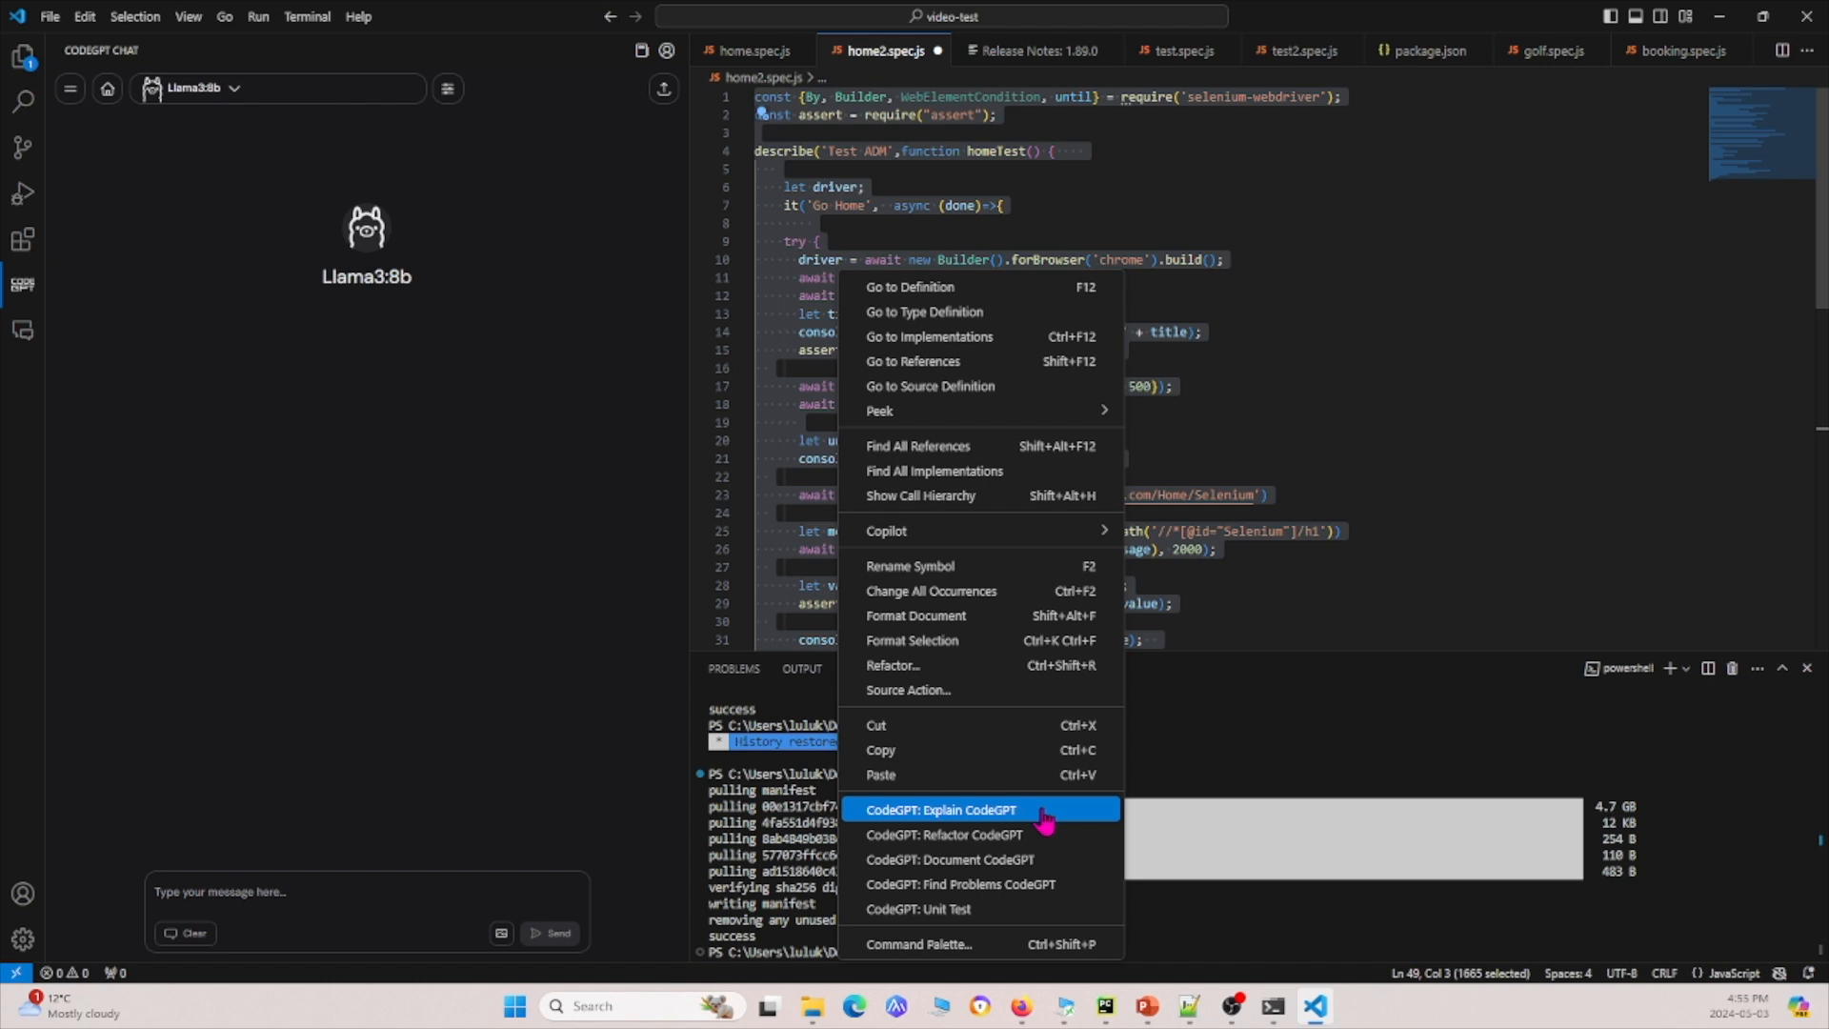
pyautogui.moveTo(991, 823)
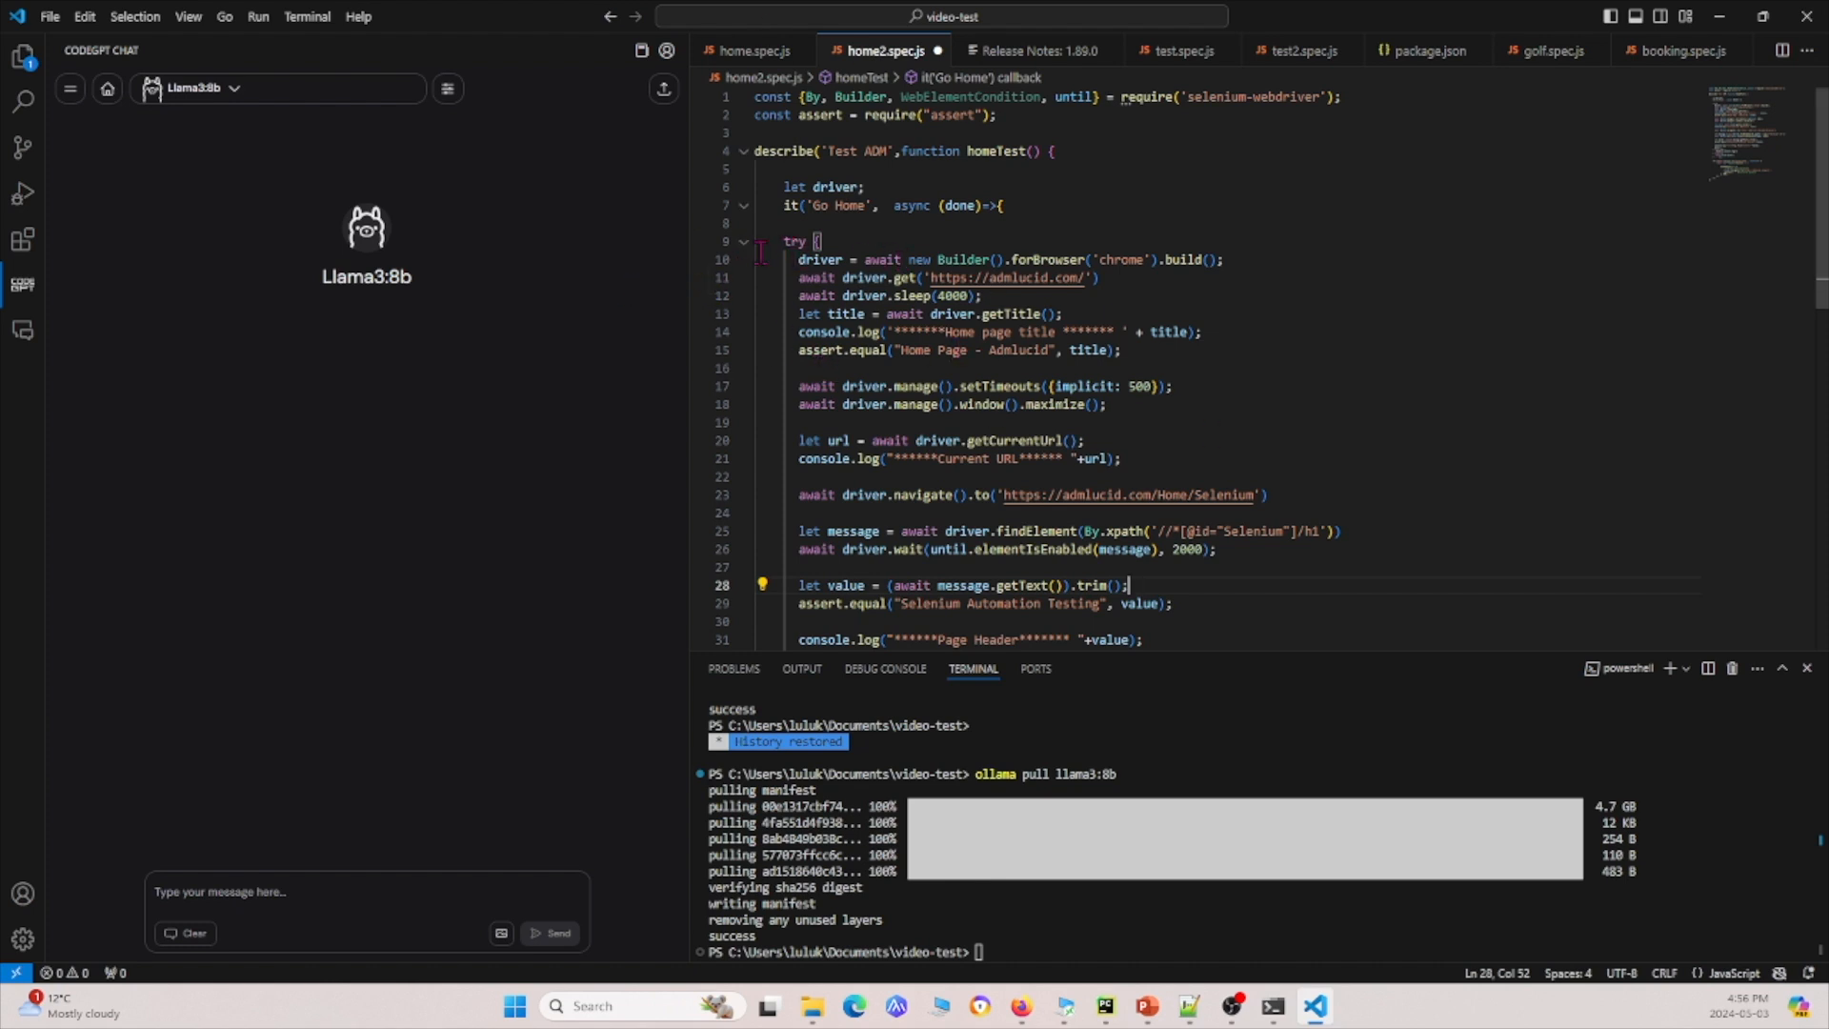
# Send lines 10–15 of the WebDriver code to llama3:8b with CodeGPT: Explain
pyautogui.moveTo(796, 259); pyautogui.dragTo(1122, 348)
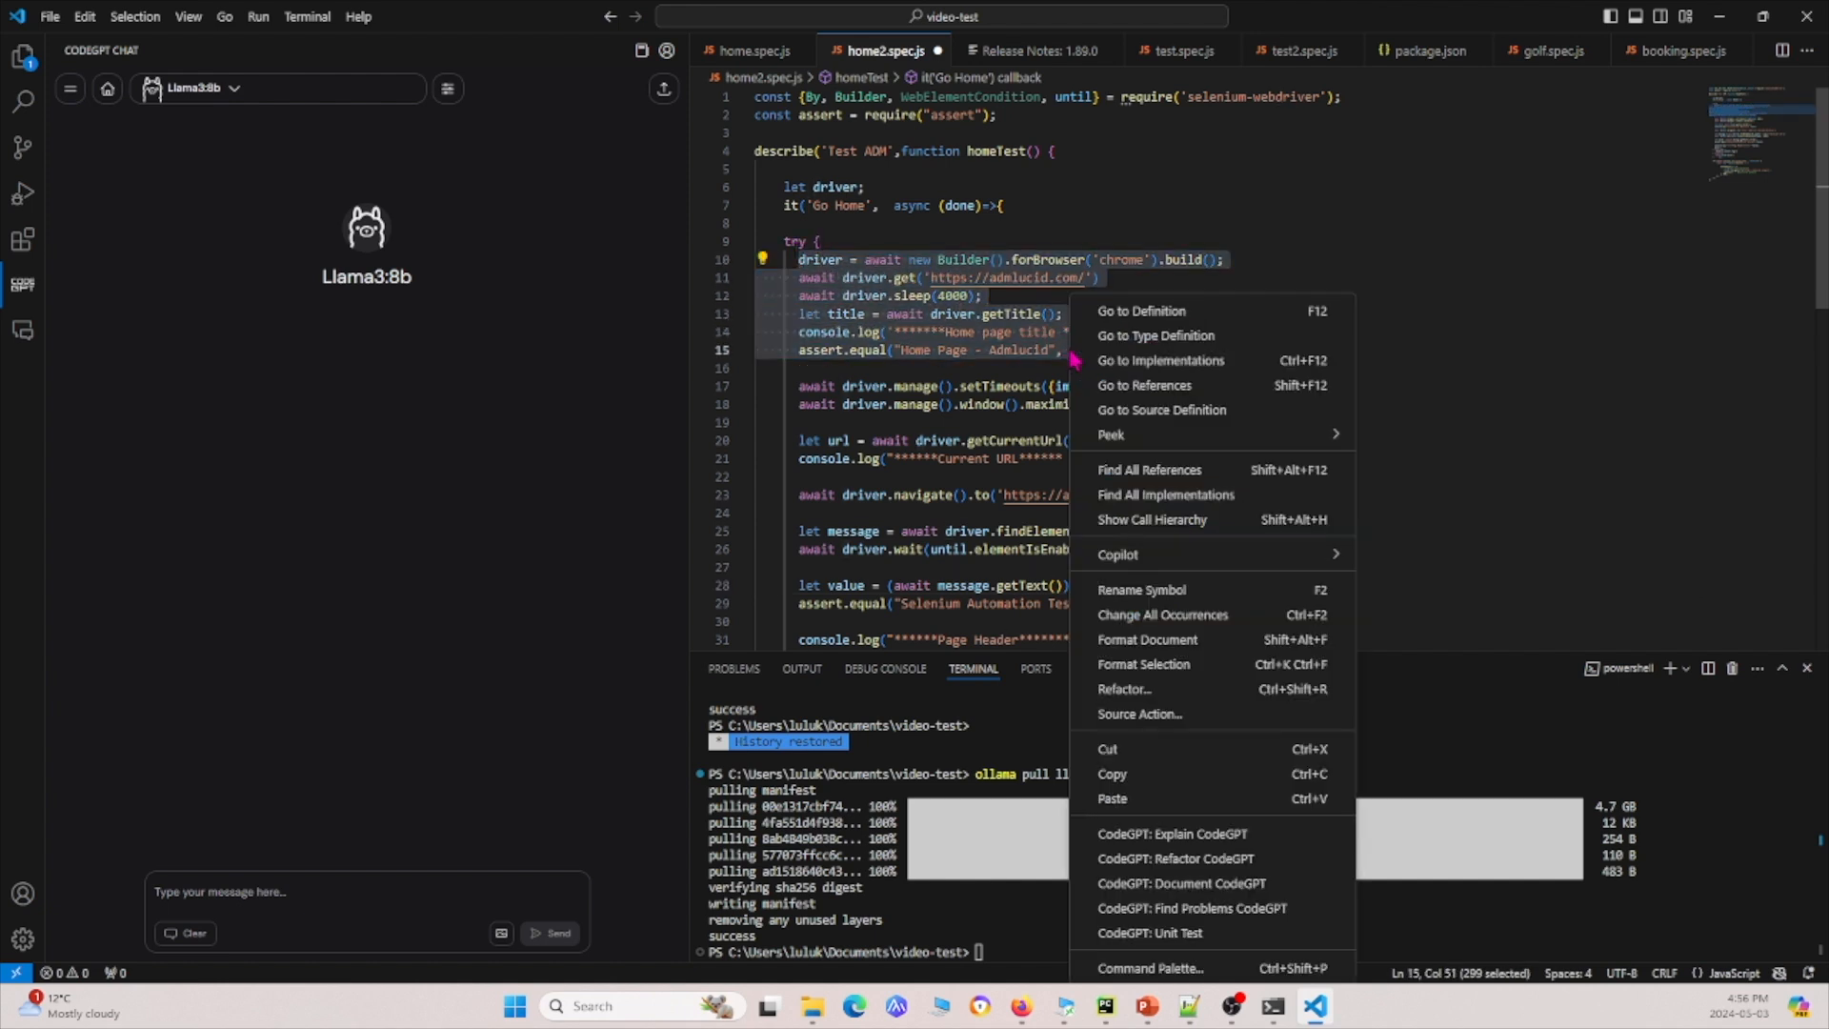
pyautogui.moveTo(1214, 833)
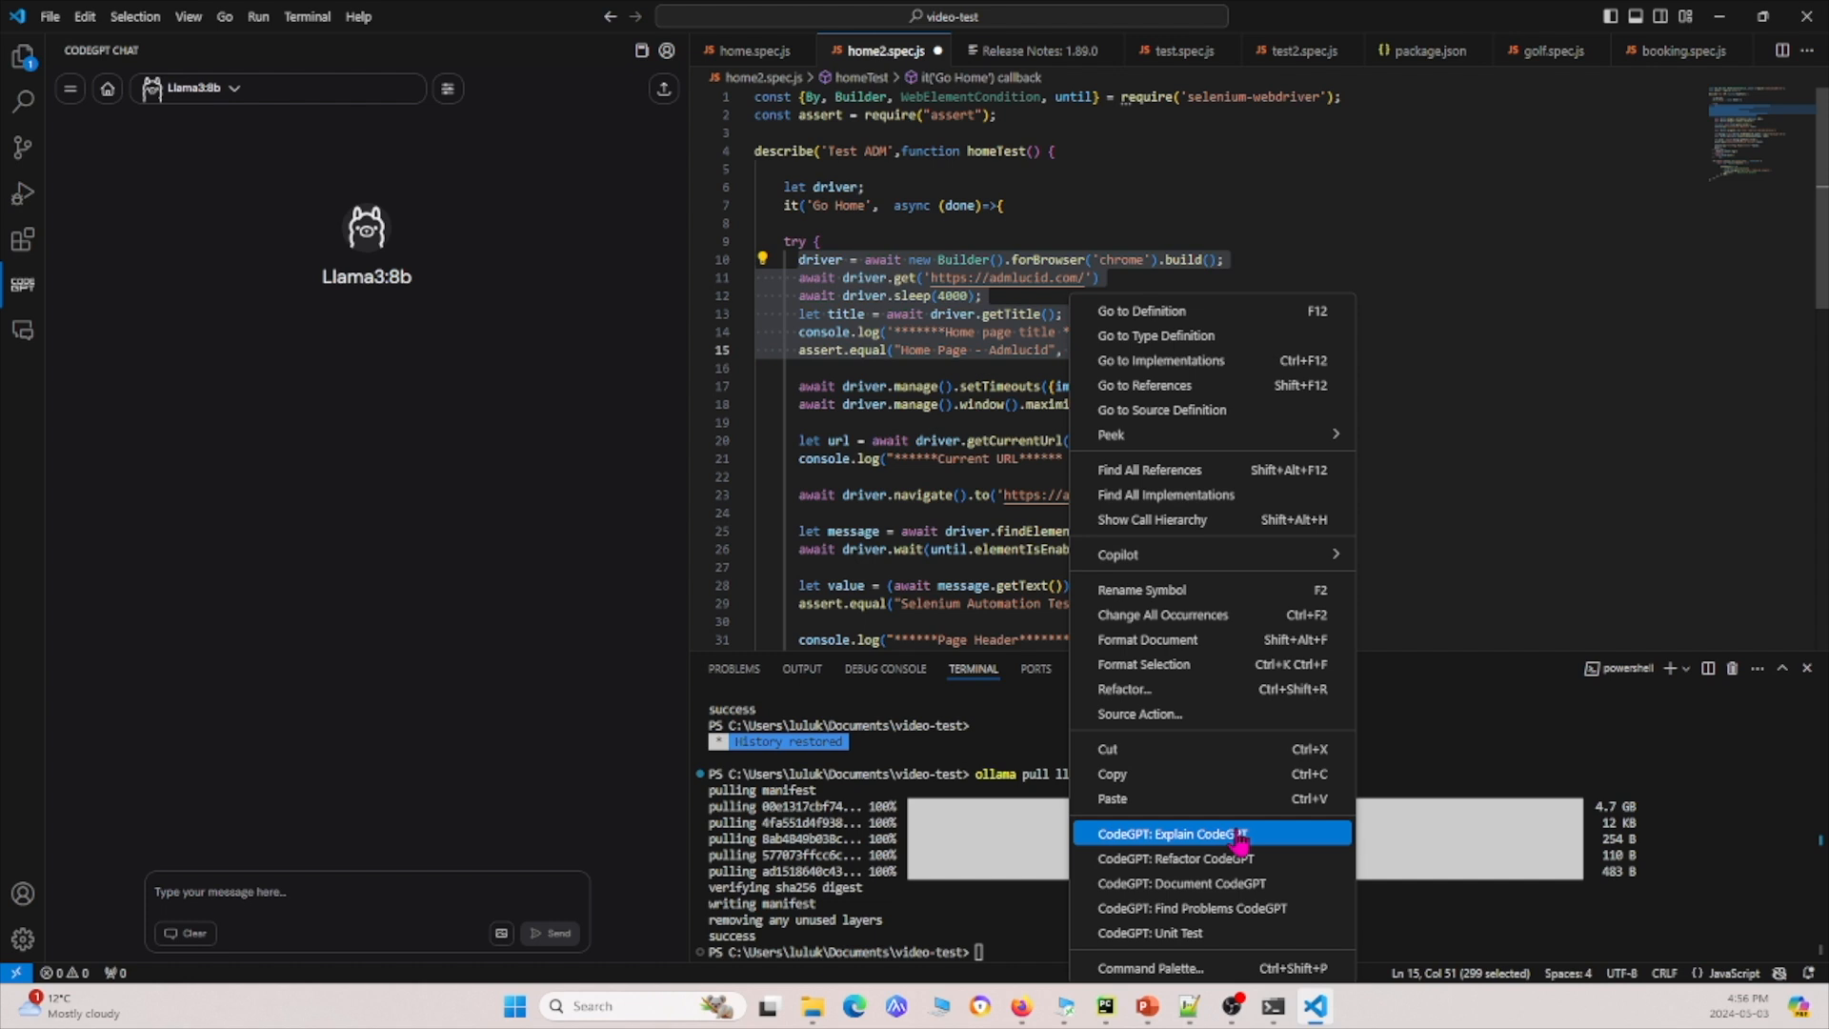
pyautogui.click(1174, 833)
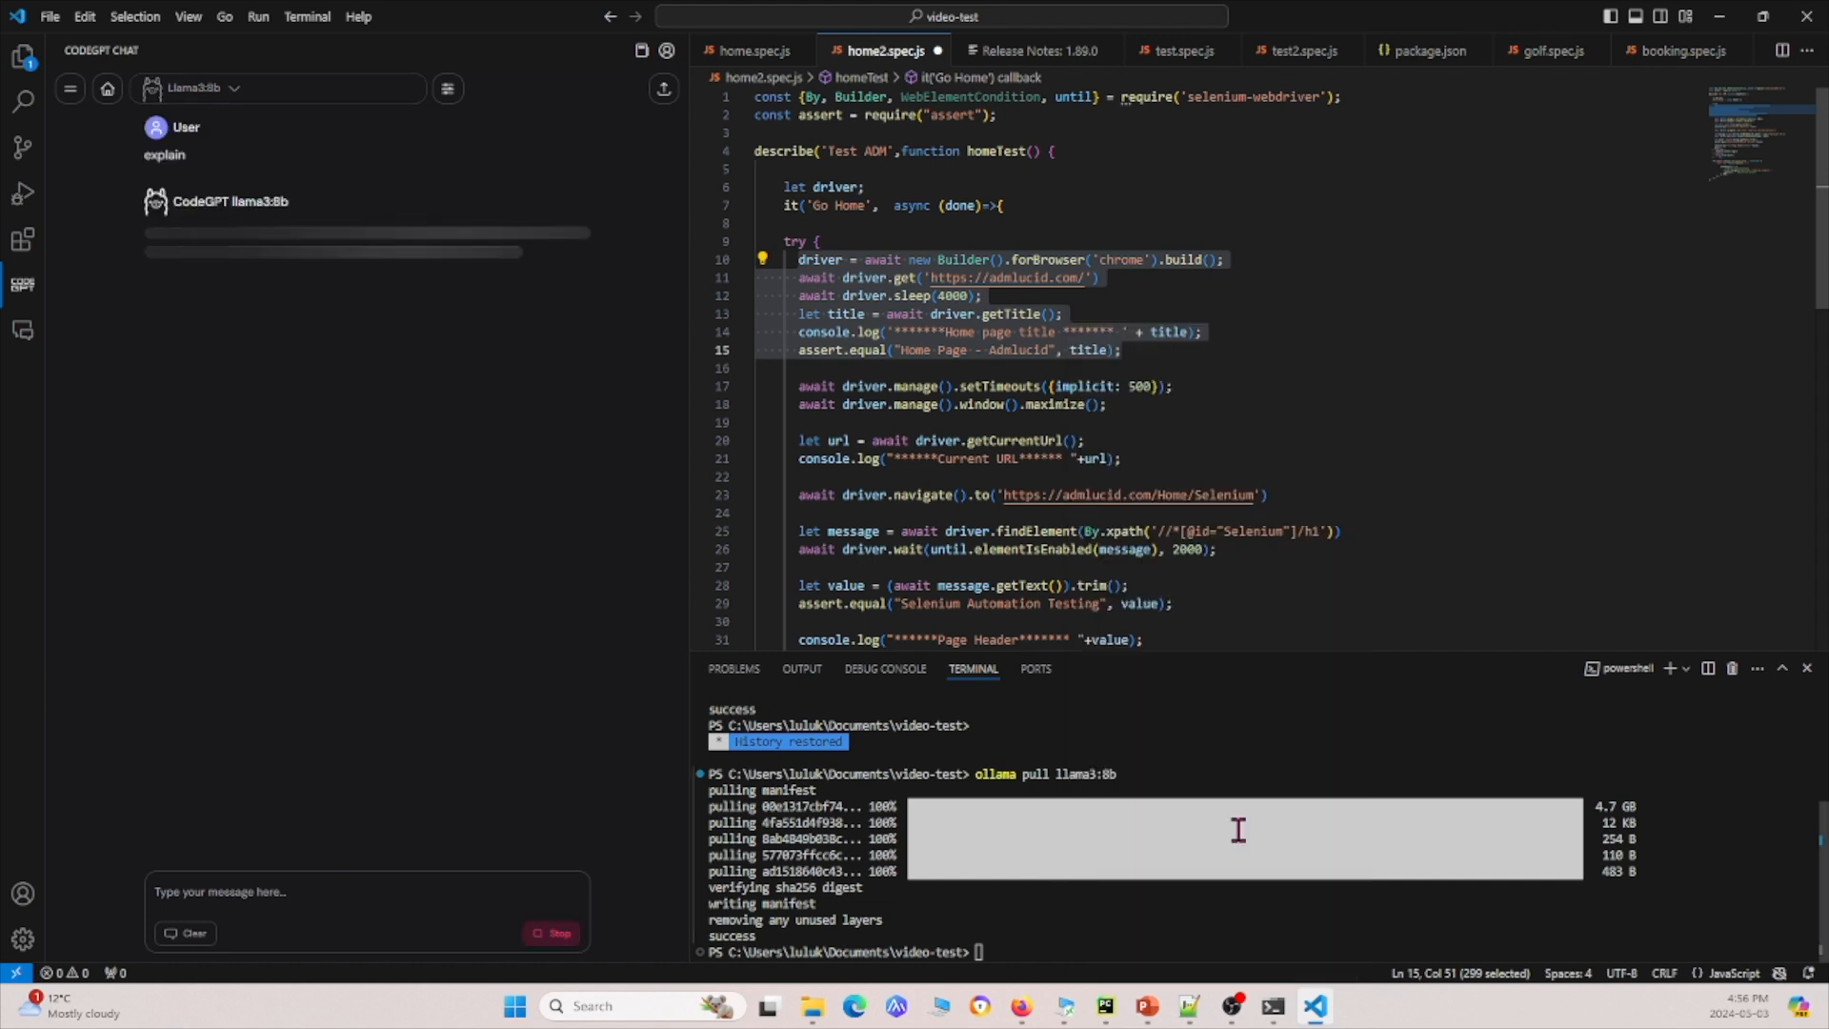
pyautogui.moveTo(377, 501)
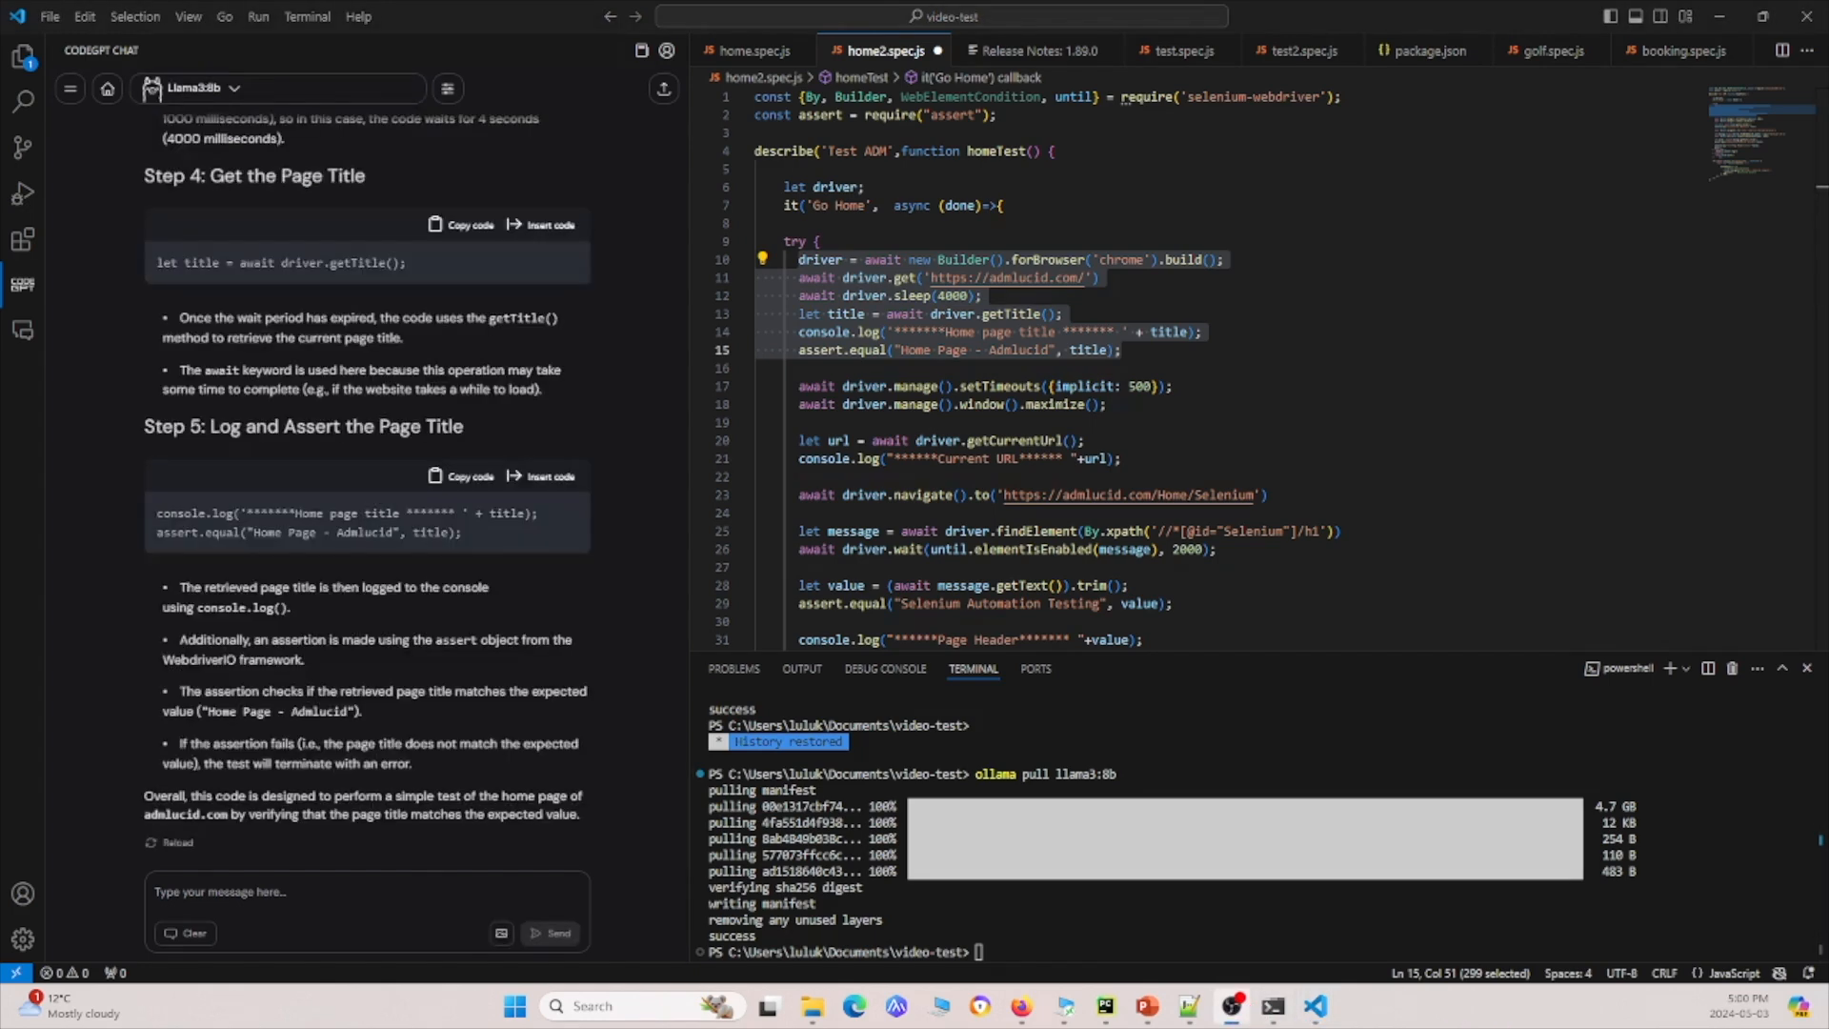
pyautogui.moveTo(450, 319)
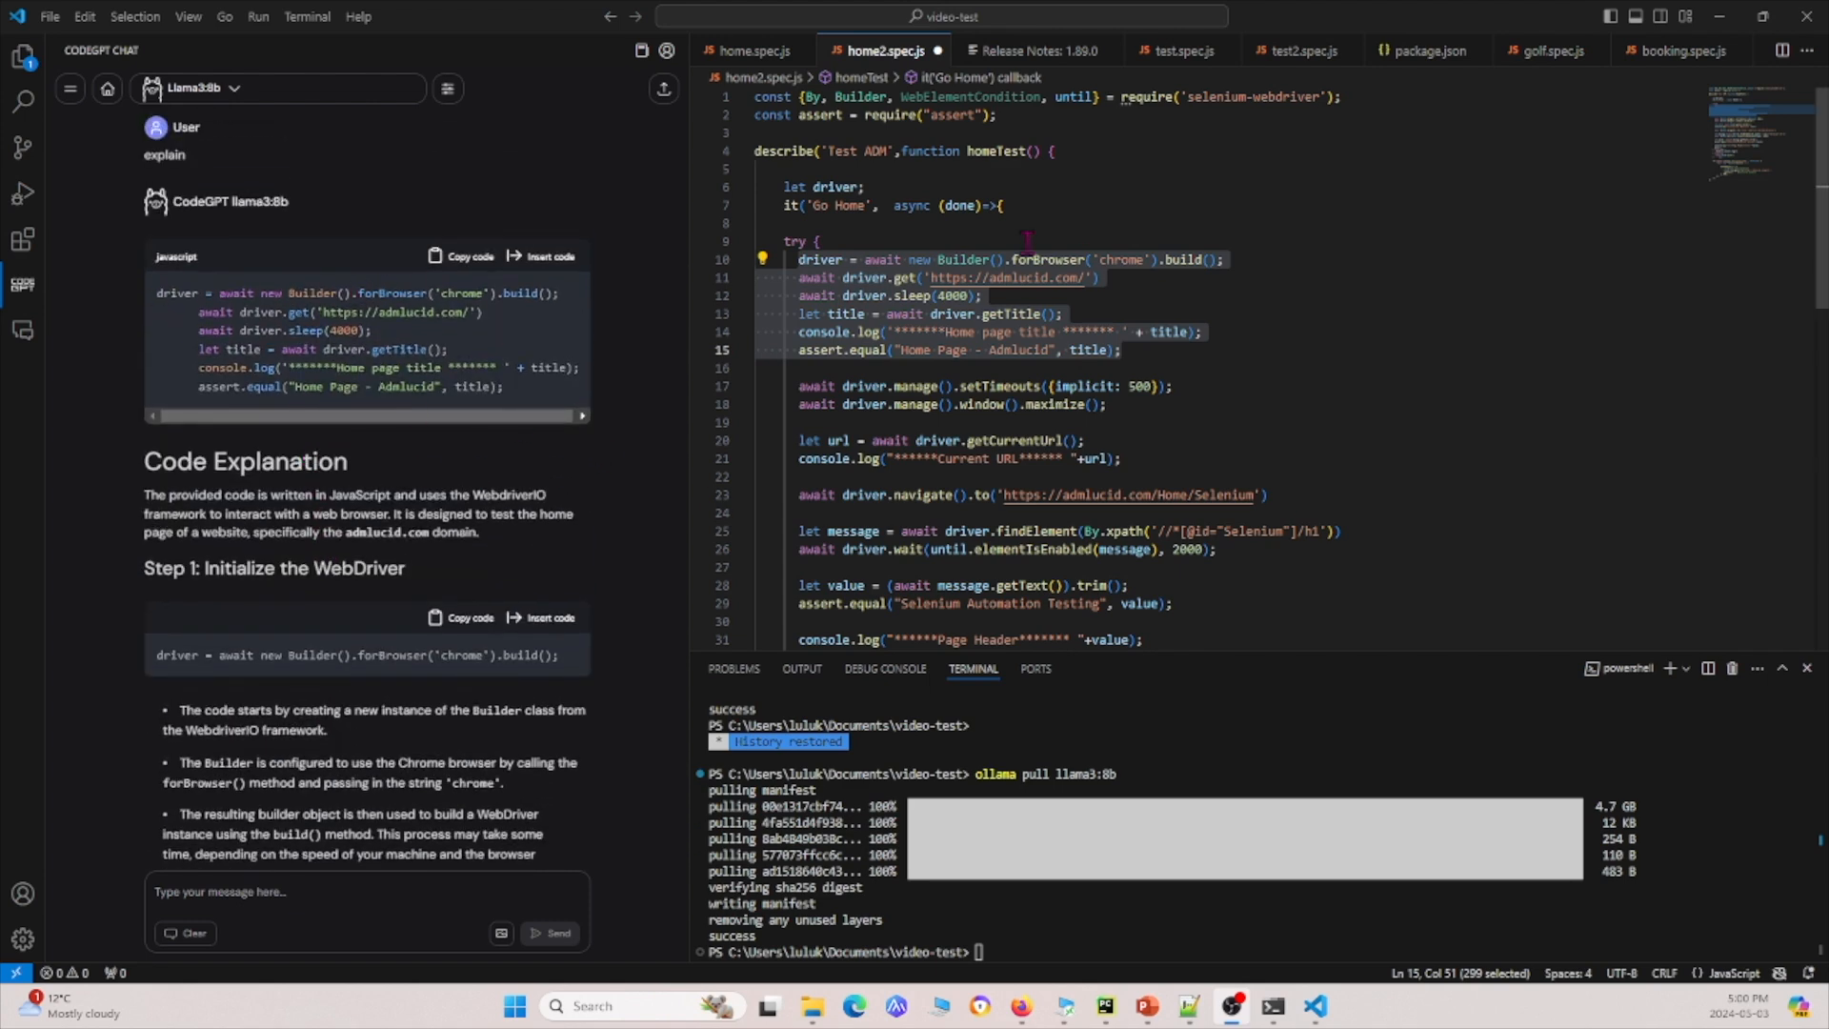
pyautogui.moveTo(419, 486)
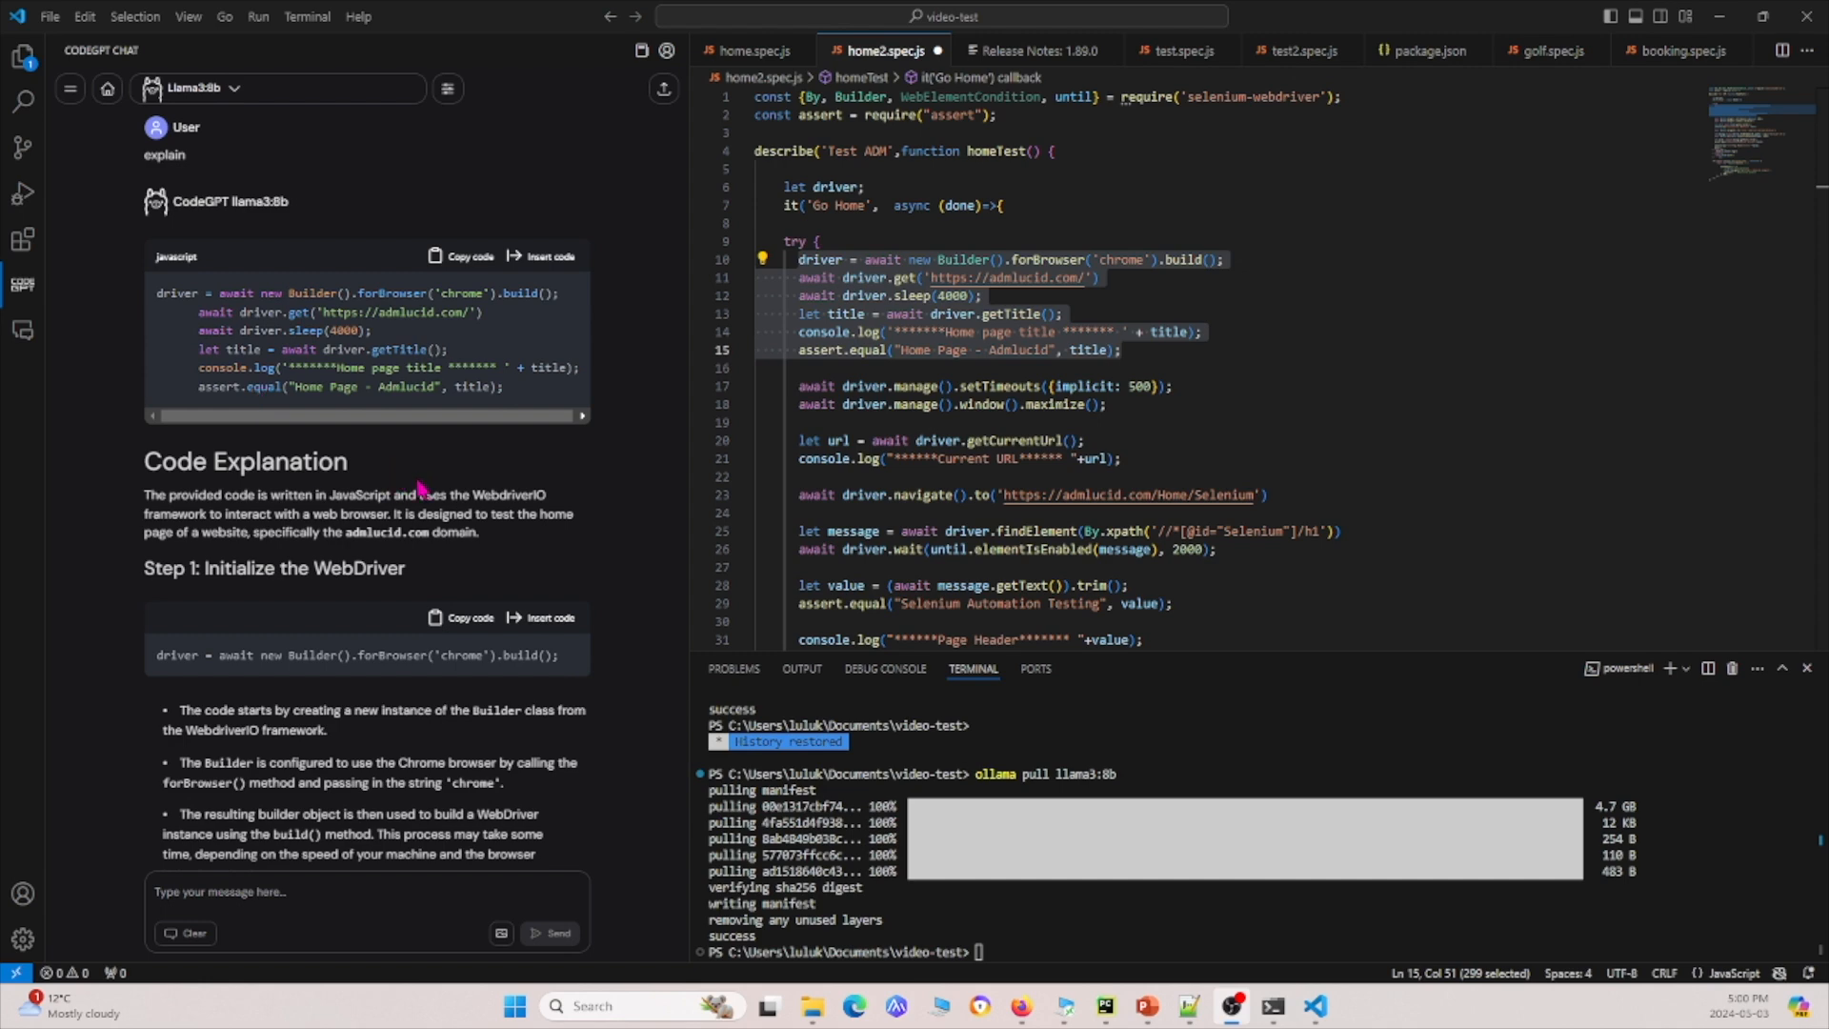
pyautogui.scroll(-3)
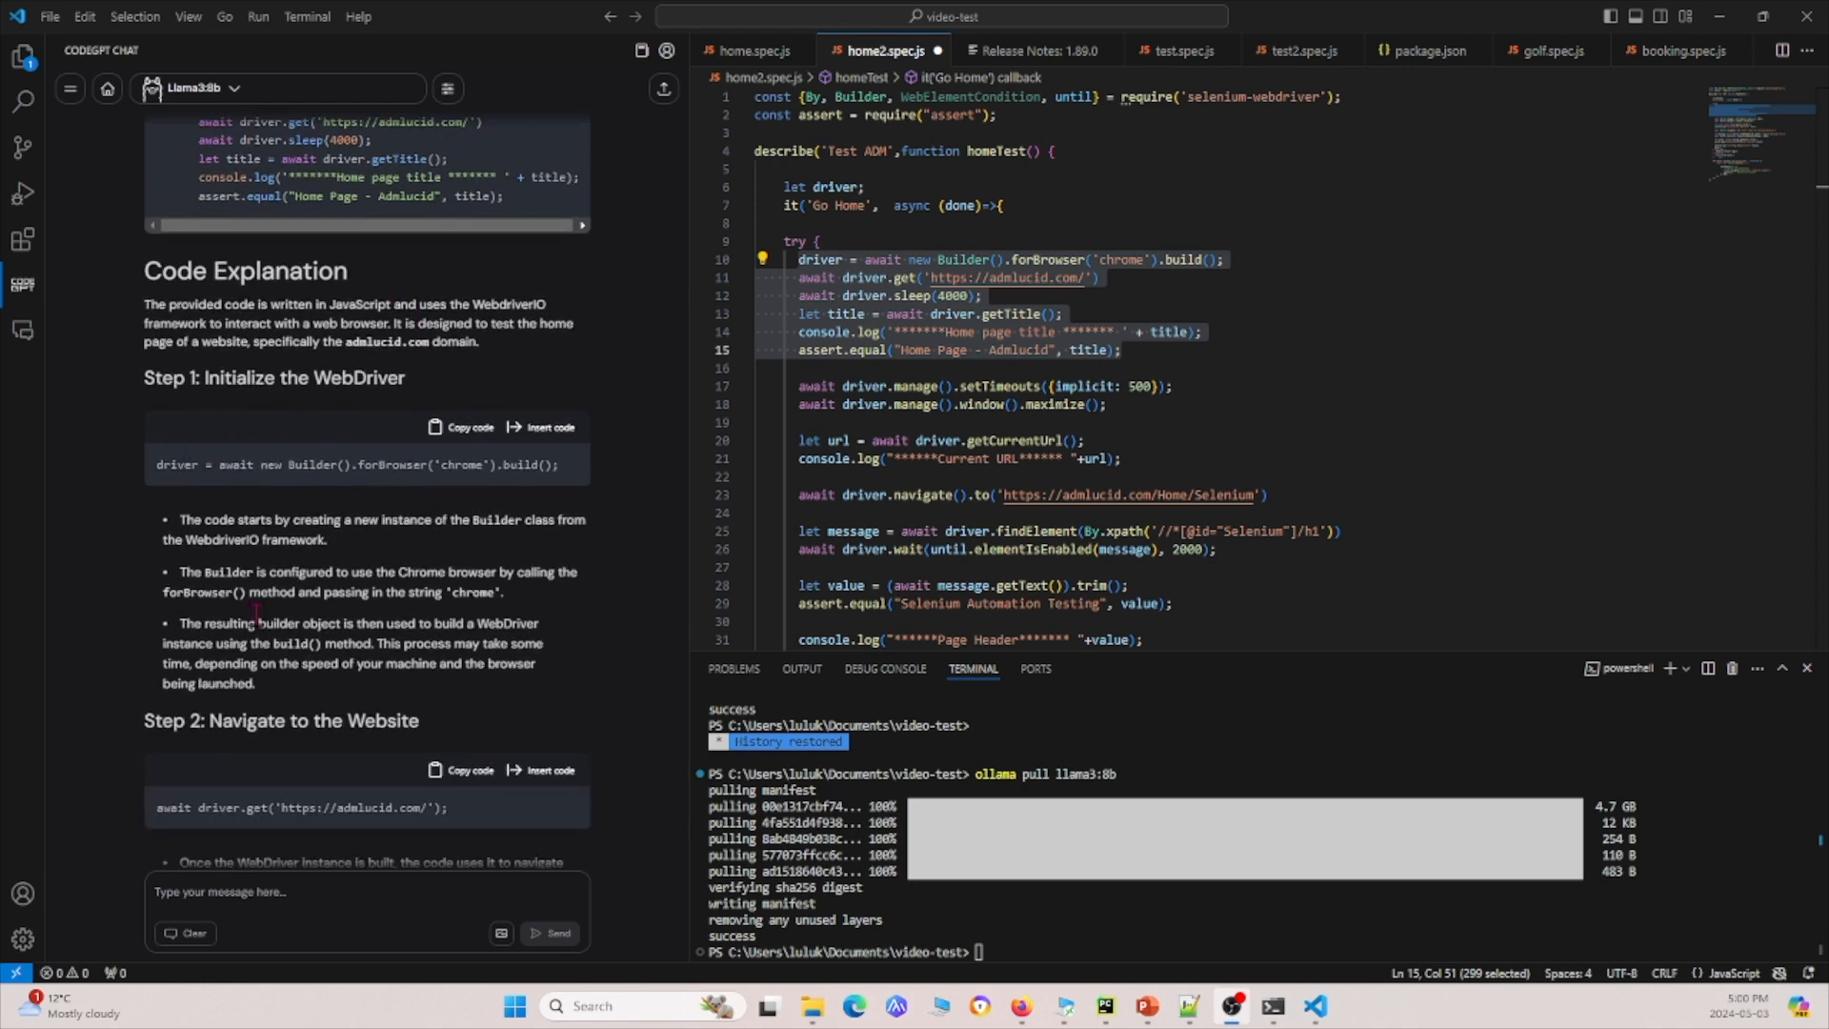
pyautogui.scroll(-3)
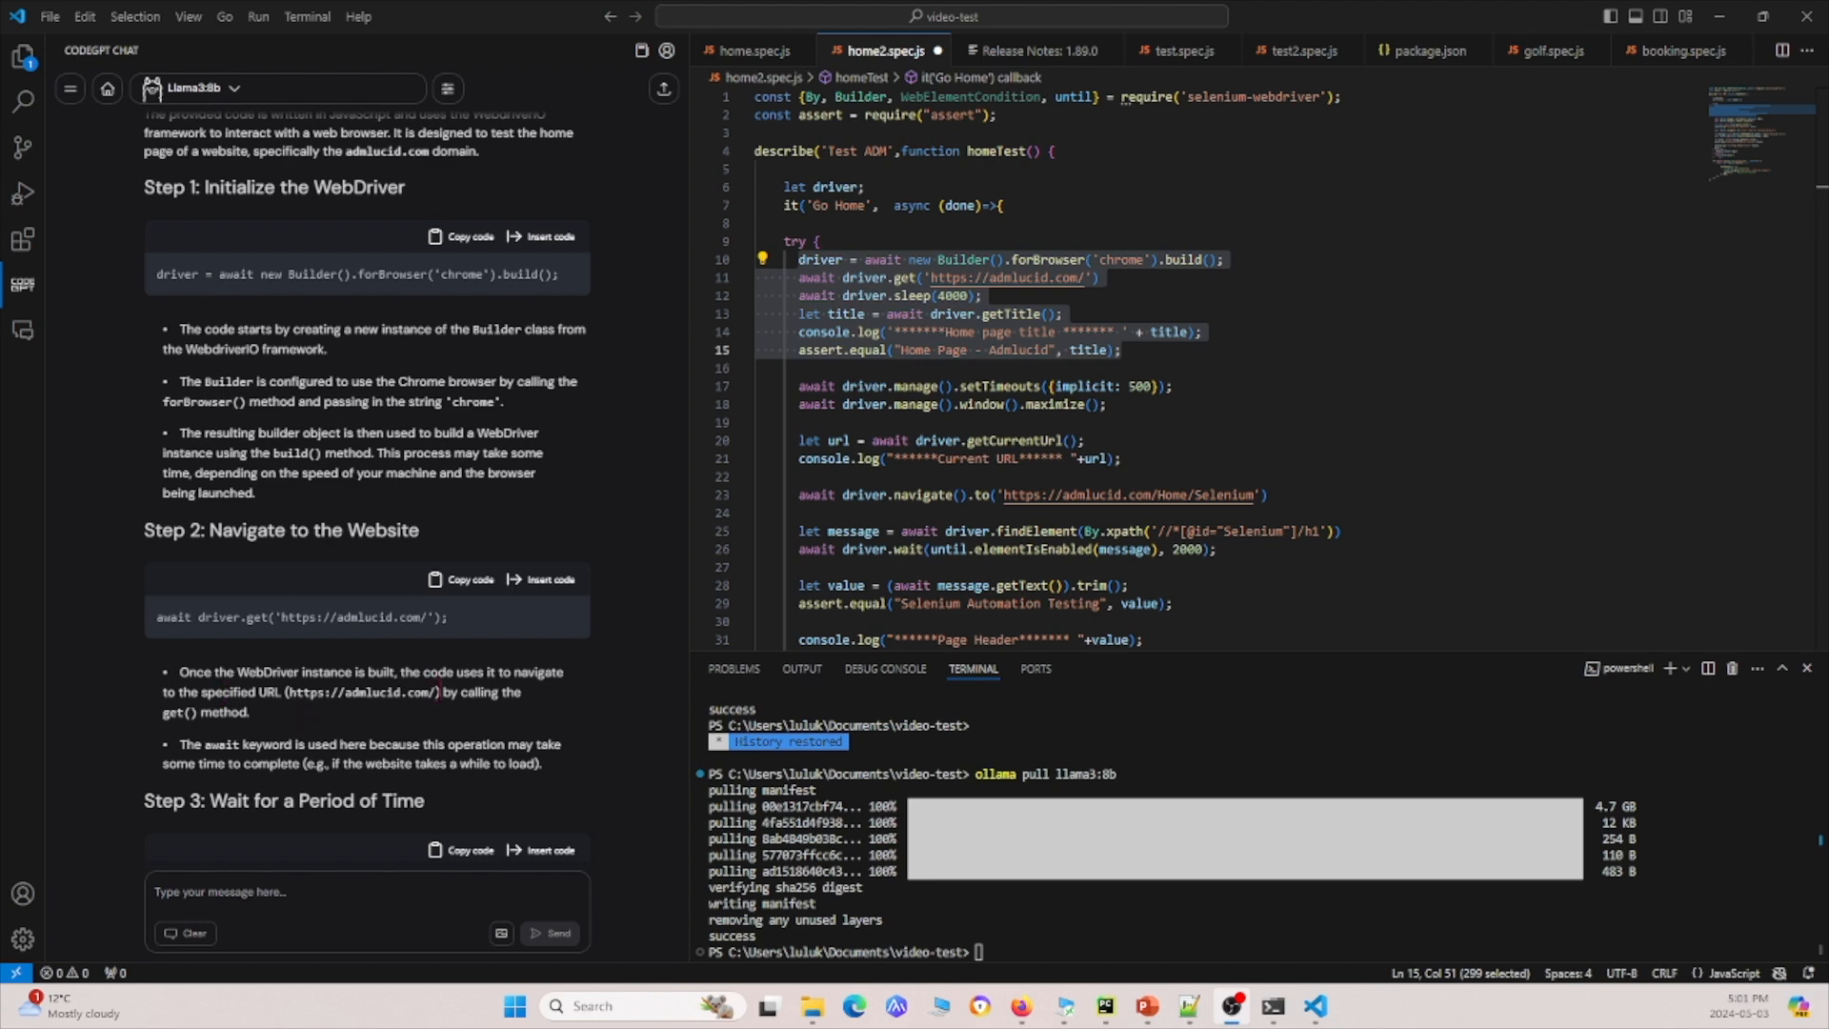
pyautogui.scroll(-3)
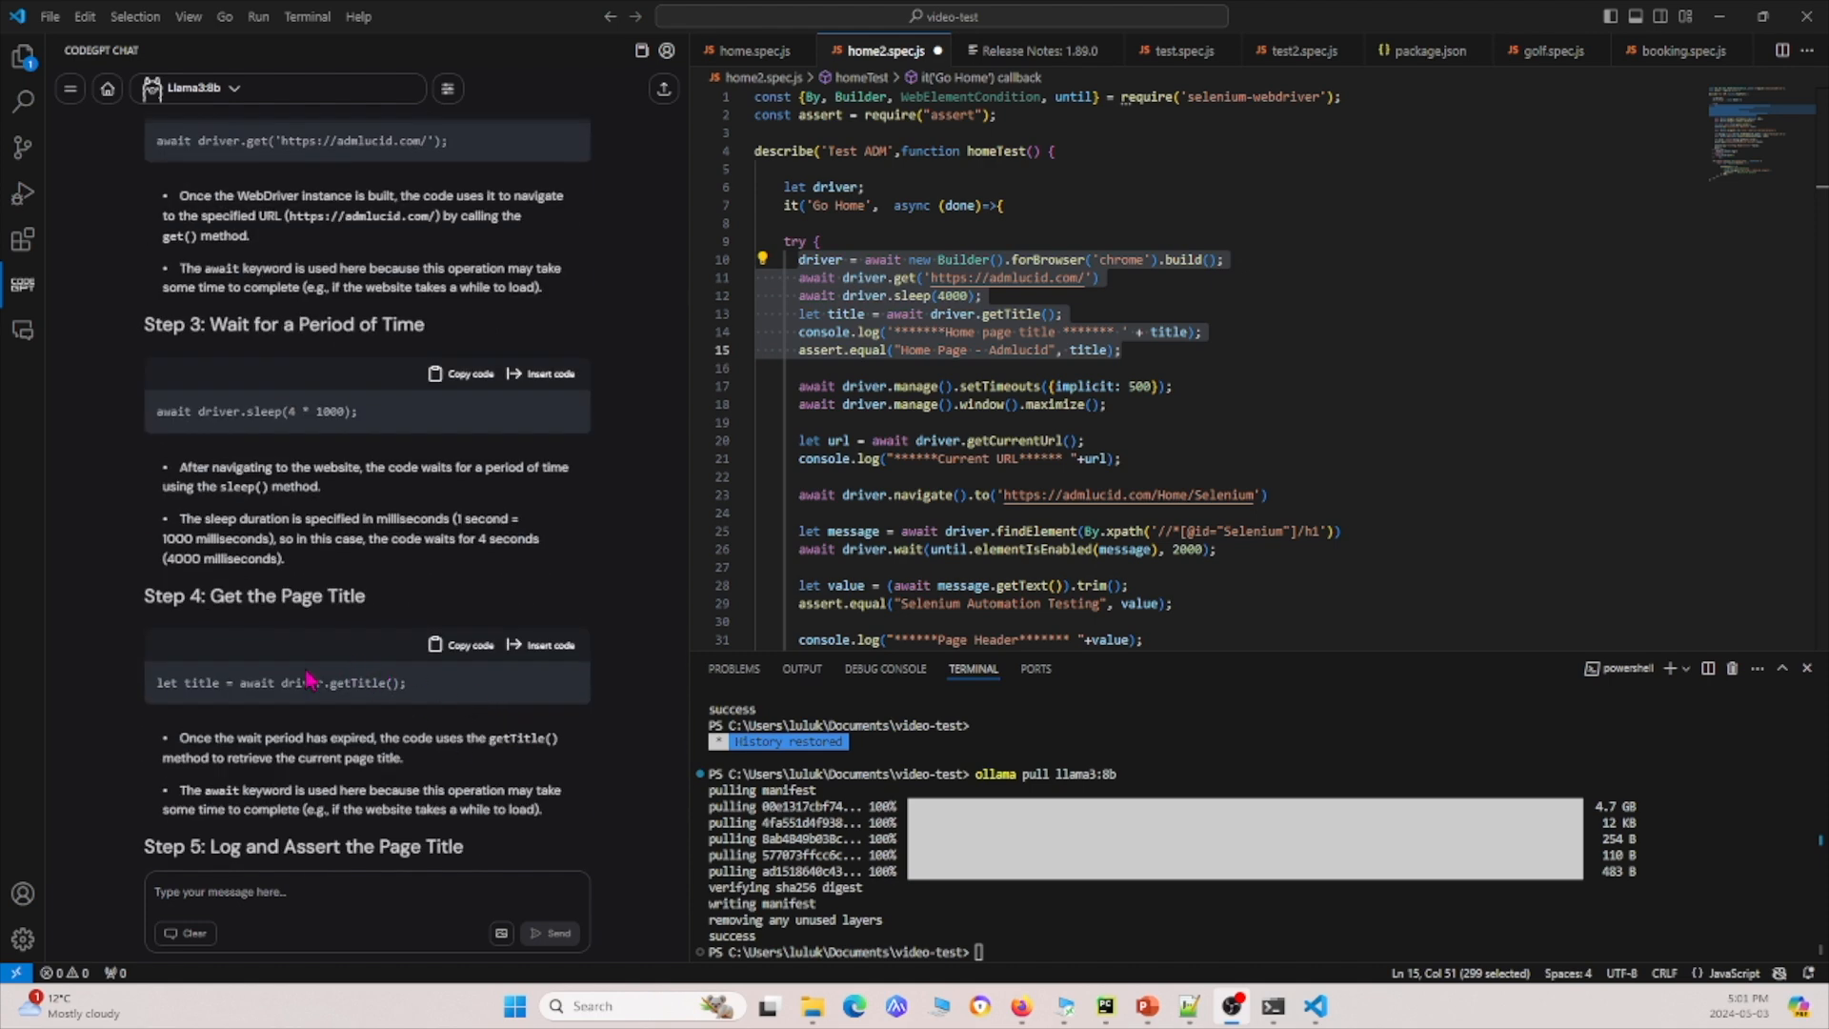
pyautogui.scroll(-3)
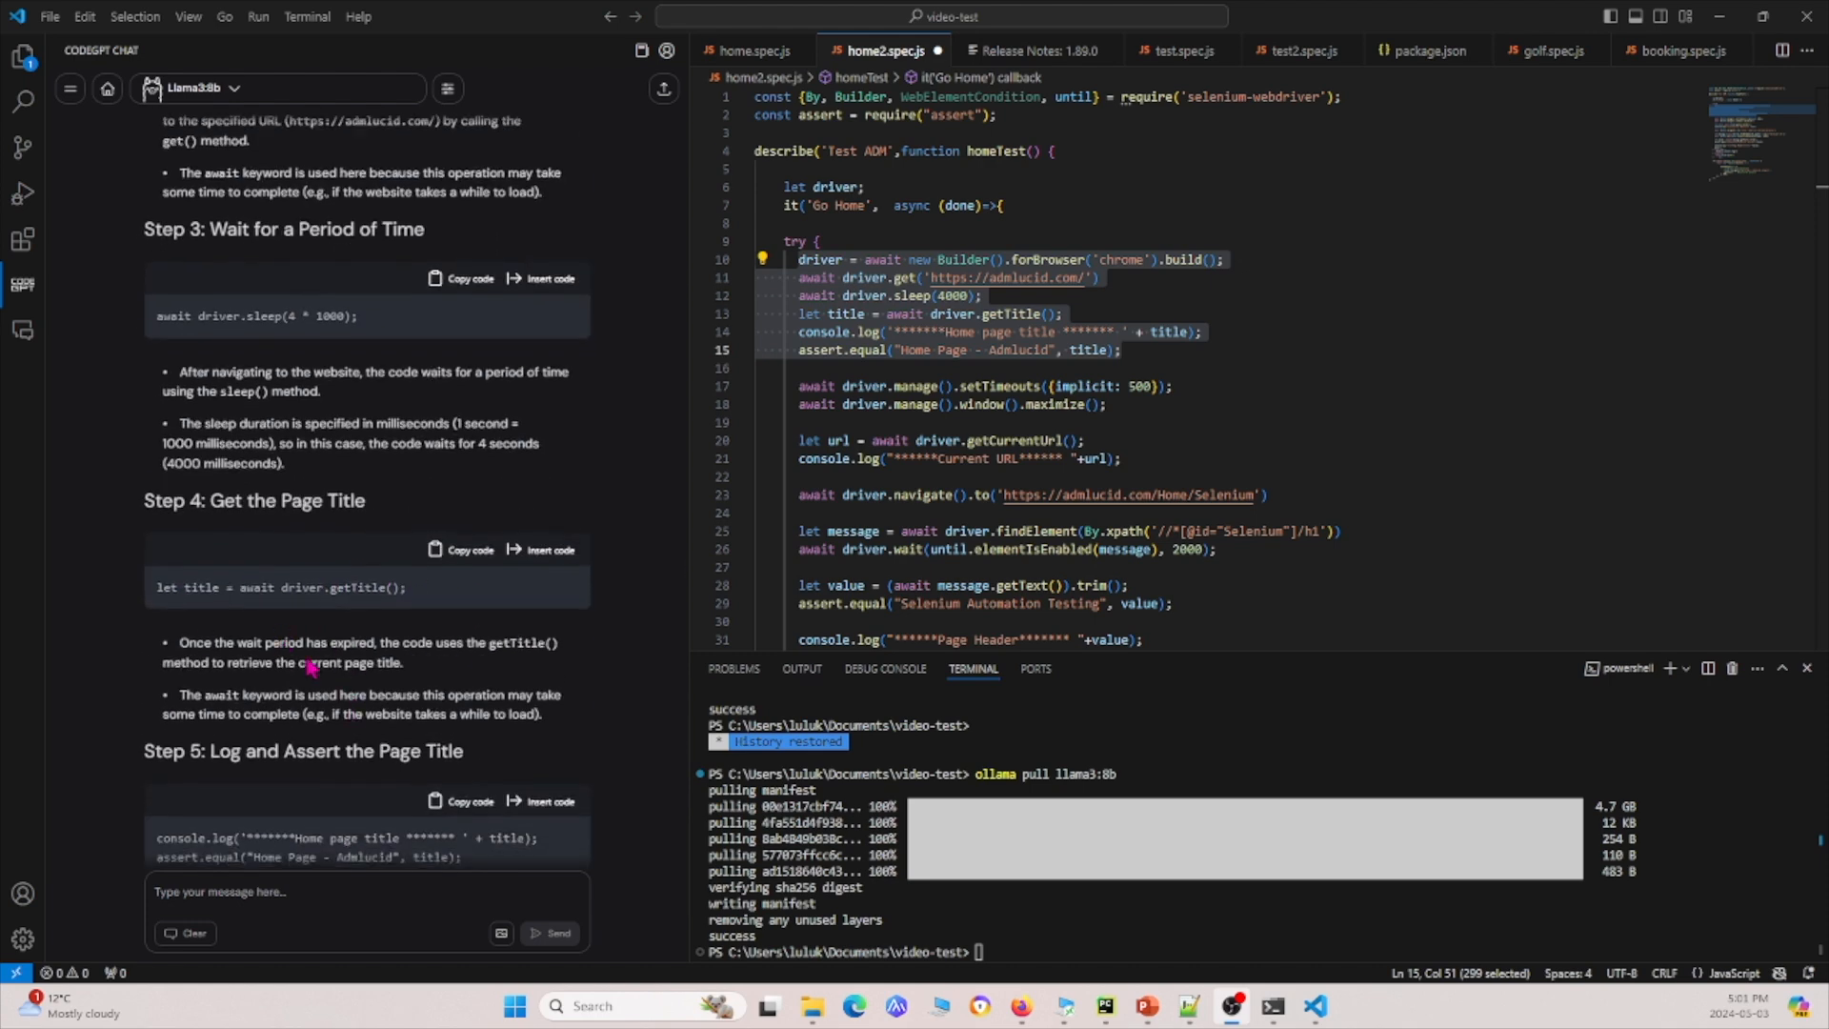
pyautogui.scroll(-3)
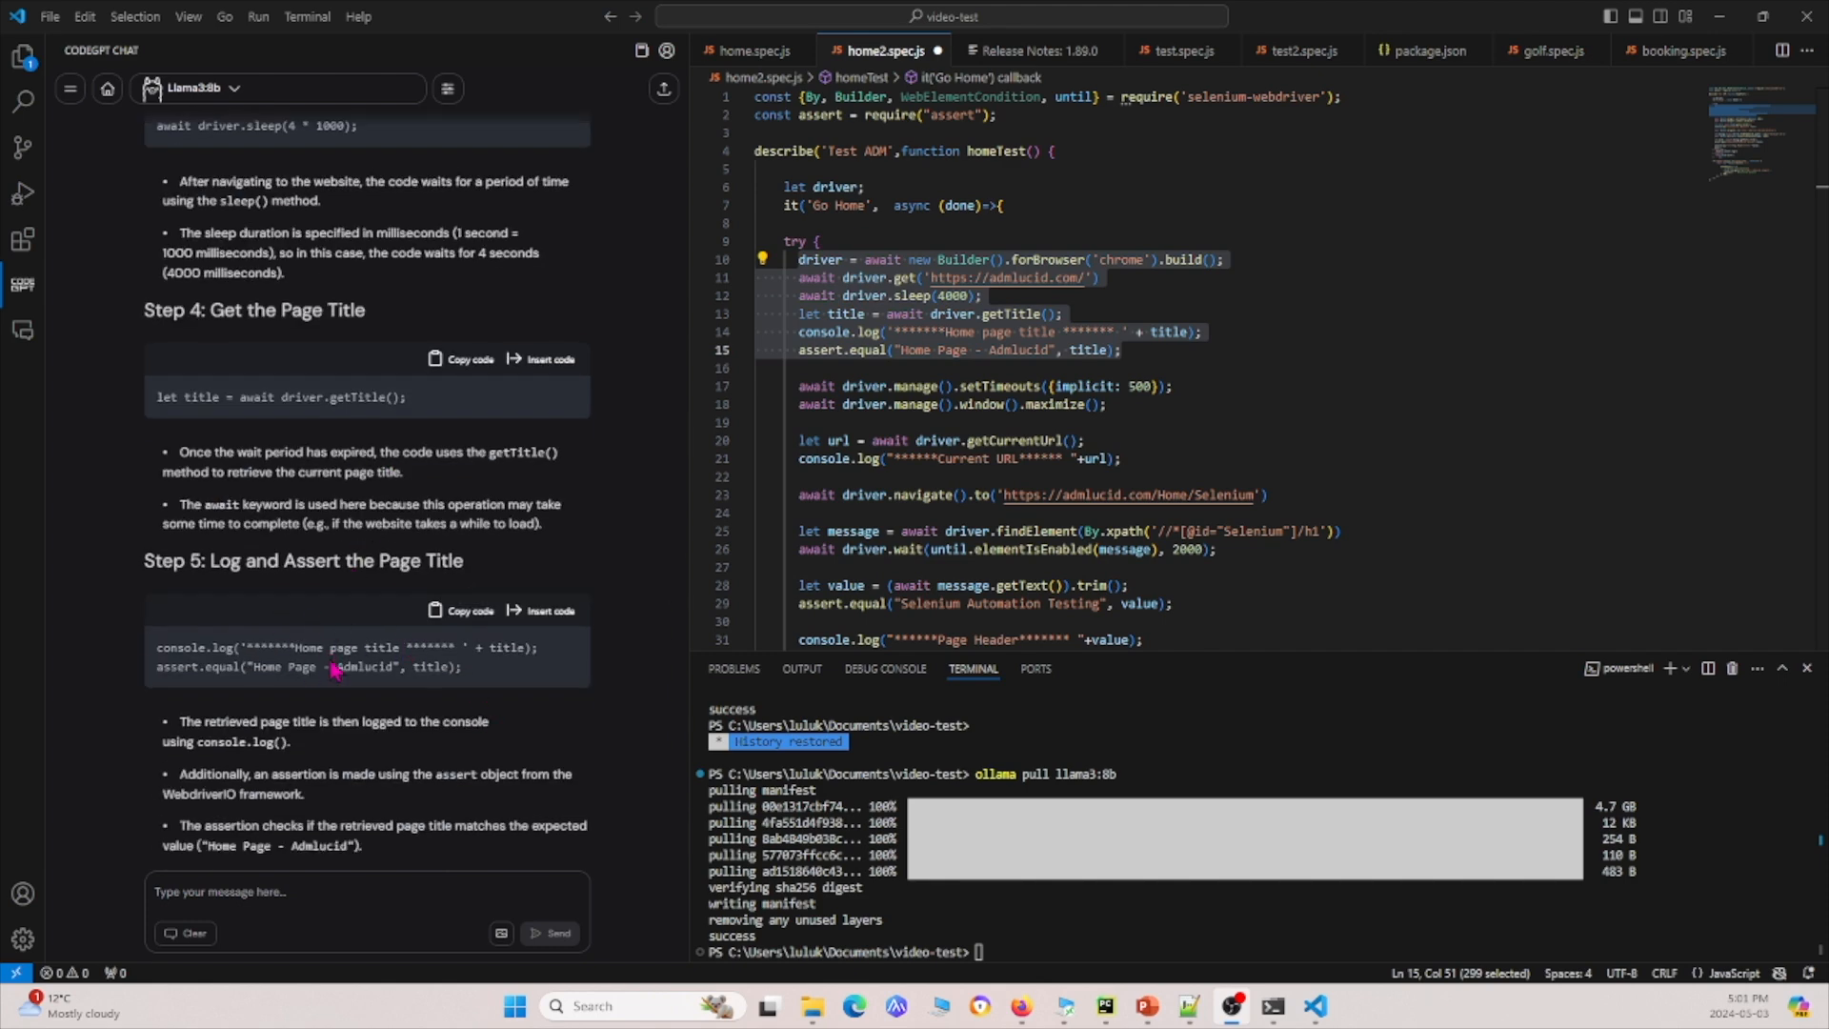
pyautogui.scroll(-3)
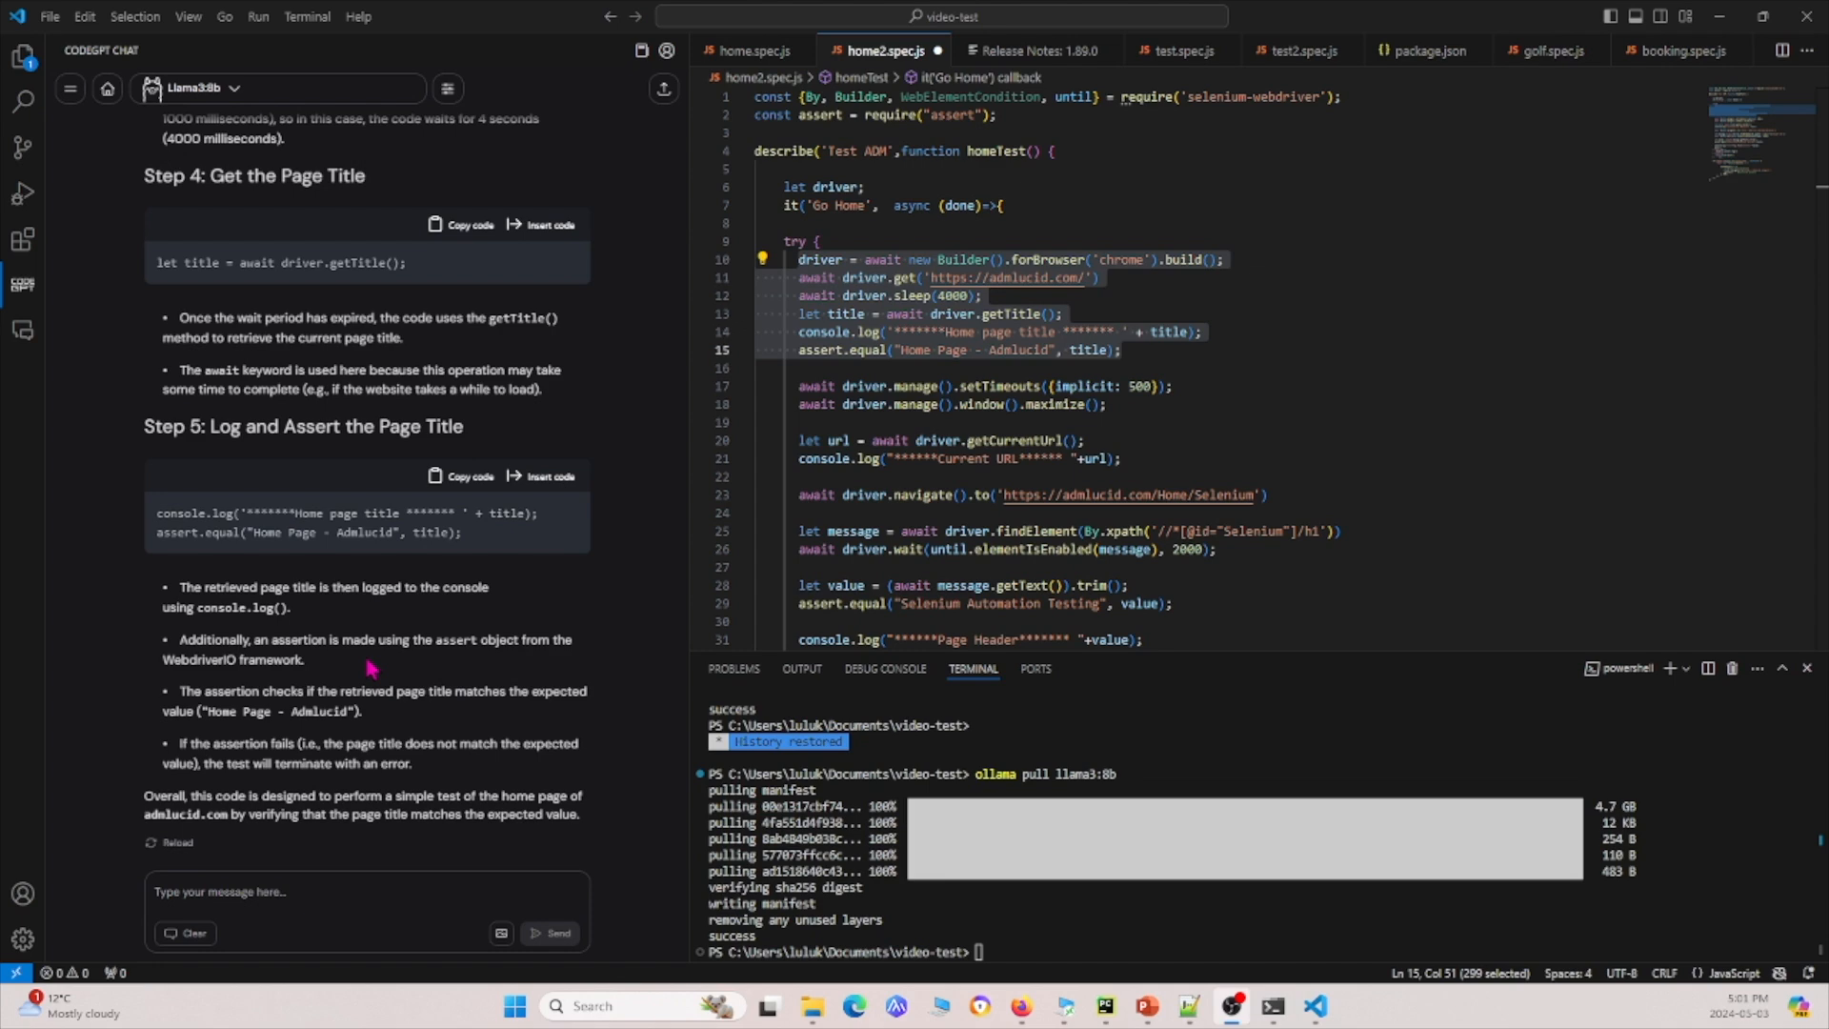
pyautogui.moveTo(372, 667)
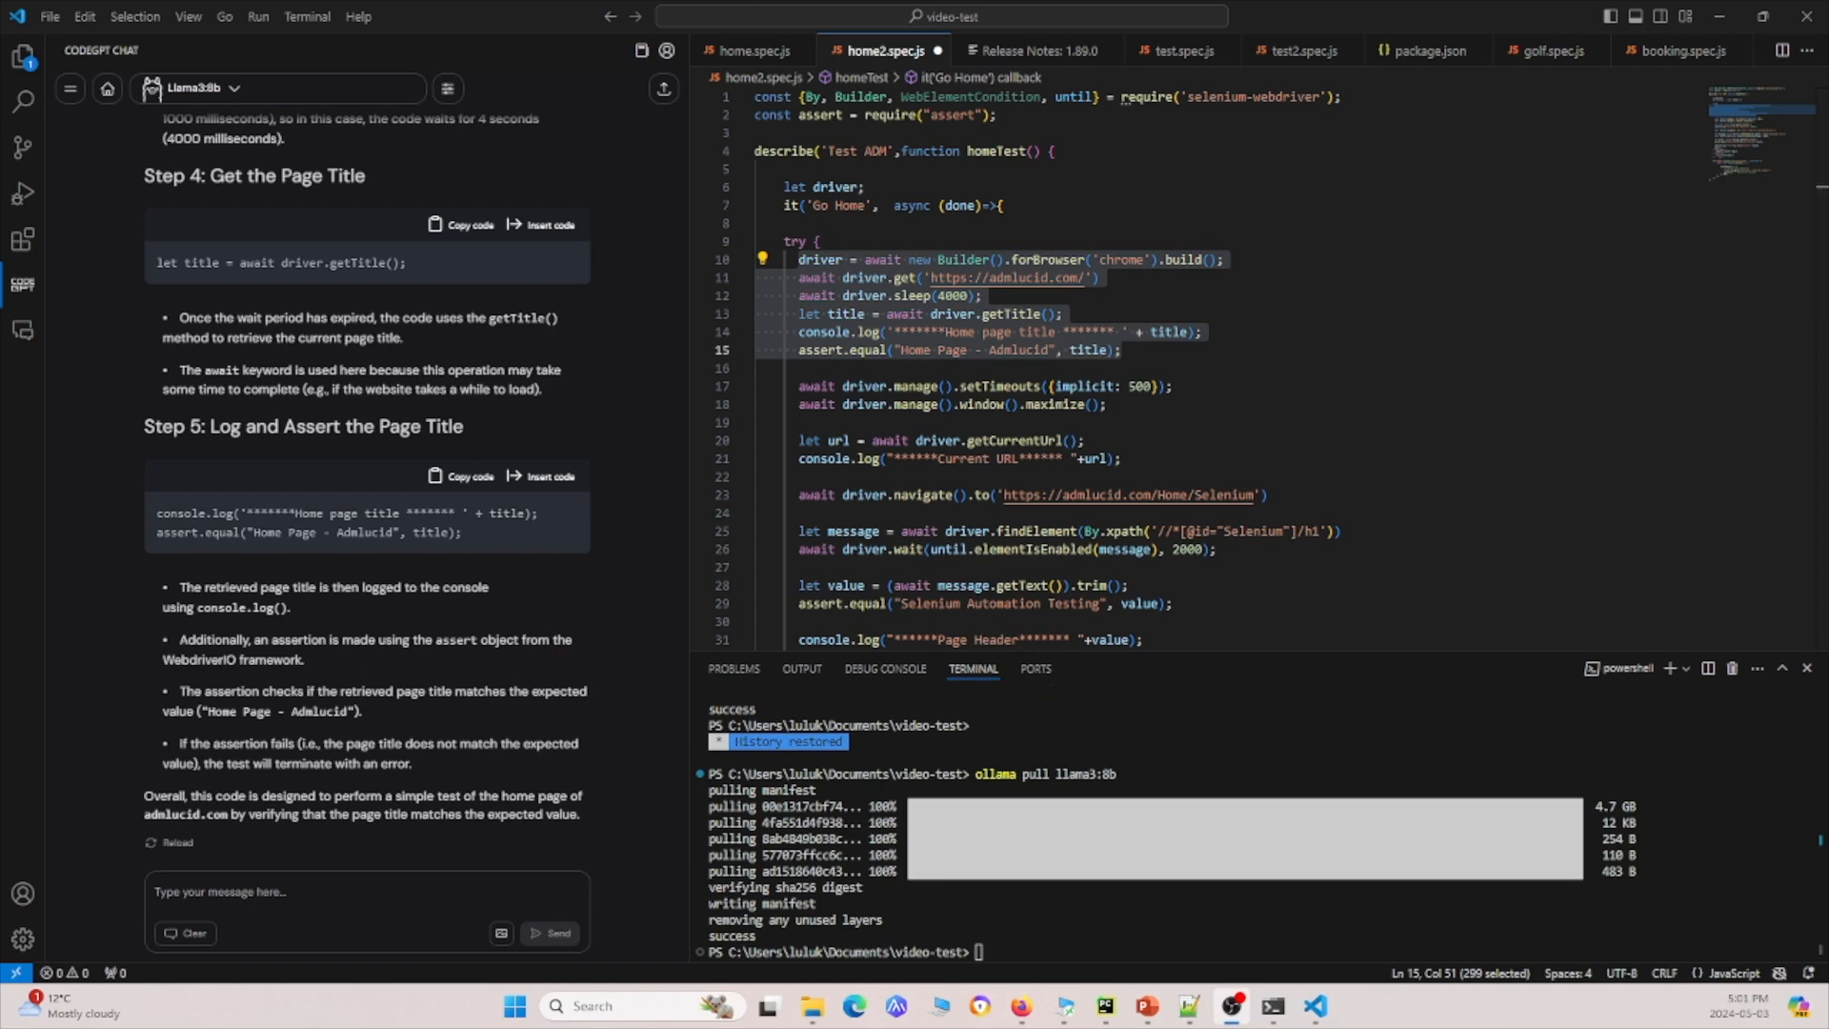